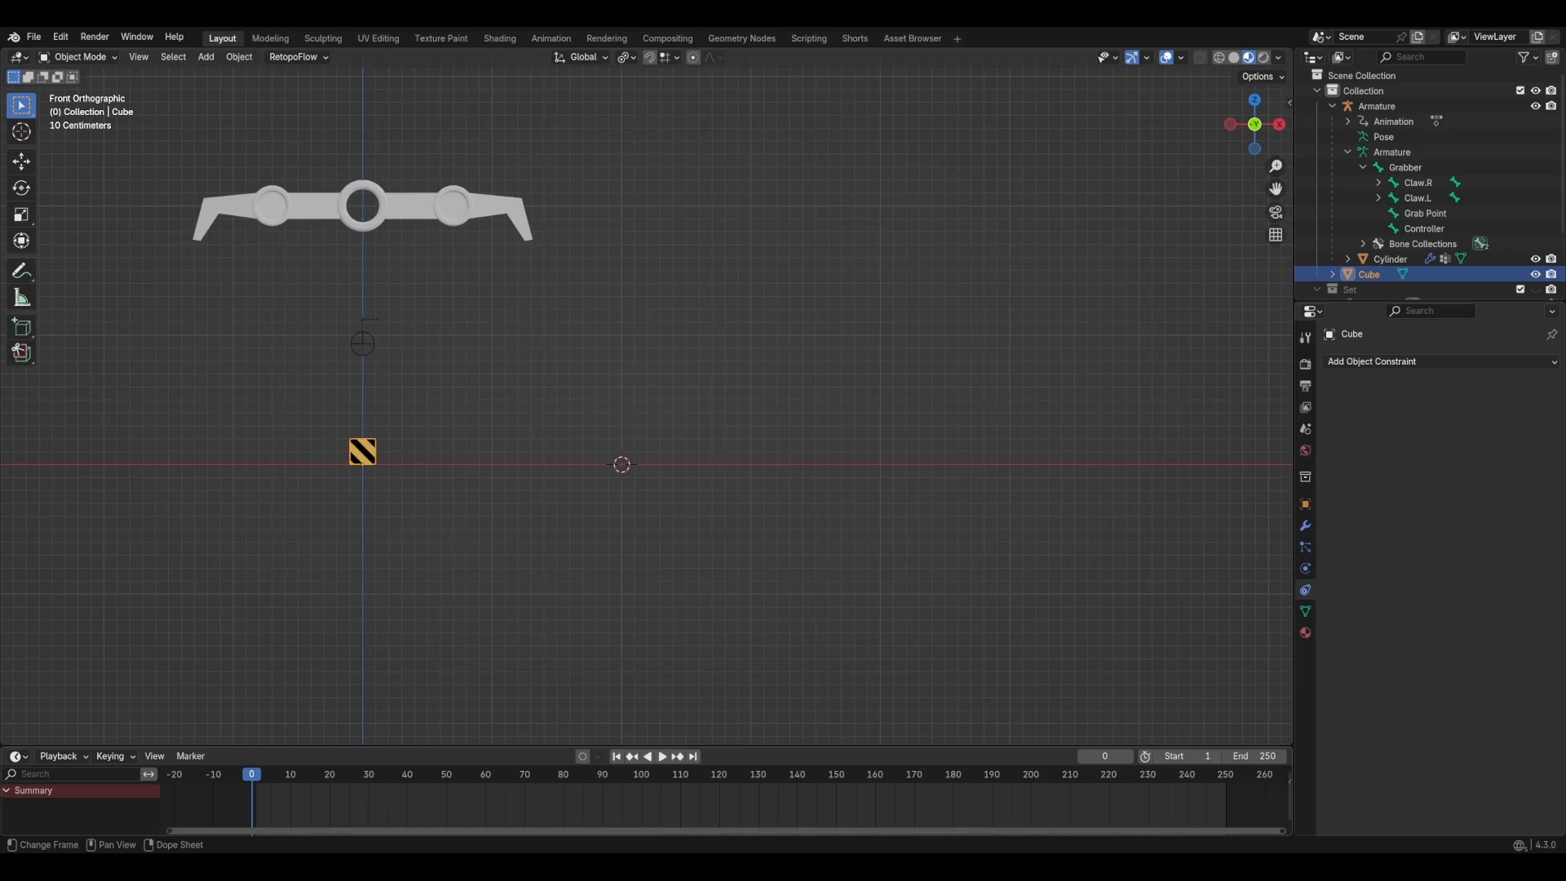
# Step: Play the grab animation to watch the claw close on the cube, then rewind to frame 1
pyautogui.click(661, 756)
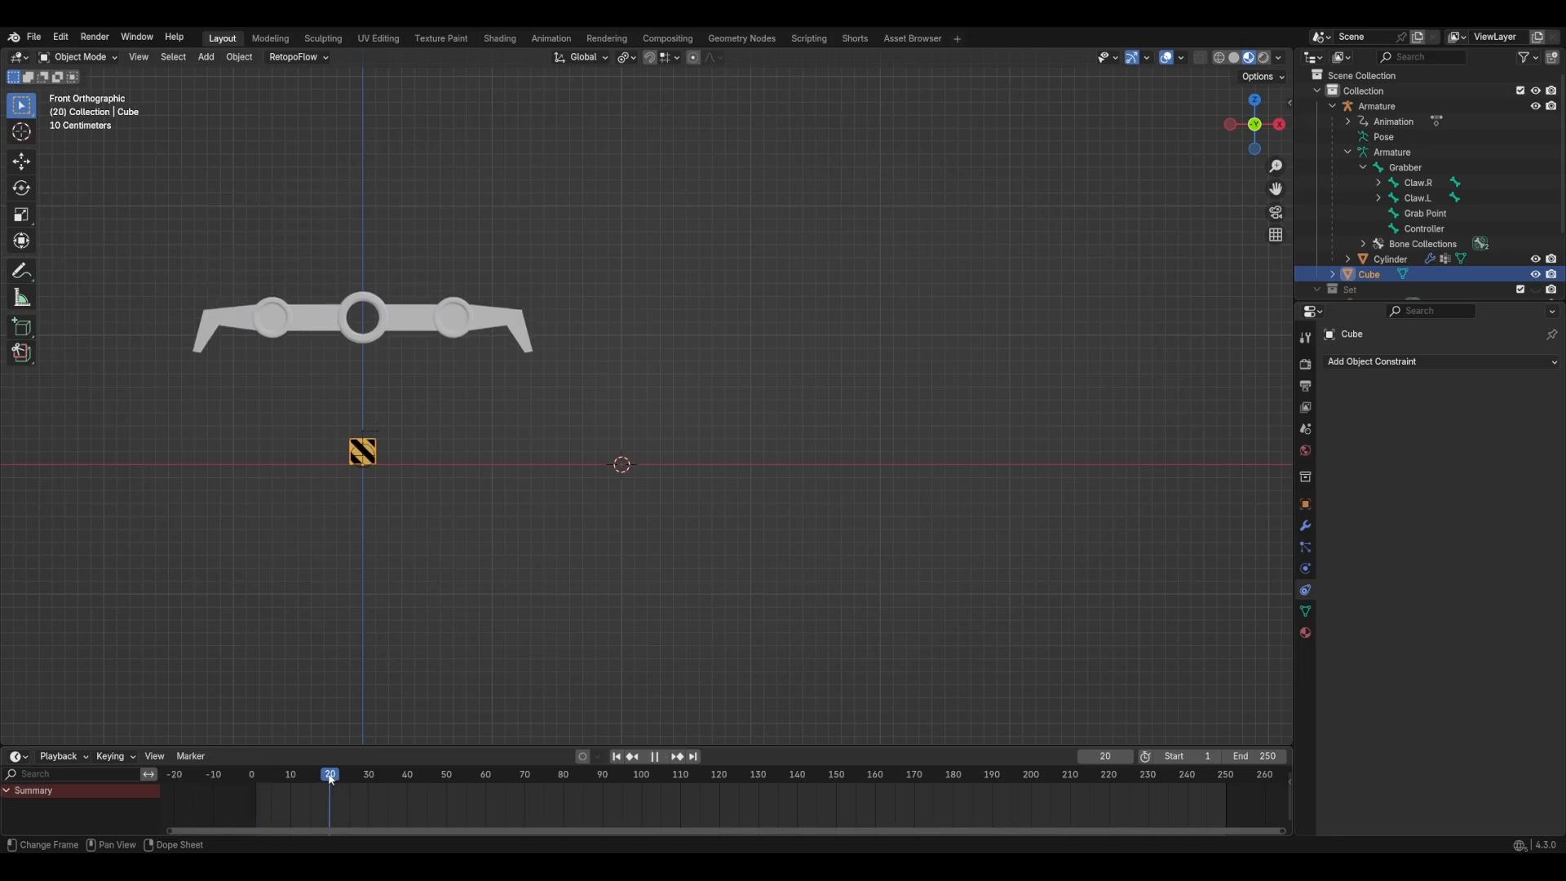
pyautogui.click(711, 773)
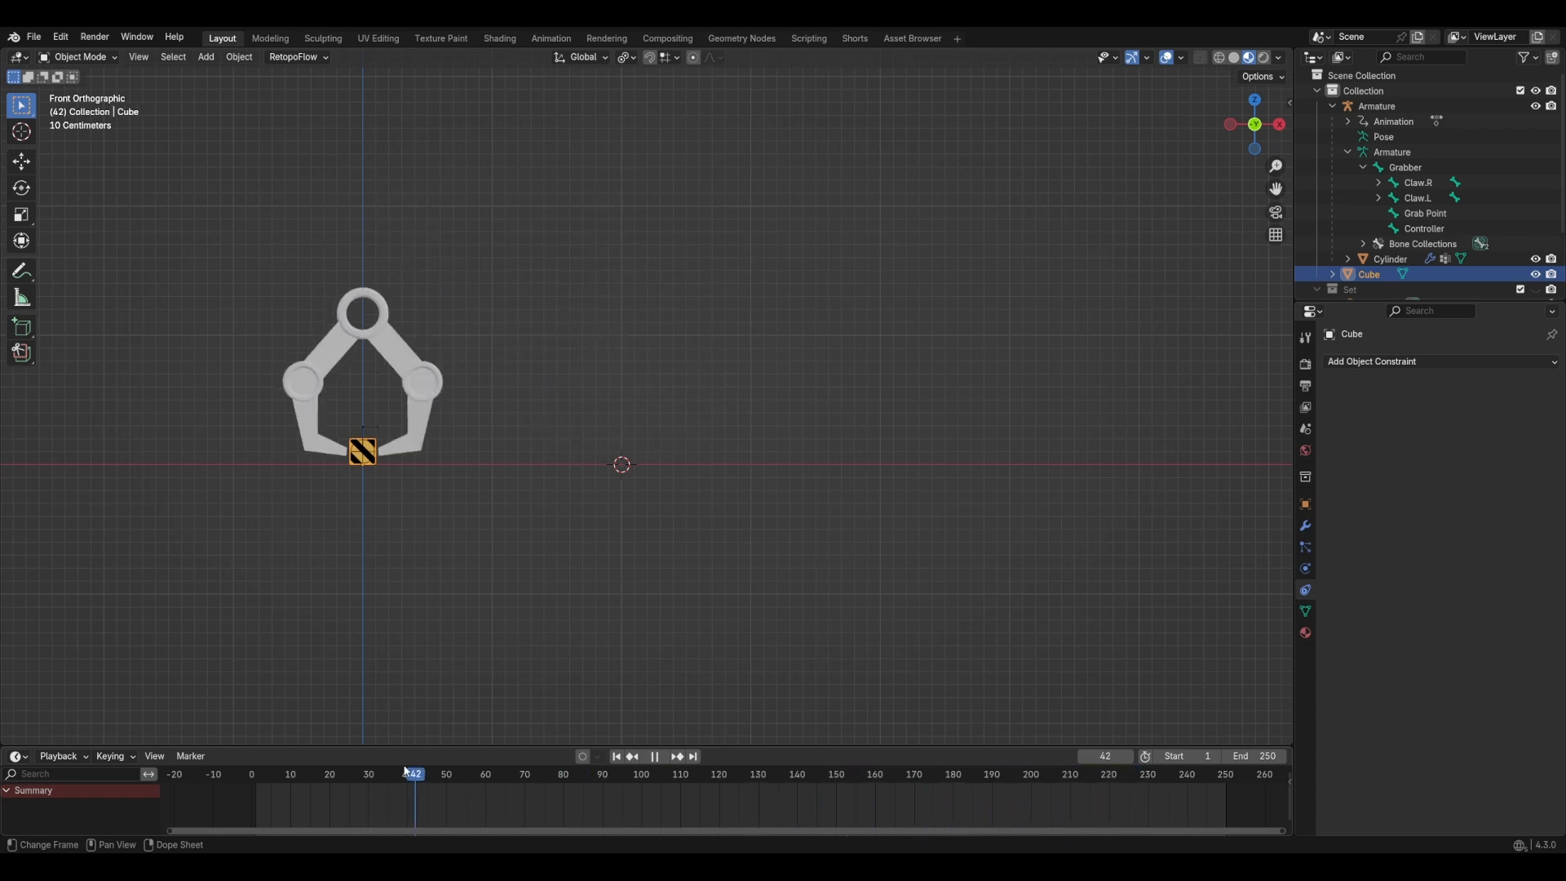
pyautogui.click(615, 756)
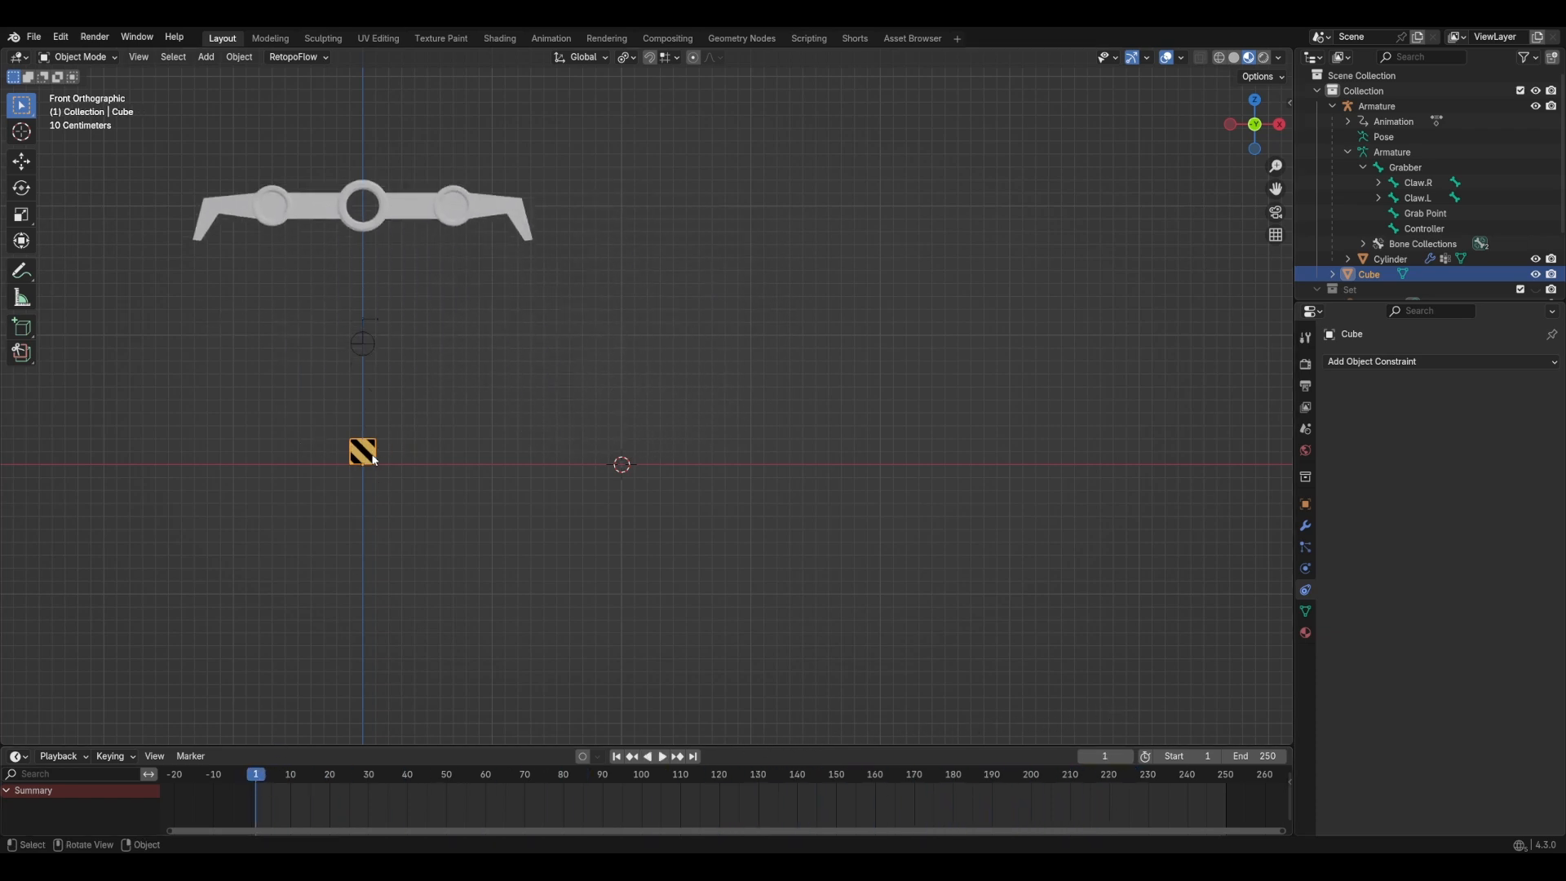
pyautogui.moveTo(334, 671)
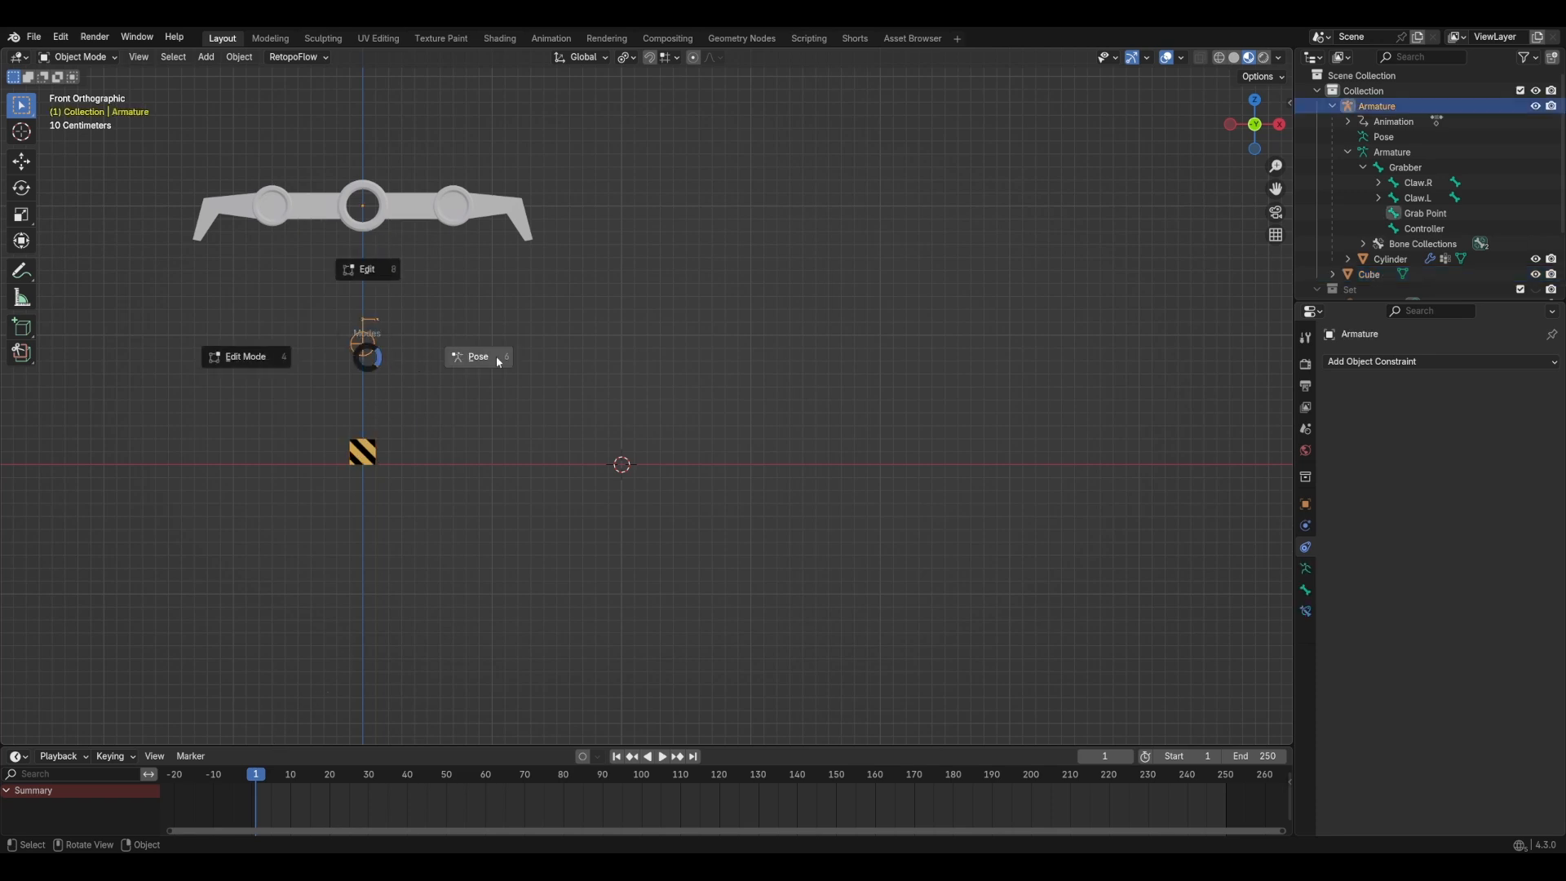
# Step: Switch the armature to Pose mode and replay the animation to watch the Grab Point bone
pyautogui.click(477, 356)
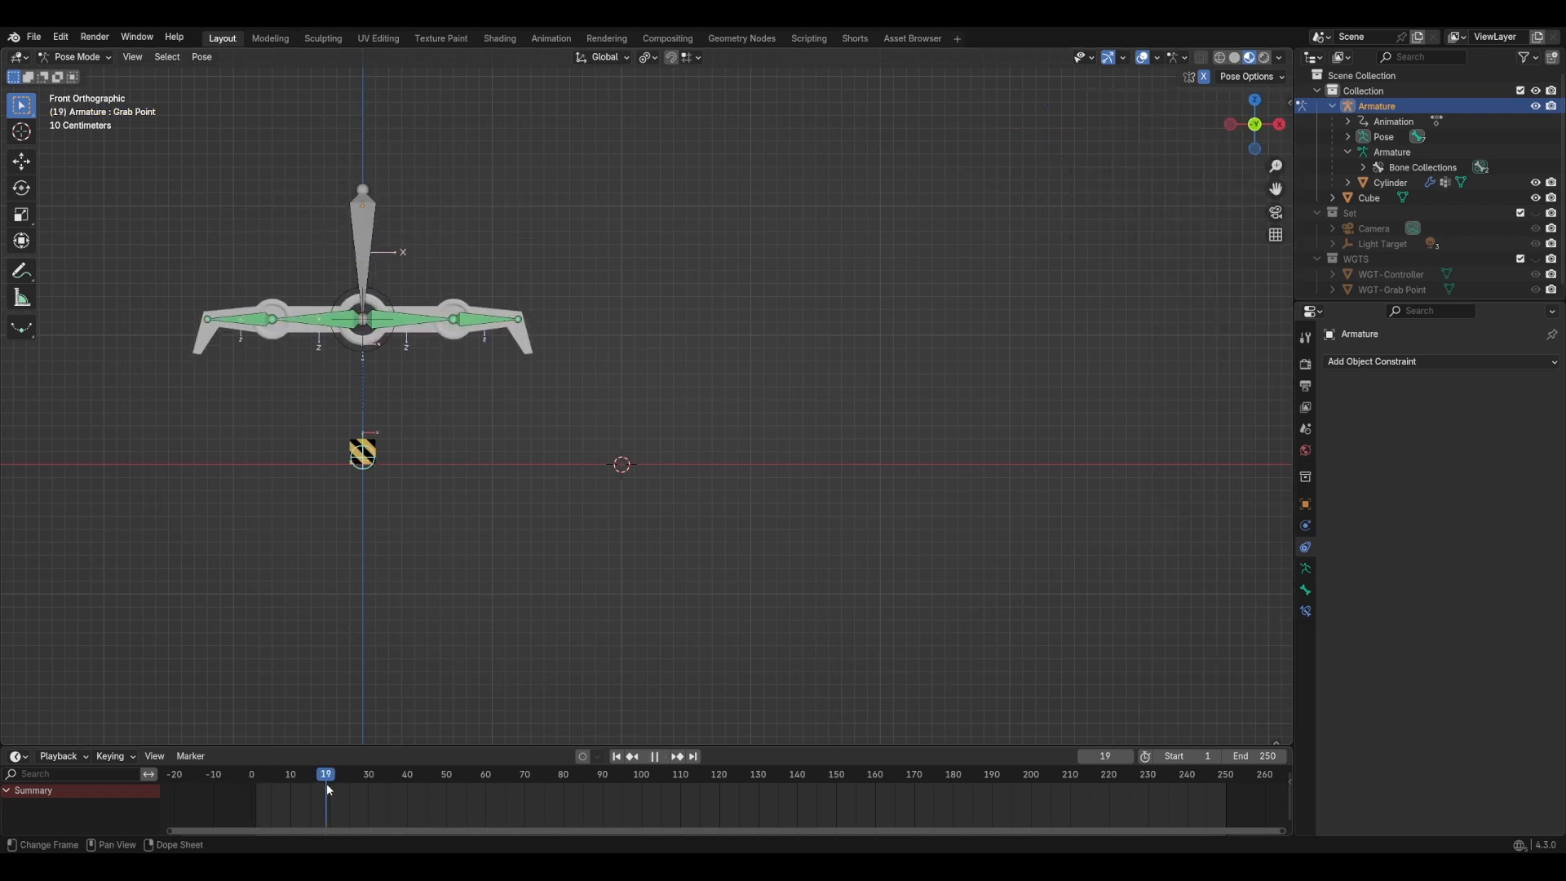
pyautogui.click(387, 773)
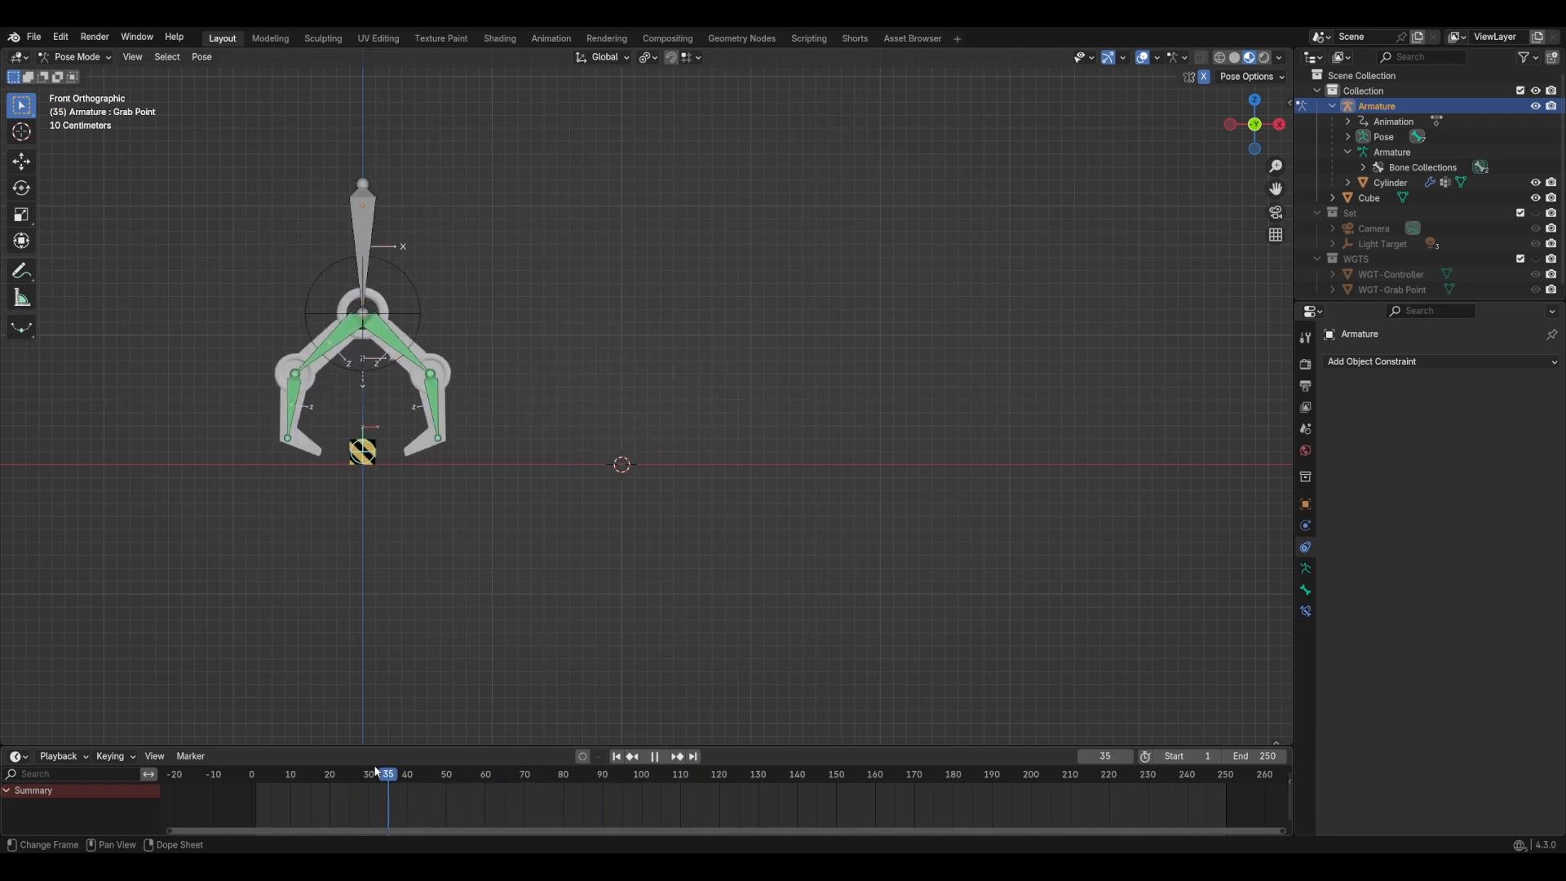
pyautogui.click(615, 756)
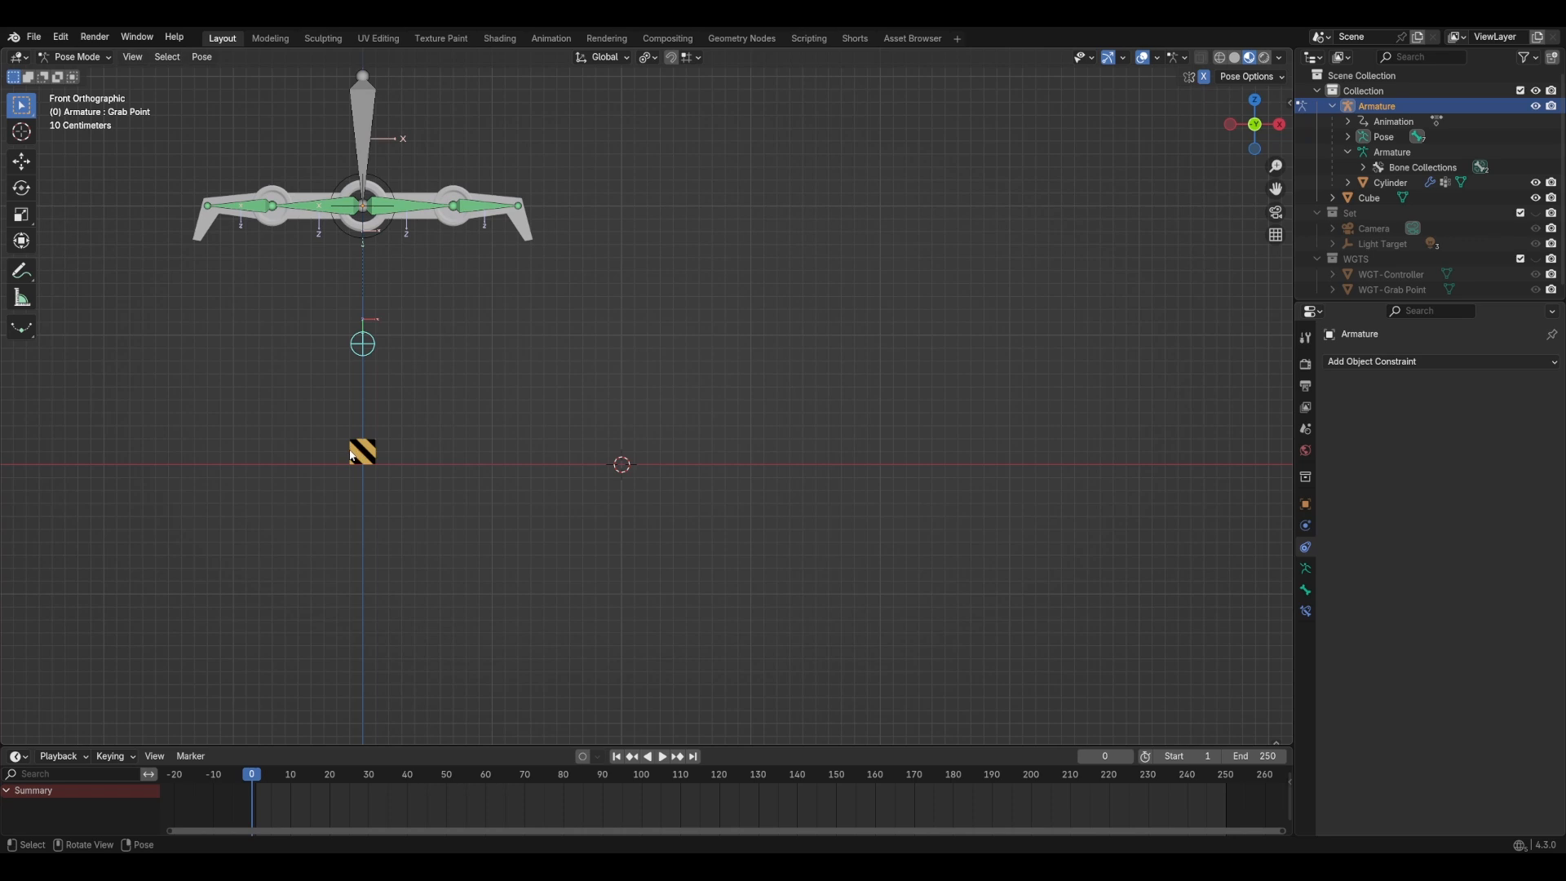
pyautogui.moveTo(350, 494)
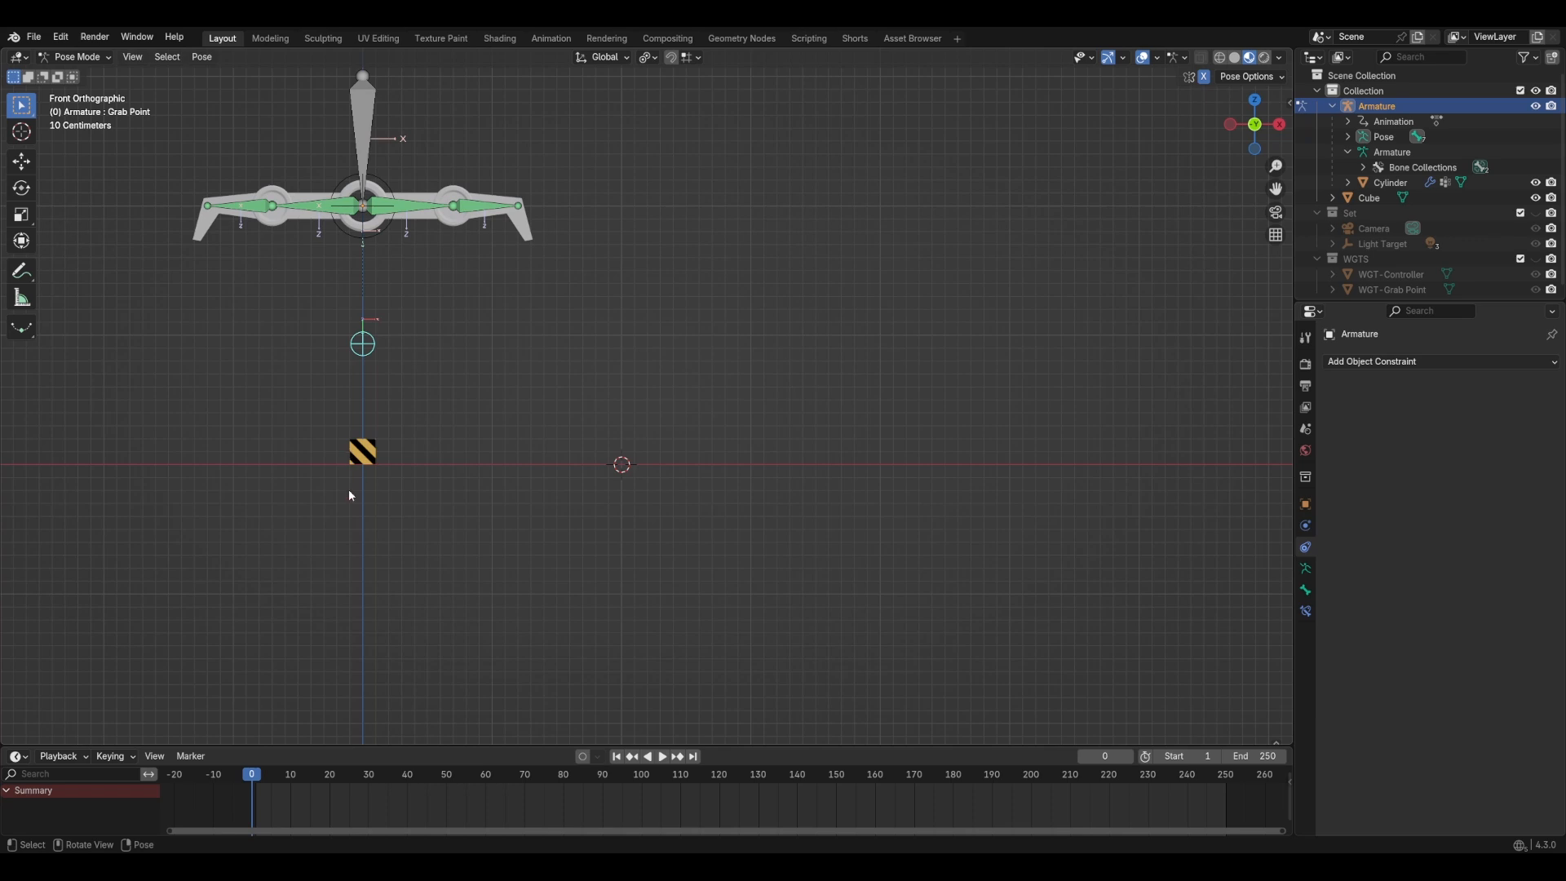
# Step: Bring up the Ctrl+P parenting menu for cube and armature, then dismiss it
pyautogui.press('ctrl+p')
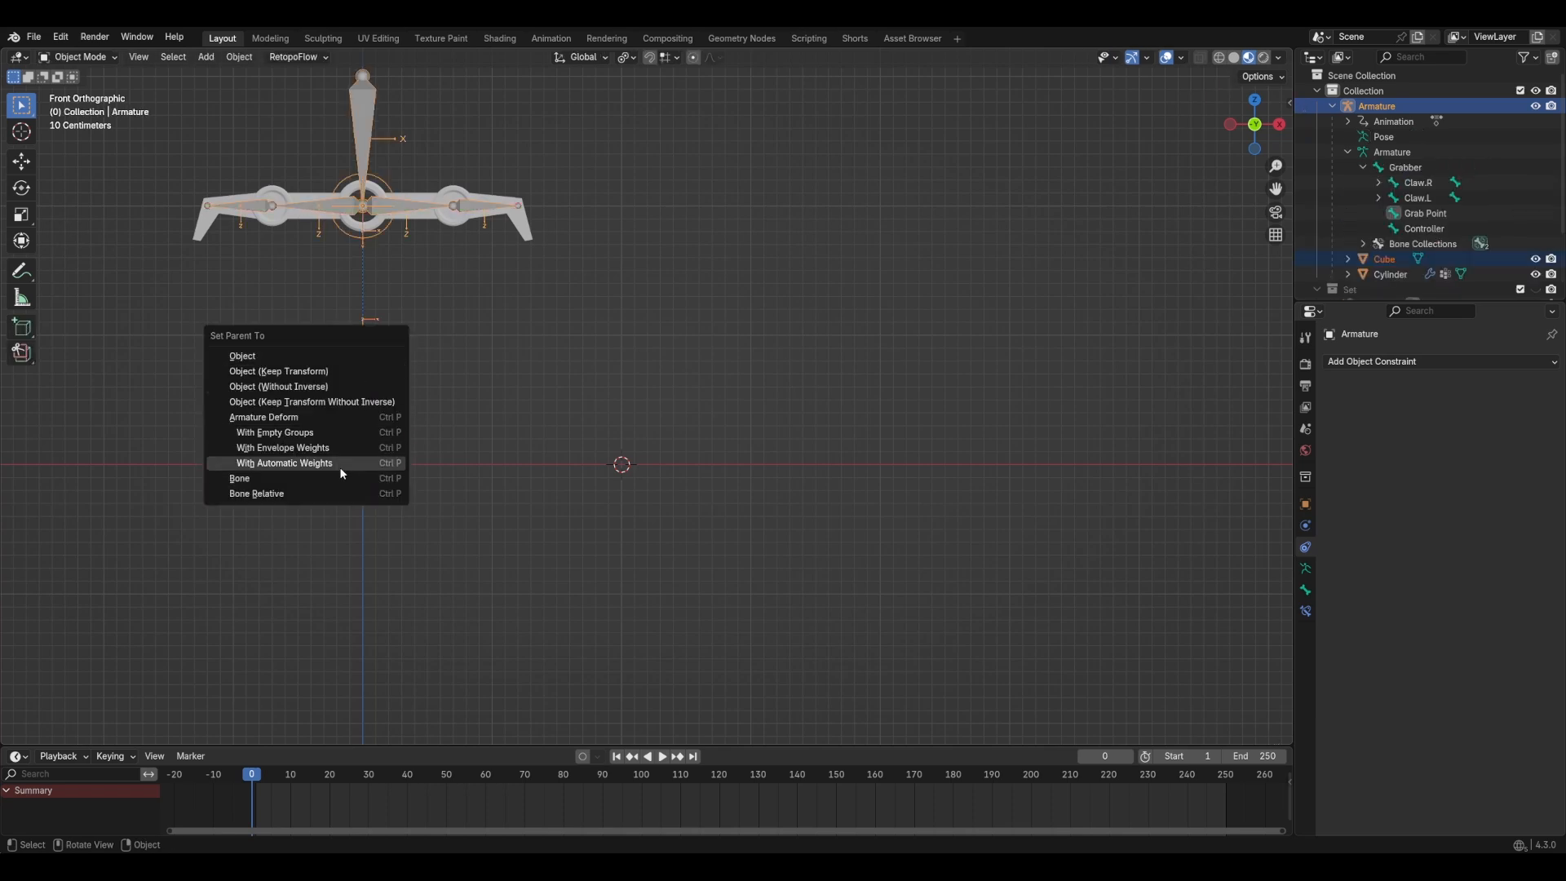
pyautogui.click(239, 477)
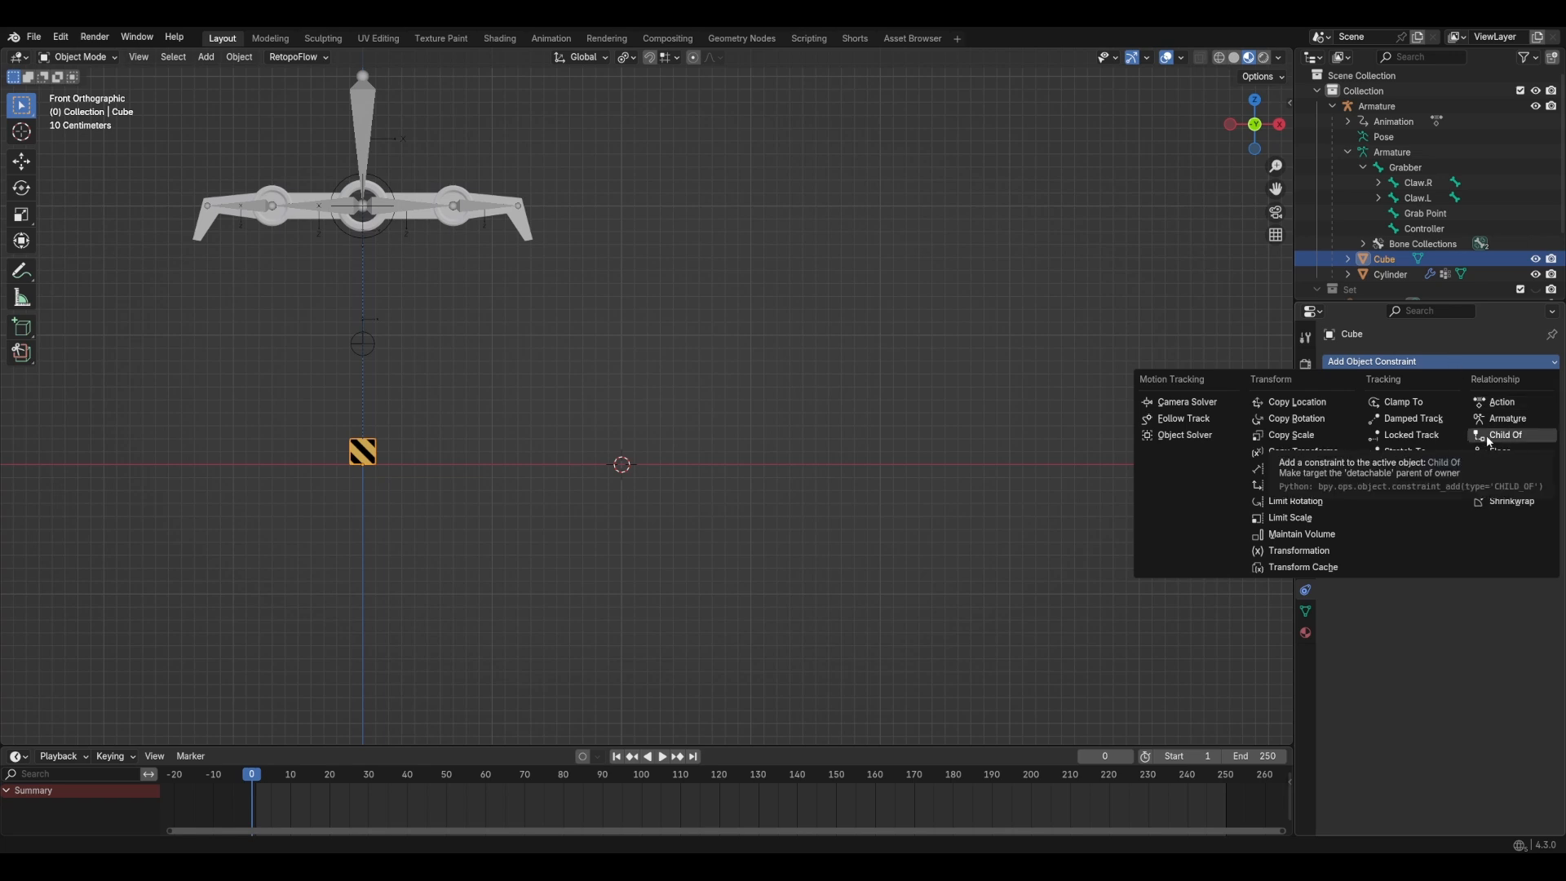
# Step: Add a Child Of constraint to the Cube and pause playback at frame 48
pyautogui.click(1506, 434)
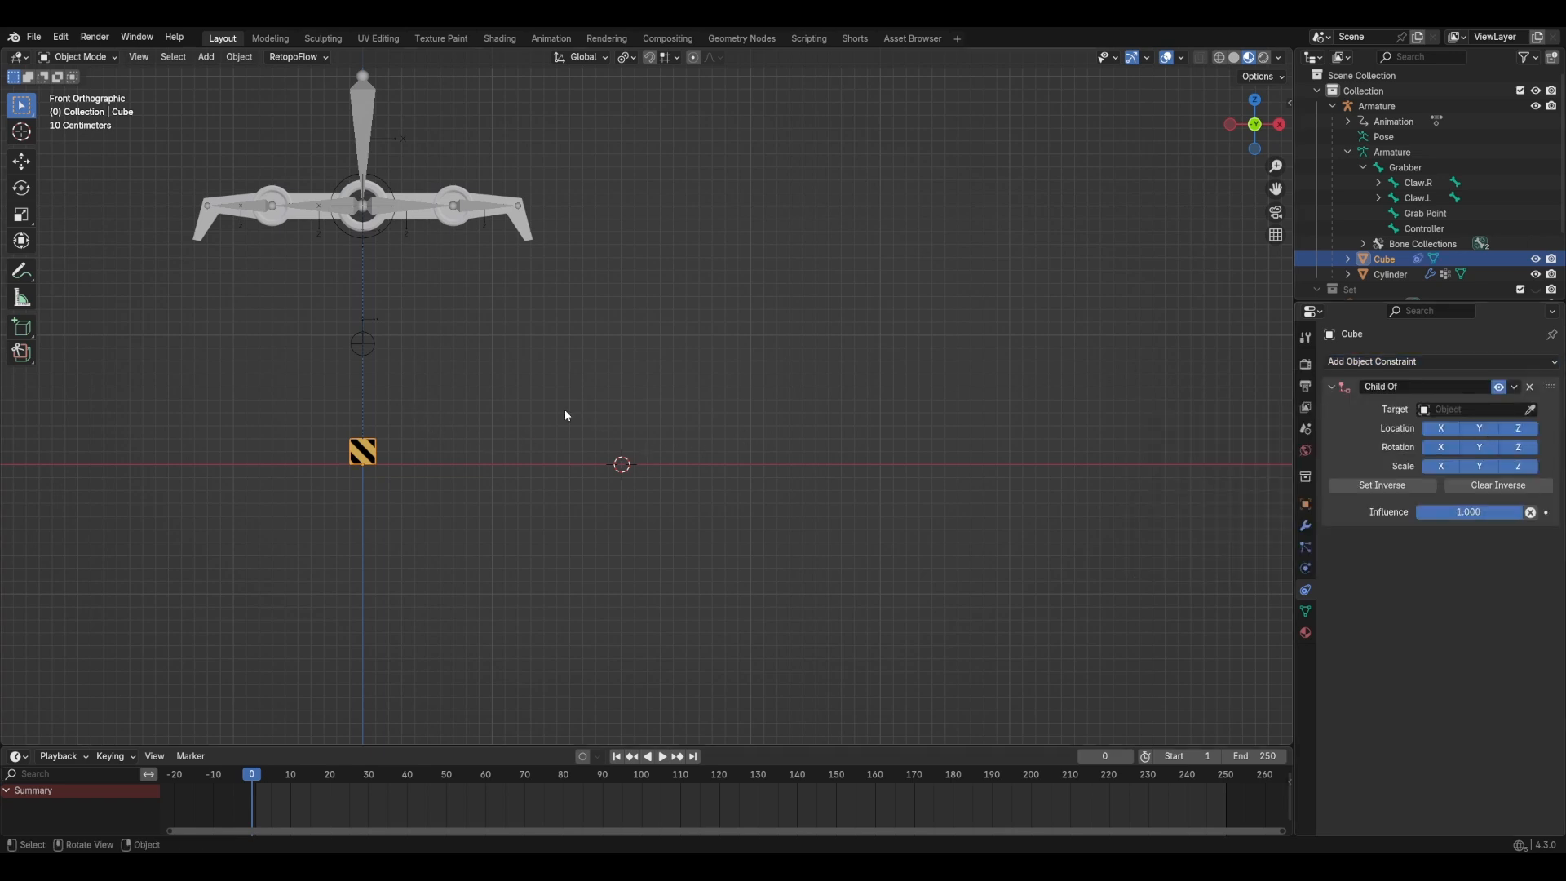
pyautogui.click(1498, 386)
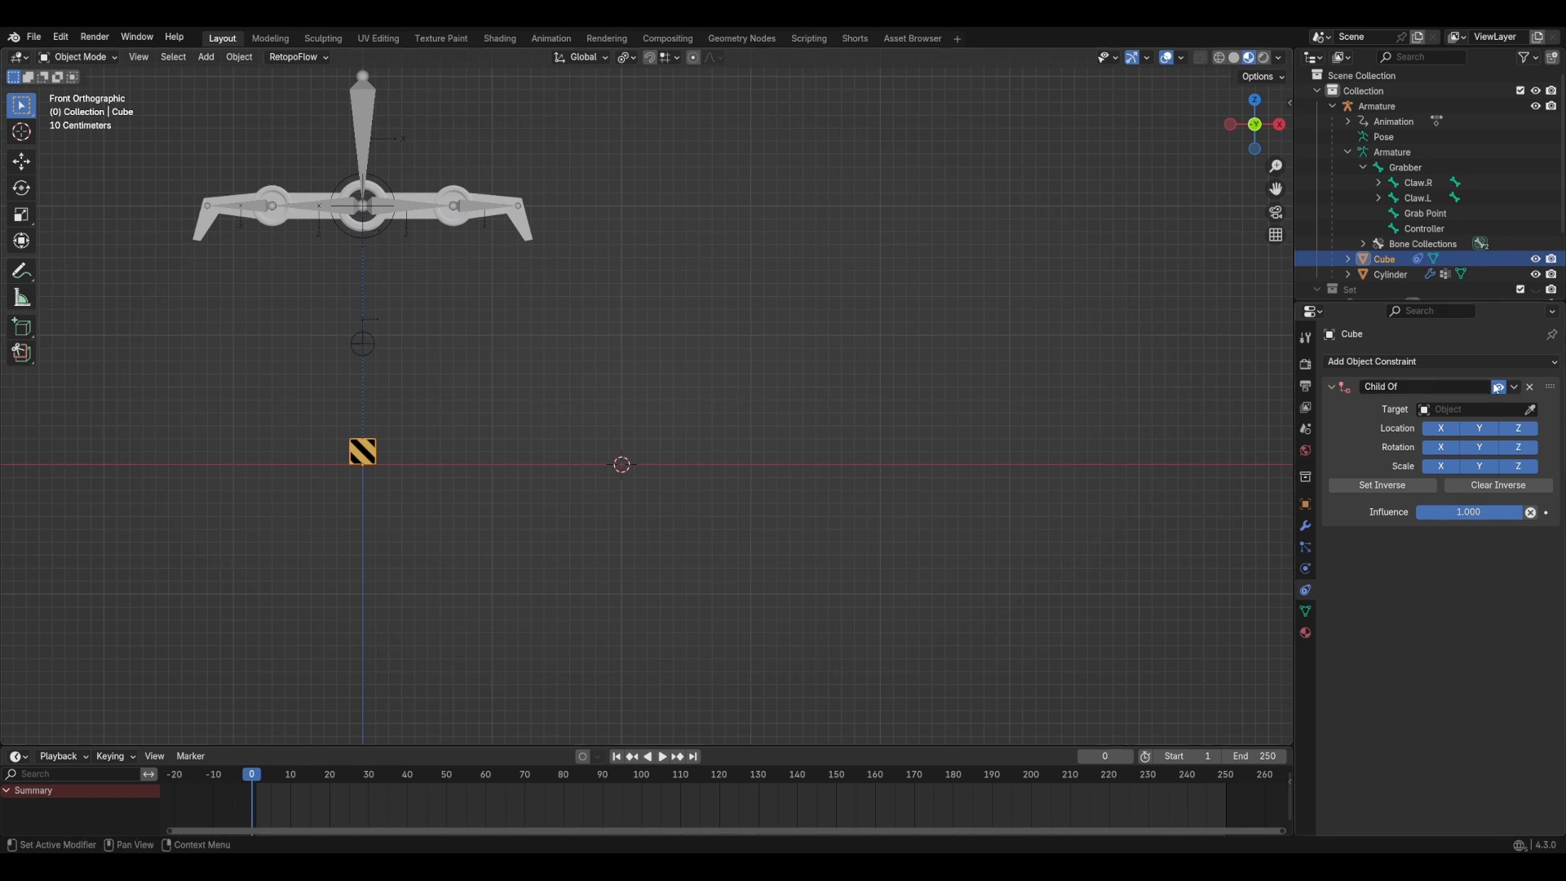
pyautogui.moveTo(1498, 388)
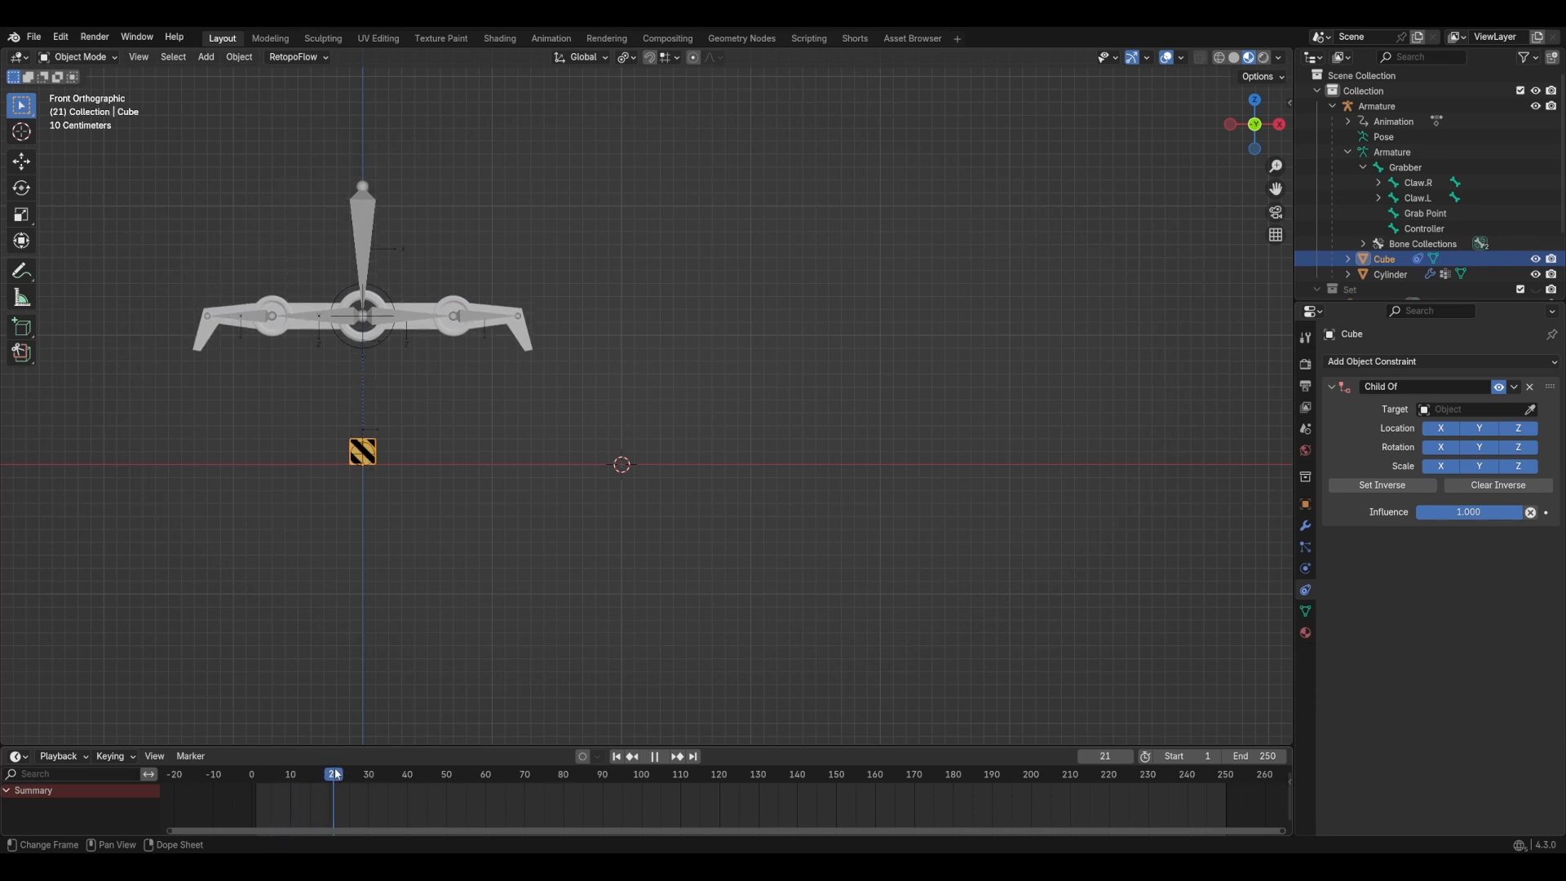
pyautogui.click(435, 773)
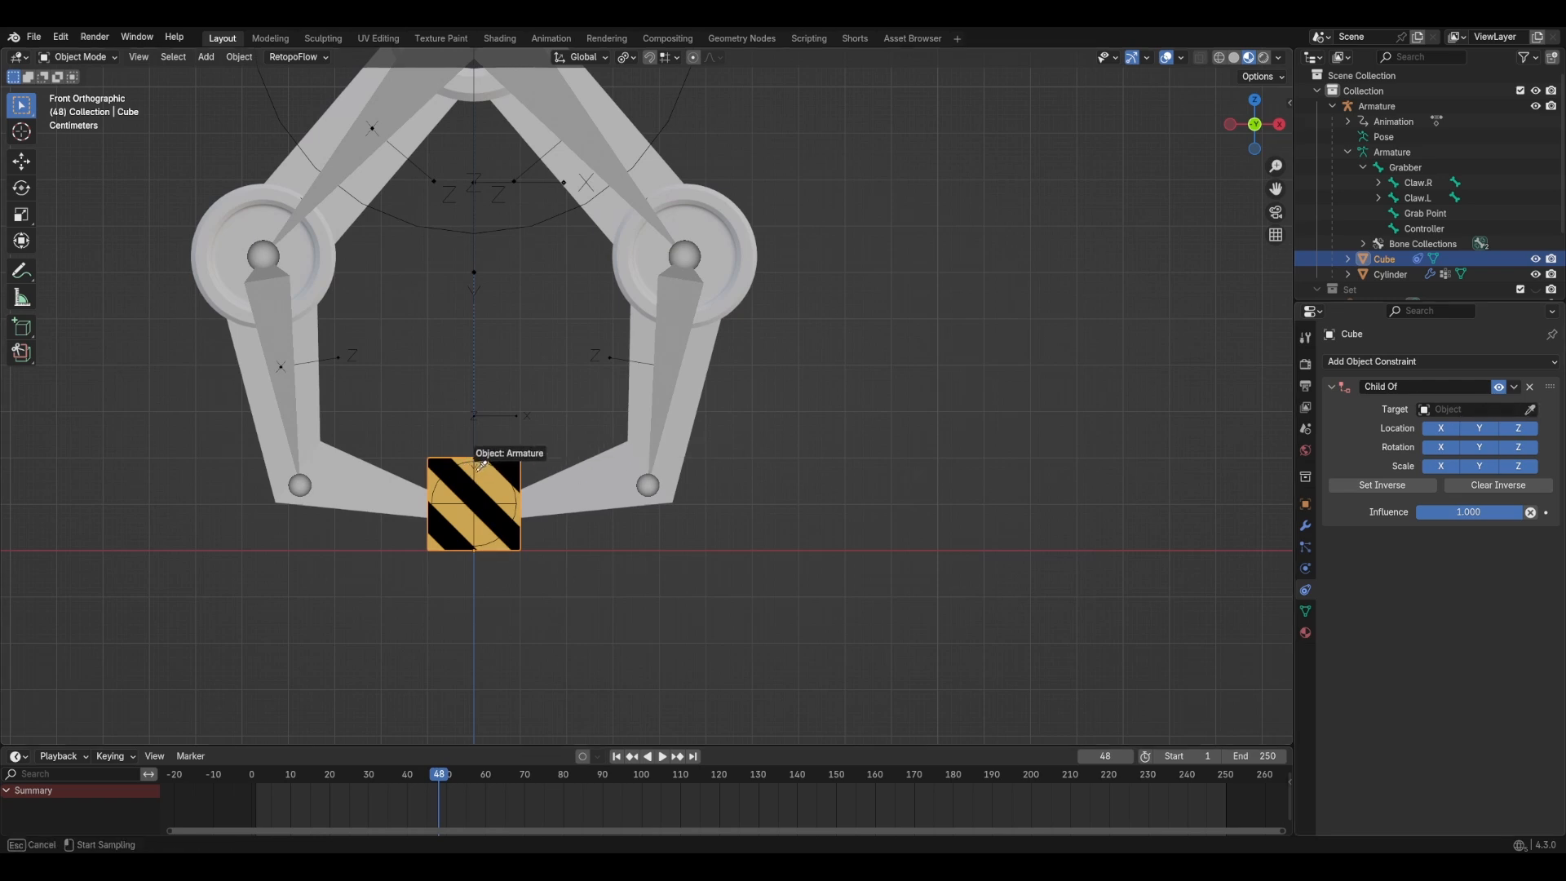
# Step: Pick the Armature as the Child Of target, using its Grab Point bone
pyautogui.click(1468, 409)
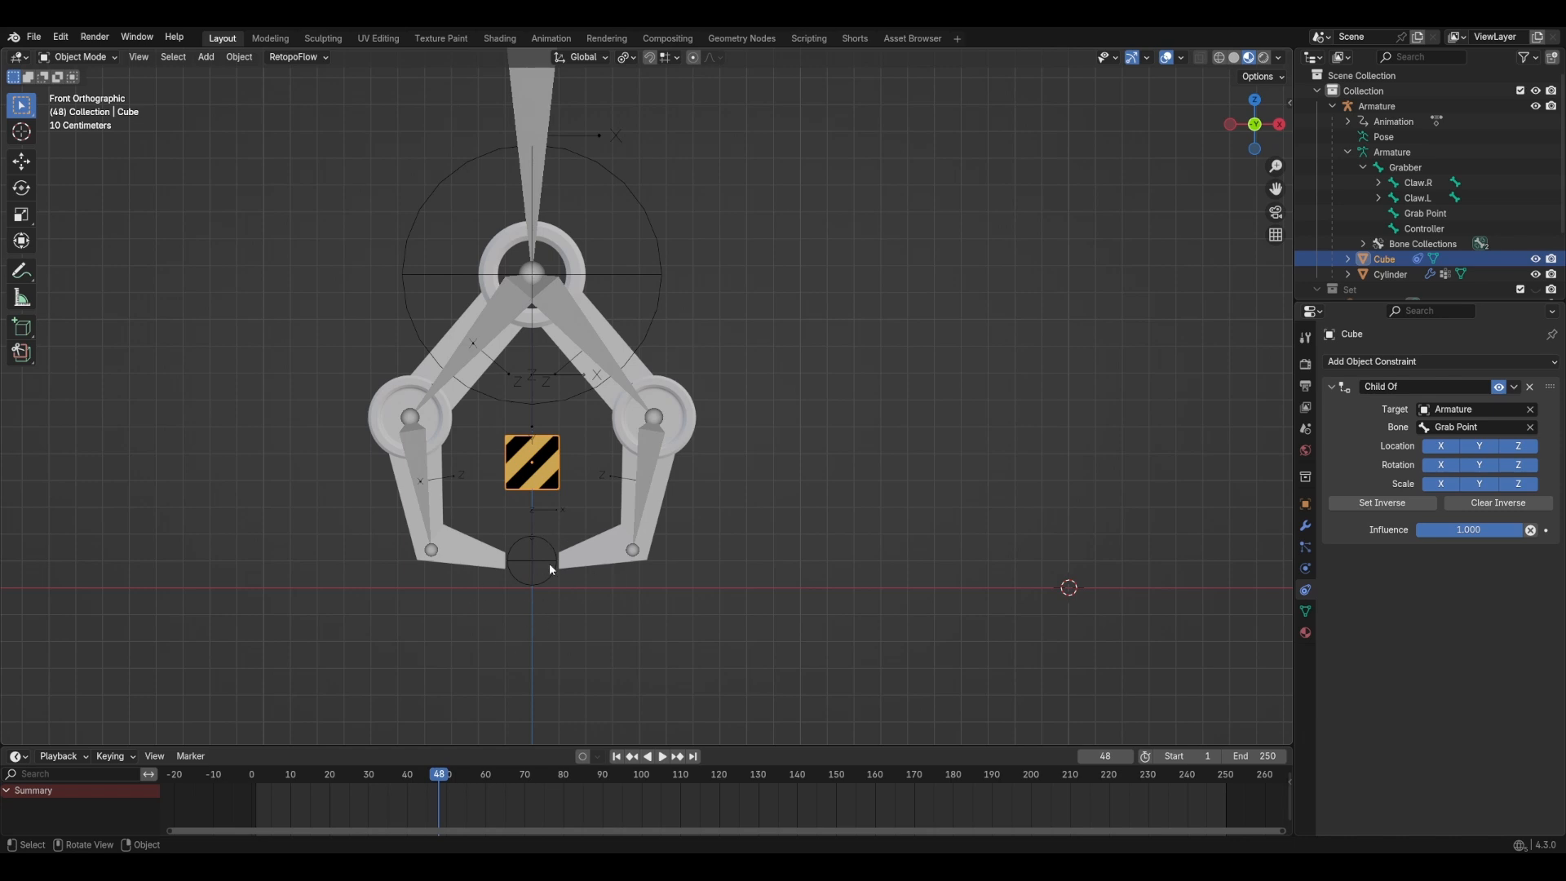
# Step: Set Inverse on the Child Of constraint and replay the animation to test the pickup
pyautogui.click(1380, 502)
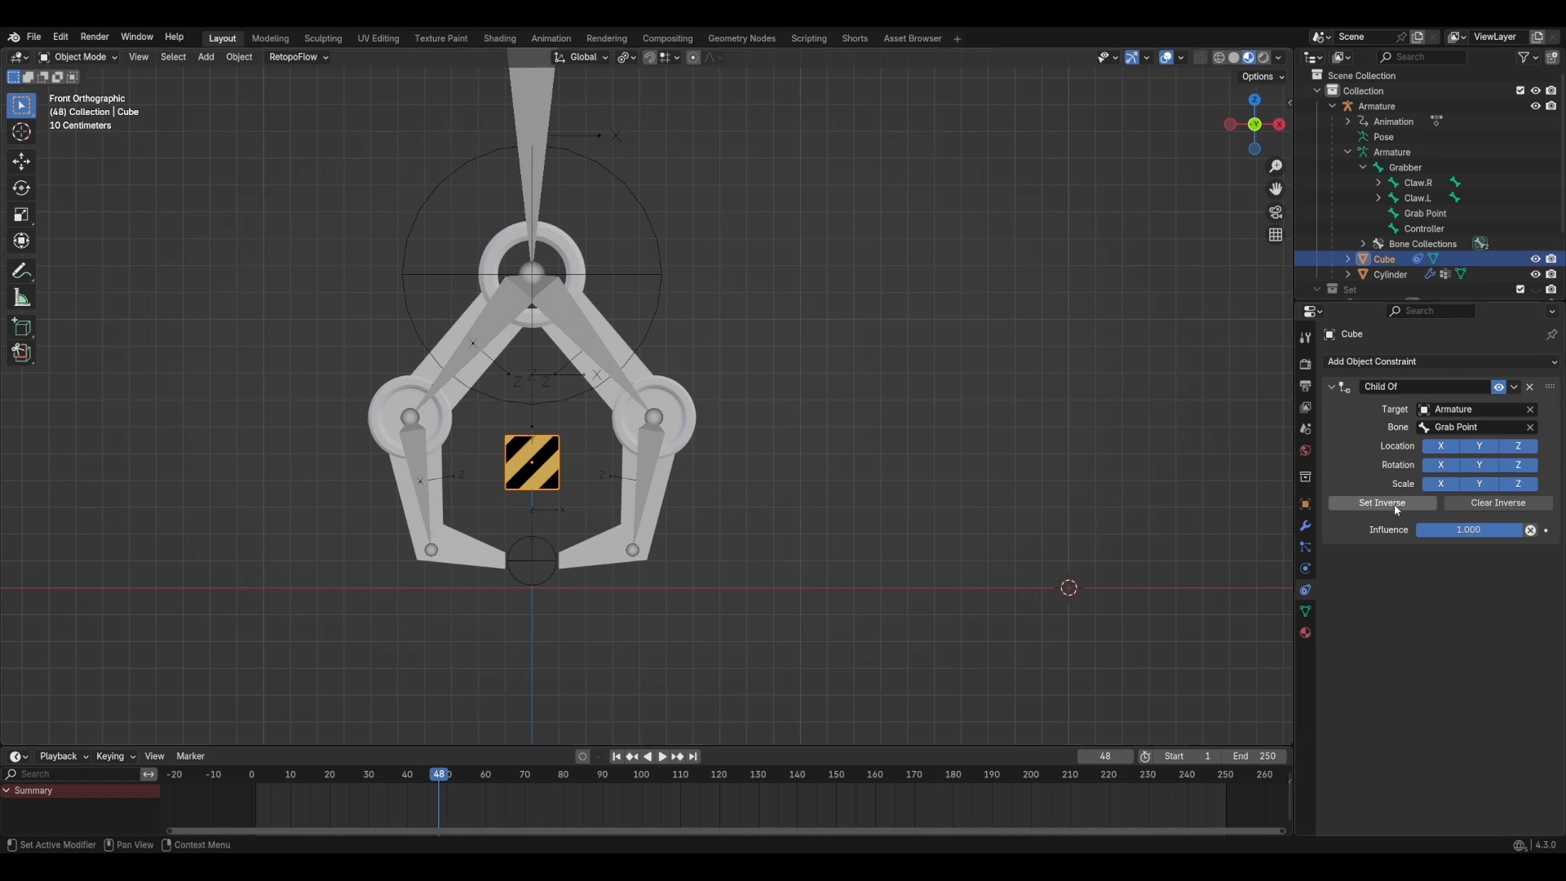
pyautogui.click(1380, 502)
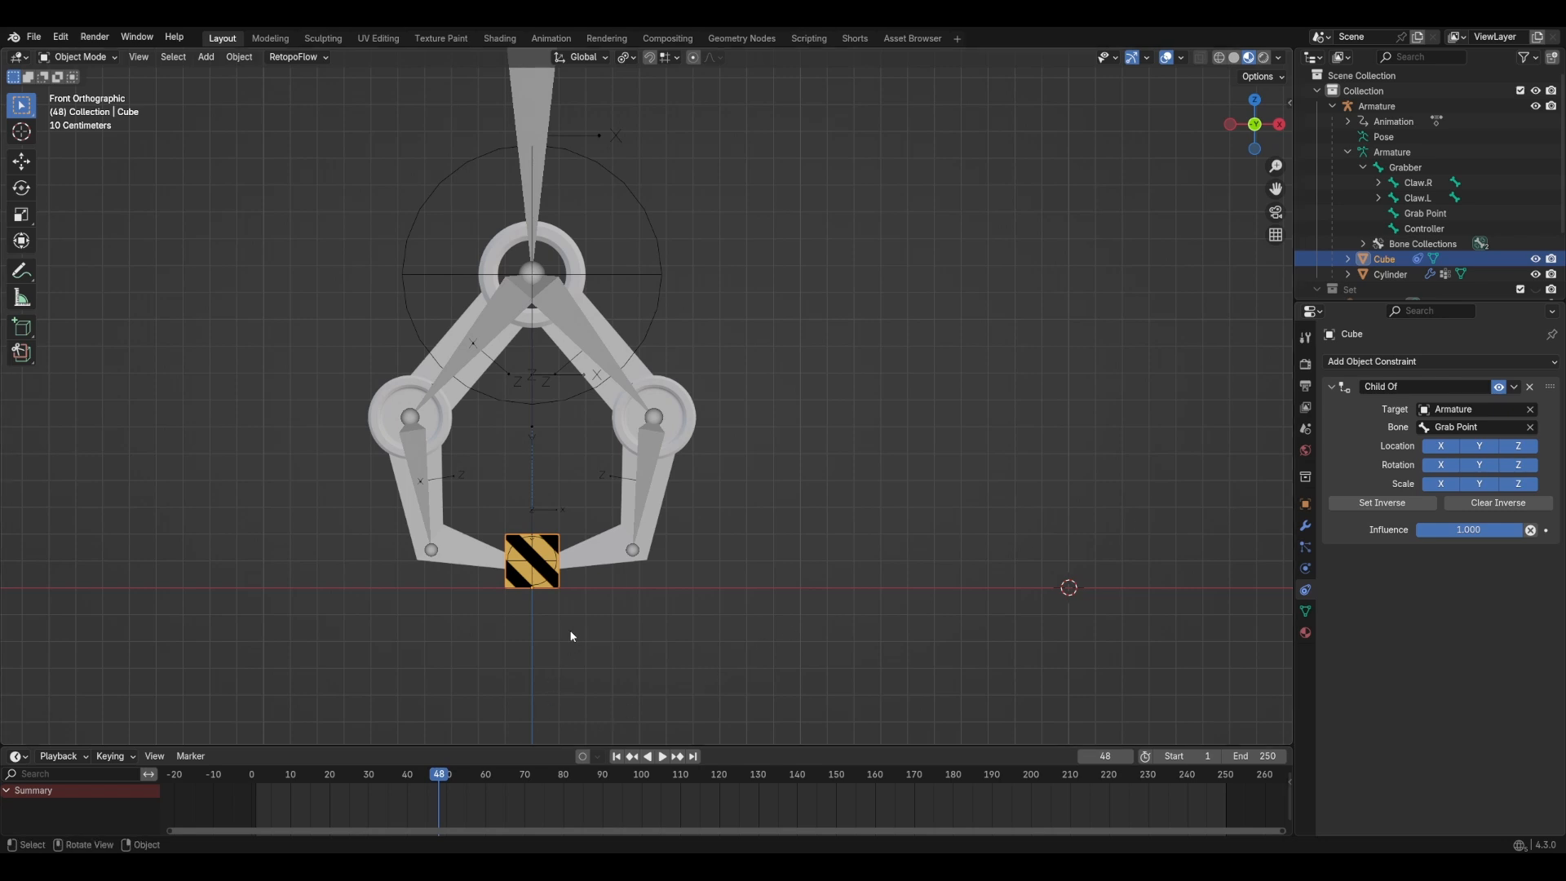
pyautogui.click(655, 755)
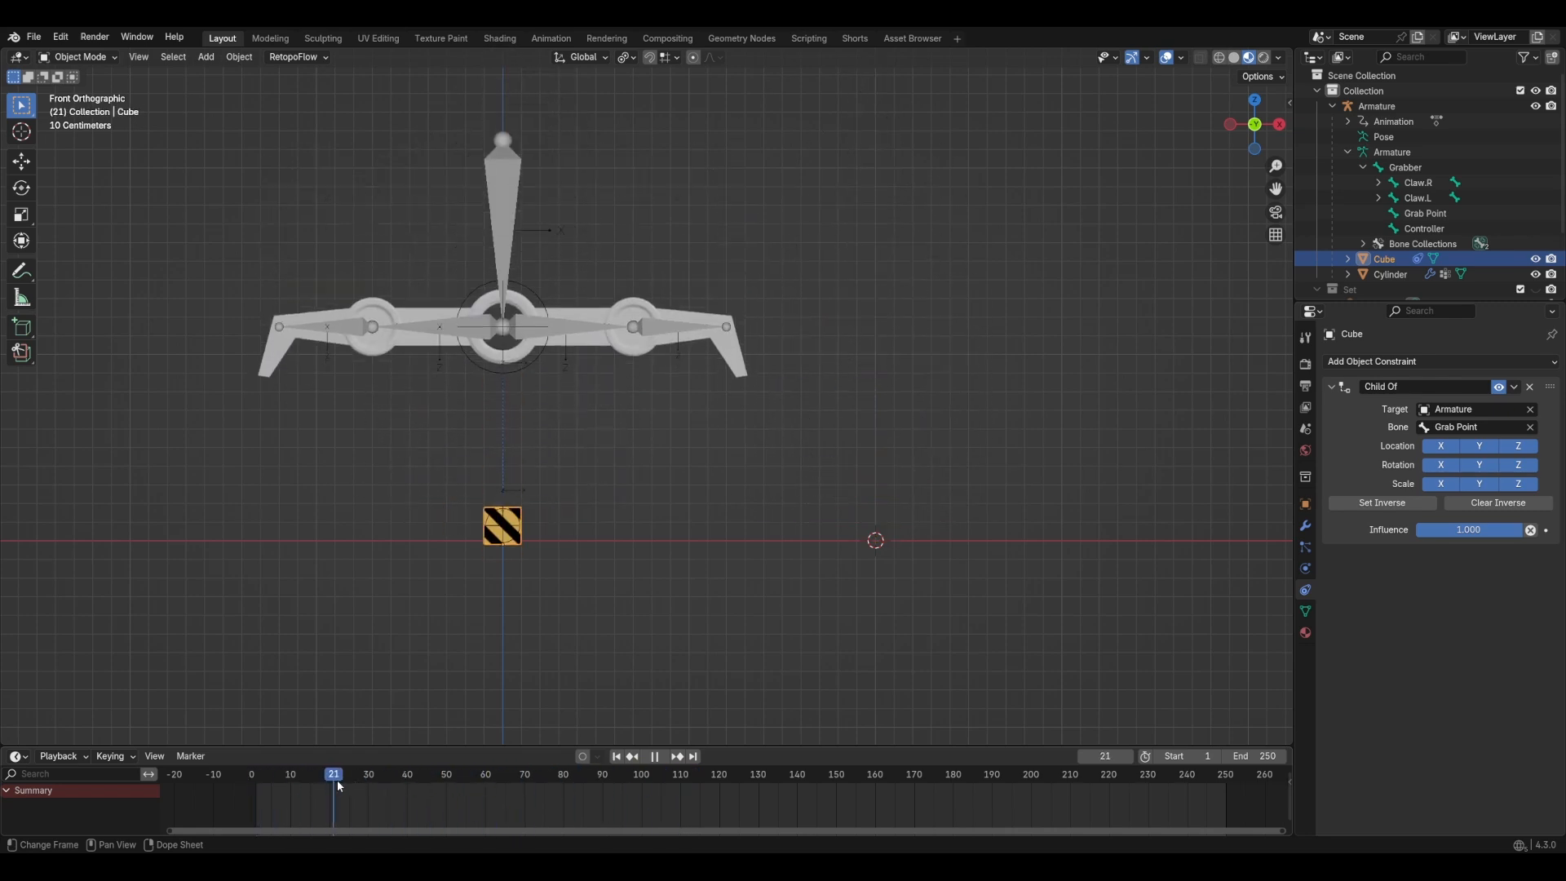
# Step: Keyframe the Child Of constraint's enabled state at frame 0 and at frame 48
pyautogui.click(294, 773)
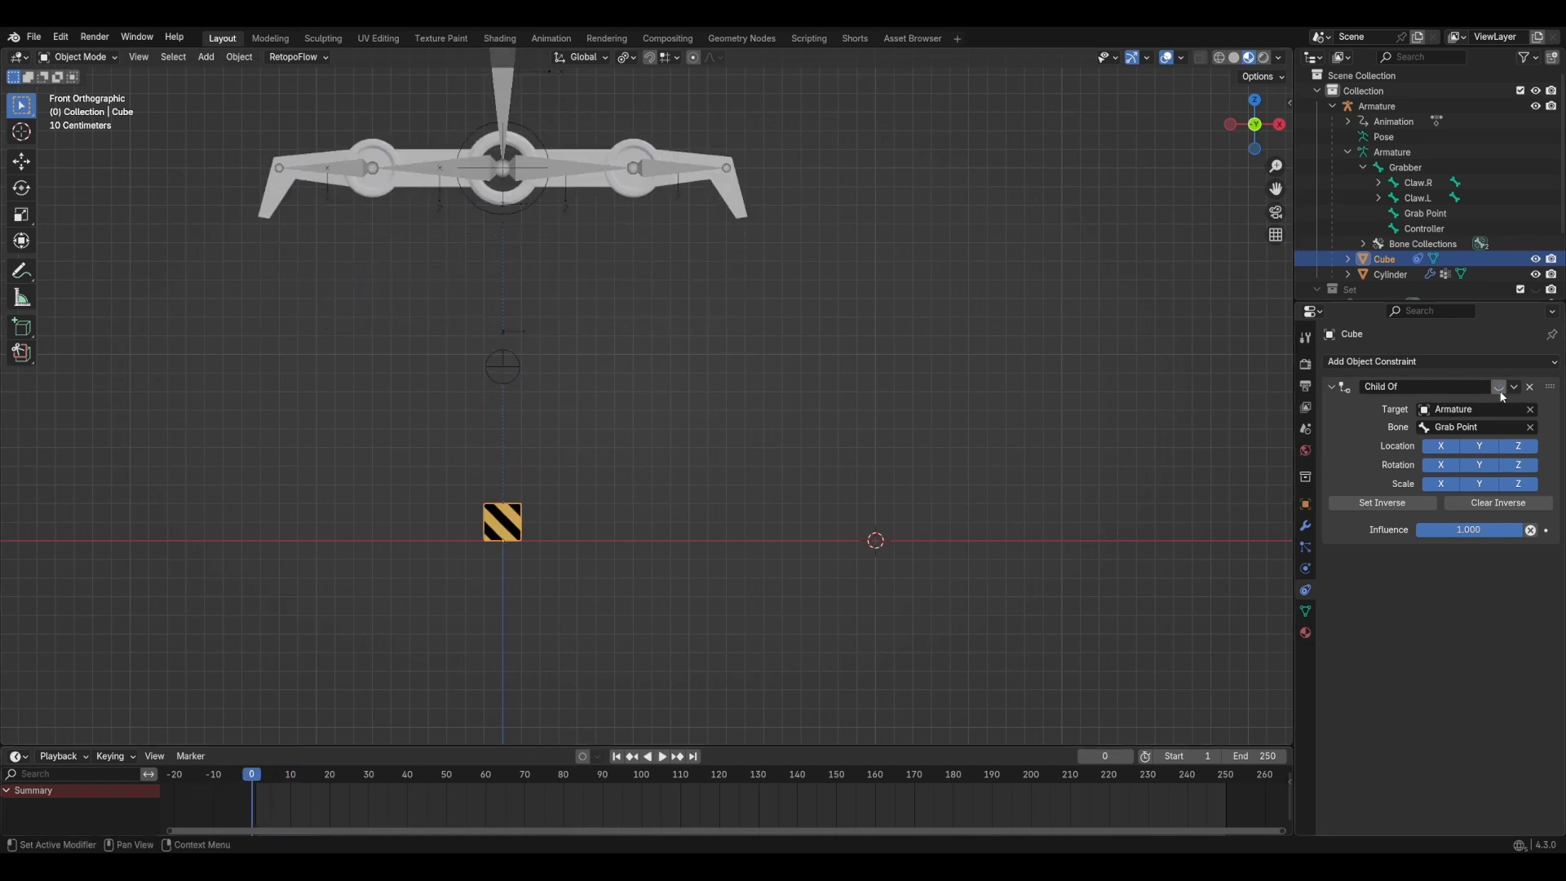
pyautogui.click(654, 756)
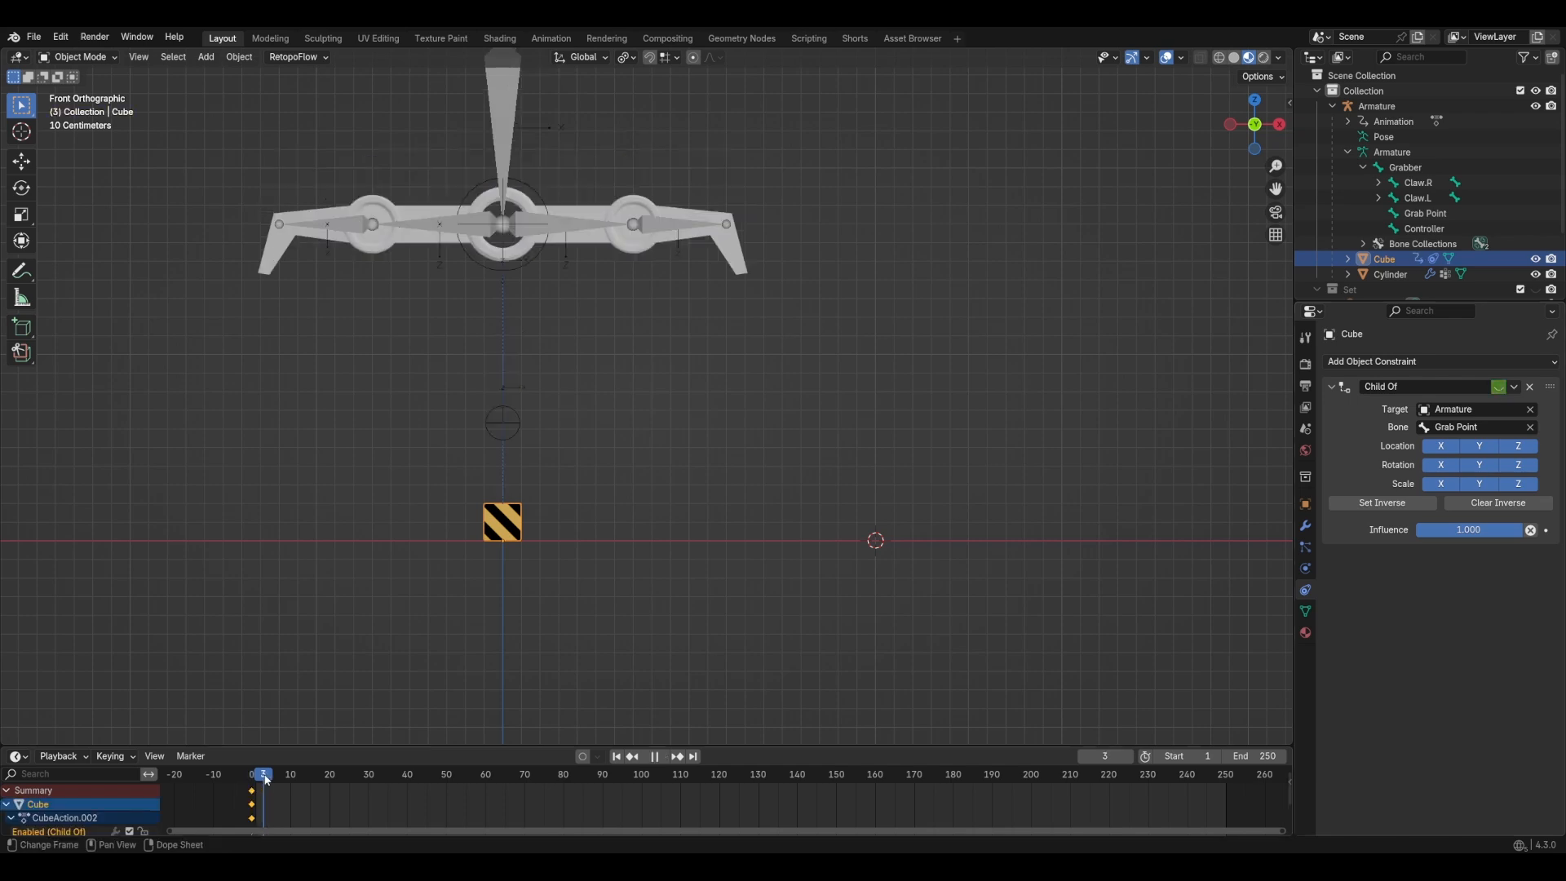
pyautogui.click(438, 773)
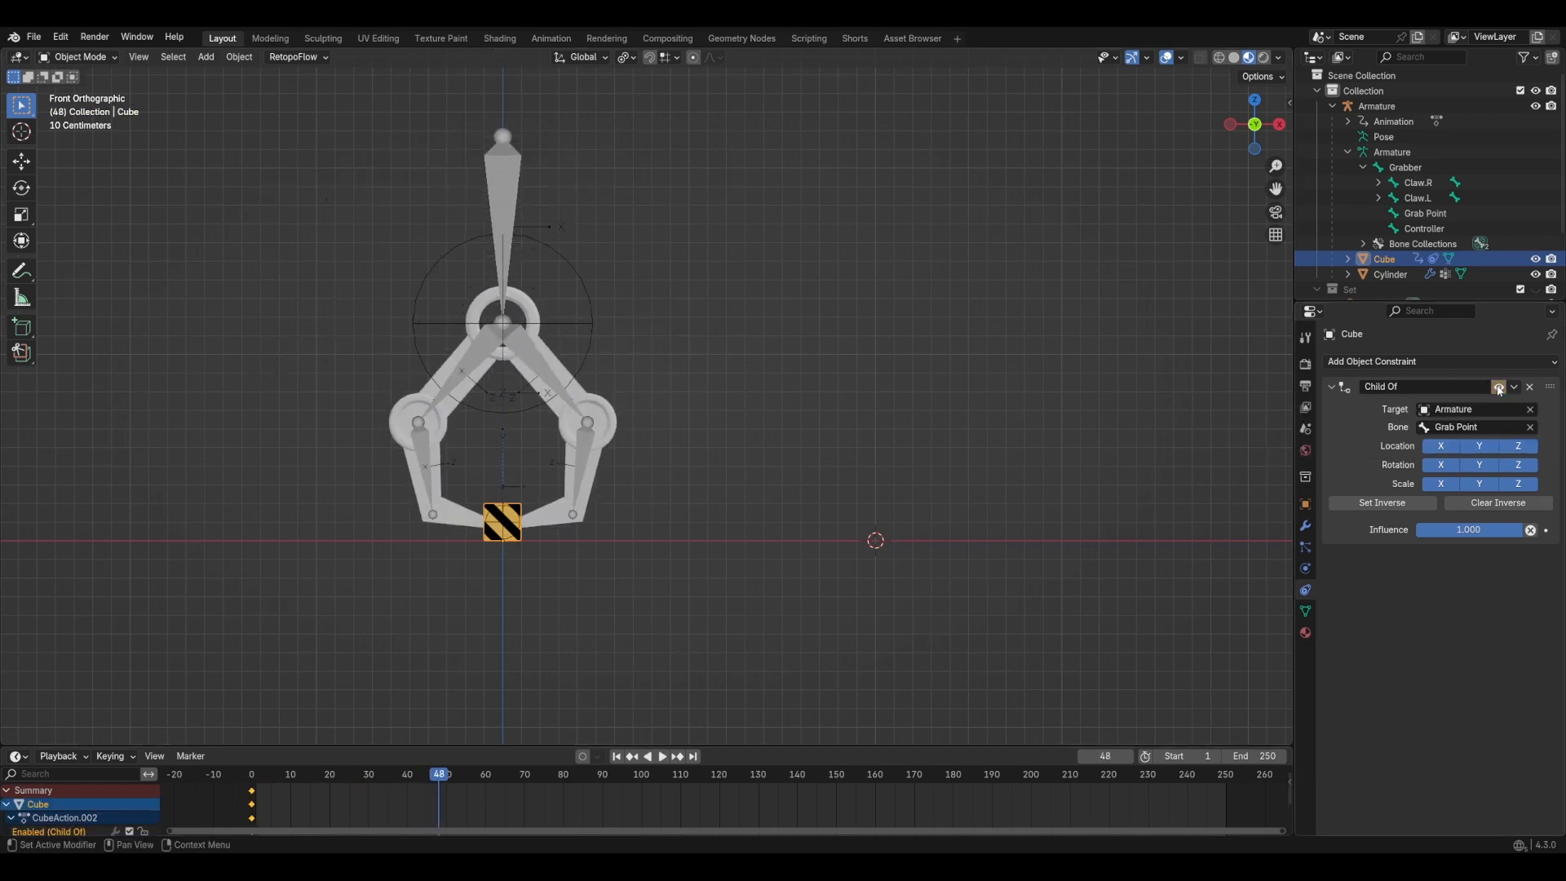
pyautogui.click(644, 756)
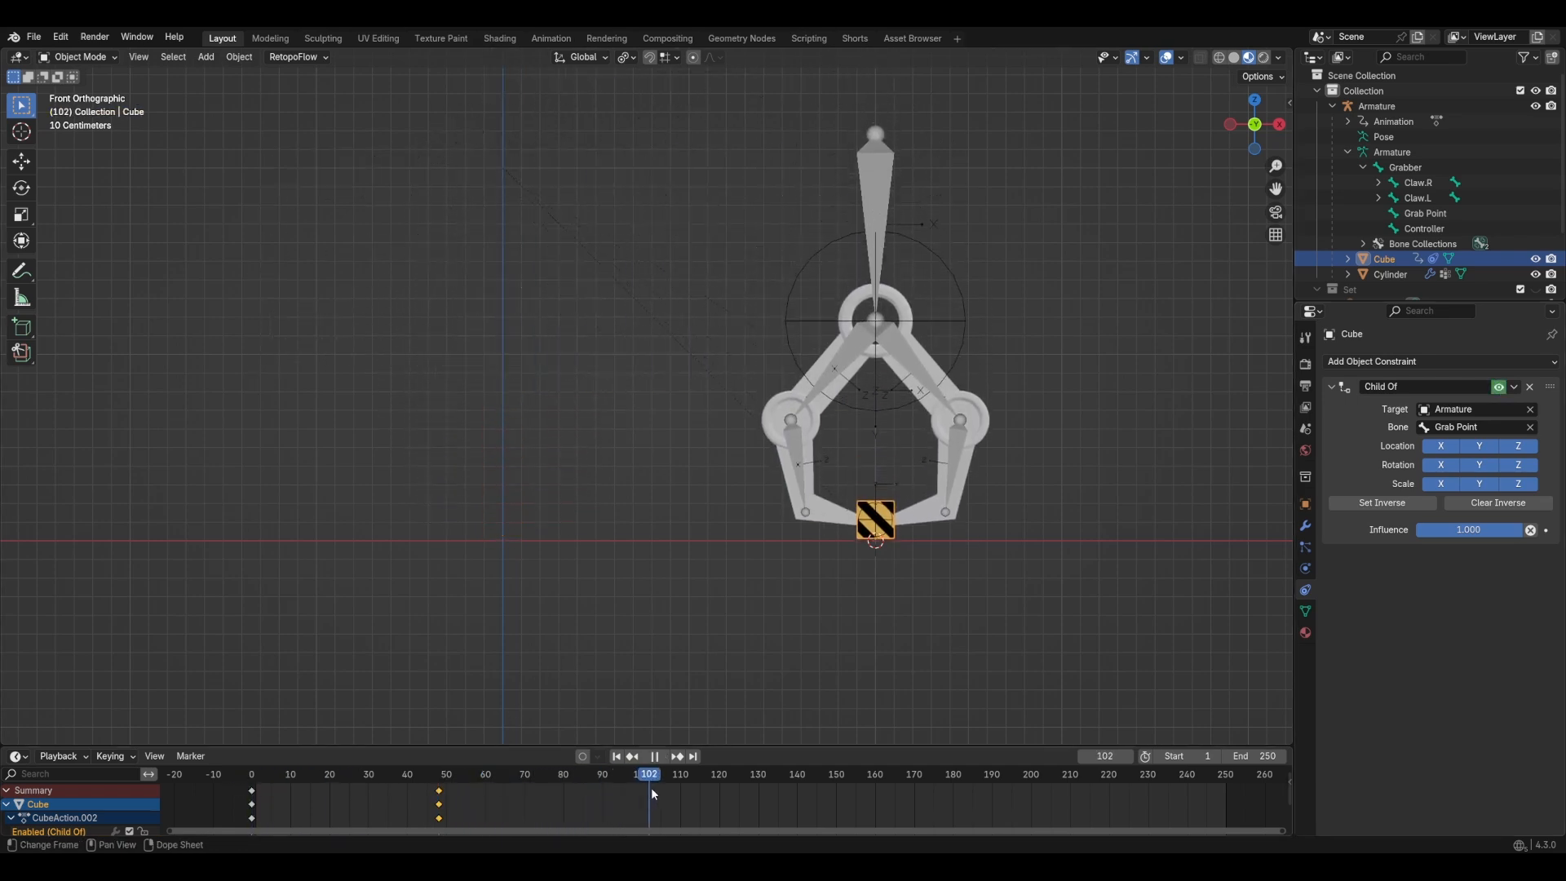
# Step: Play back and scrub ahead to check the pickup, then return to the first frame
pyautogui.click(676, 773)
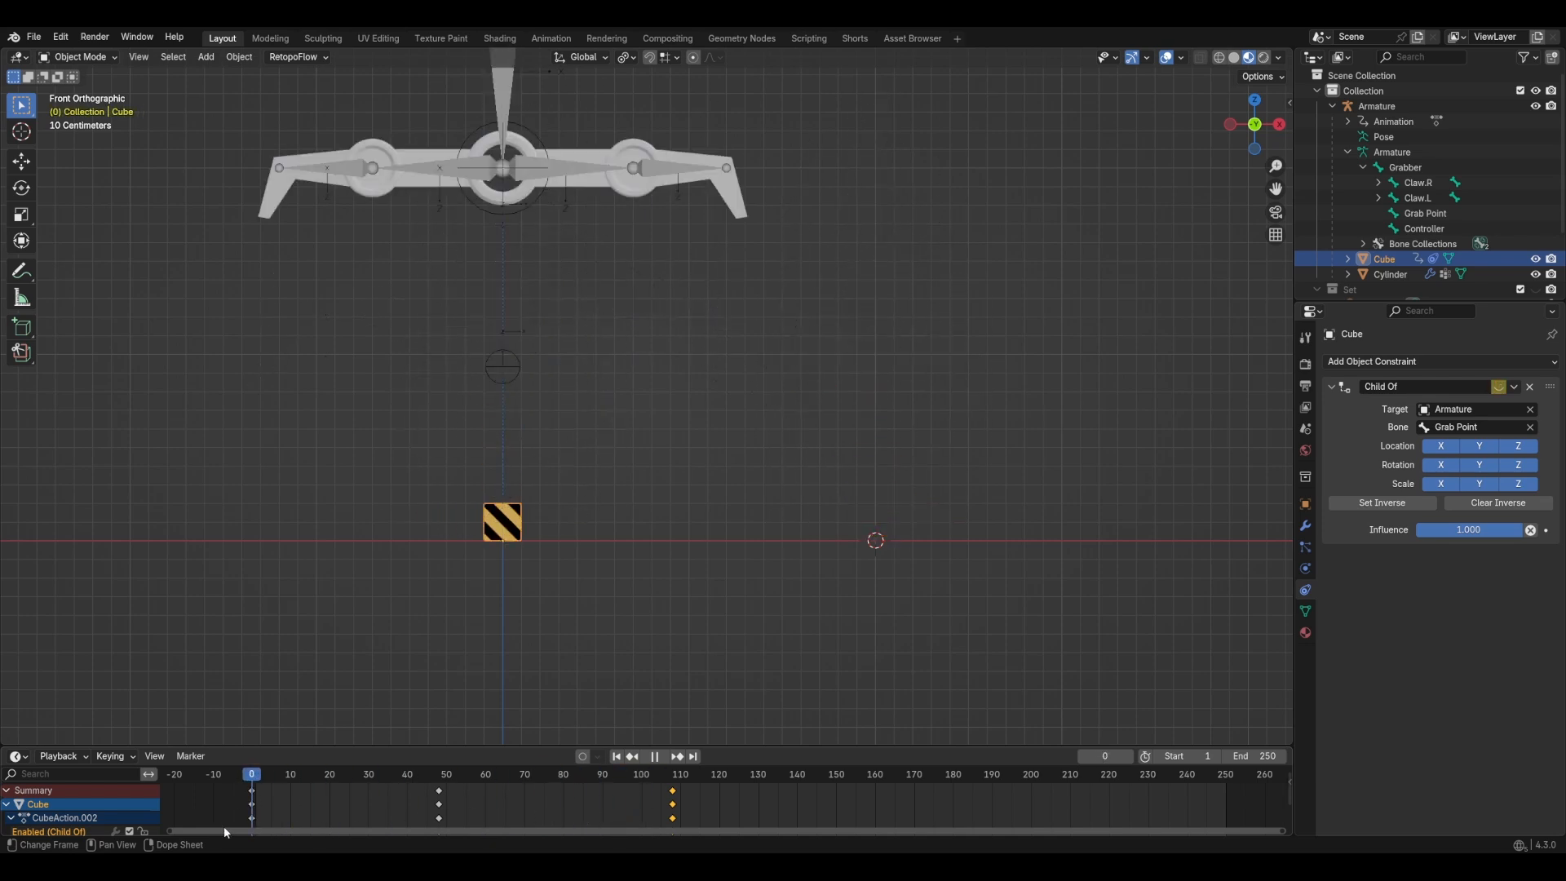
pyautogui.click(687, 773)
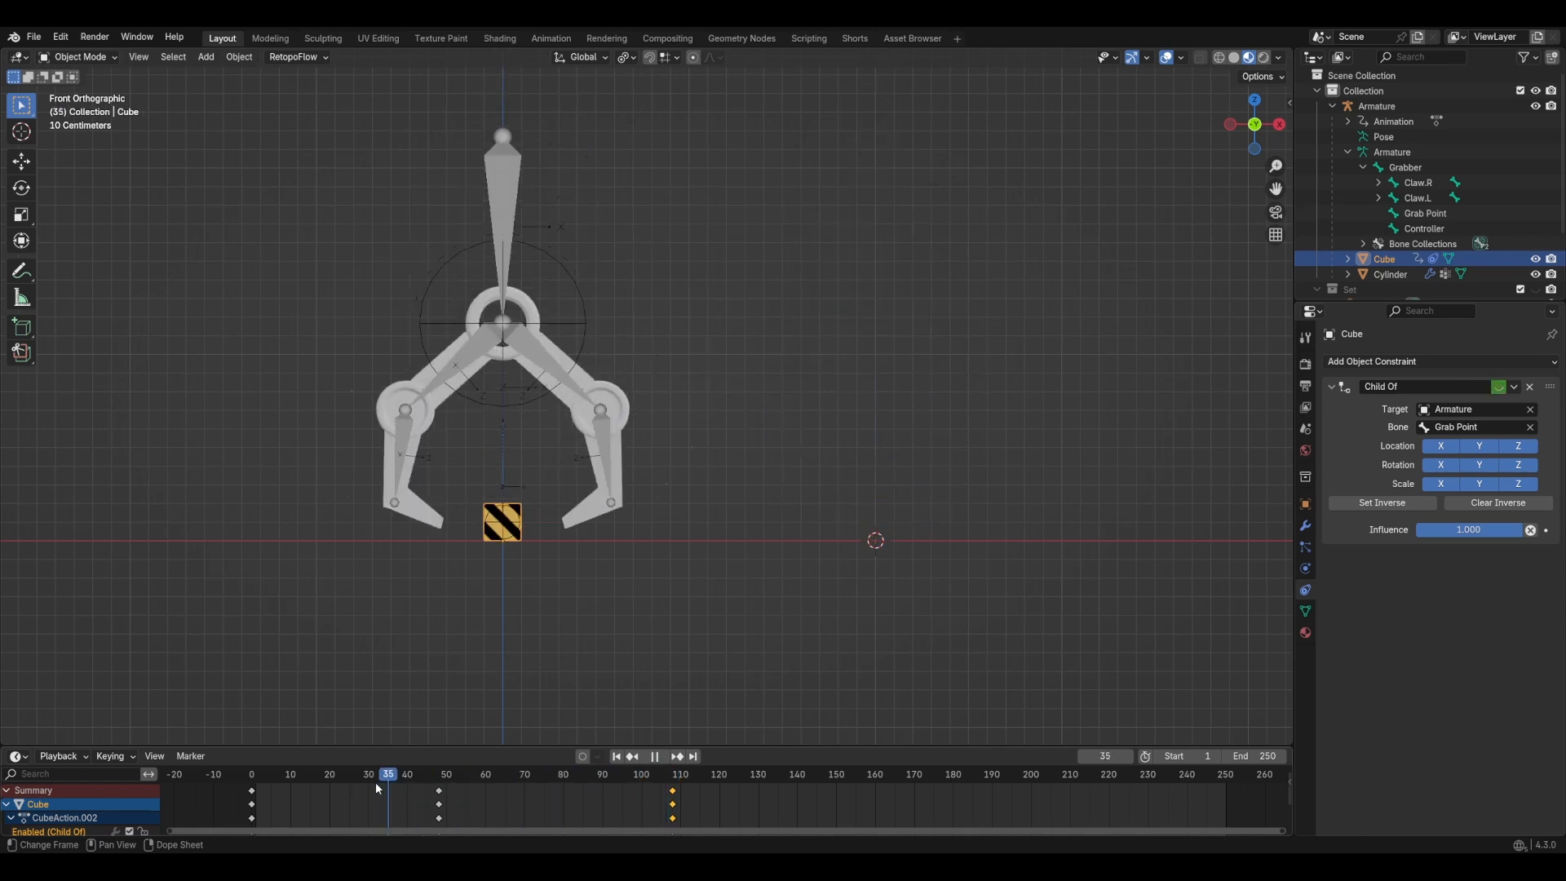
pyautogui.click(252, 774)
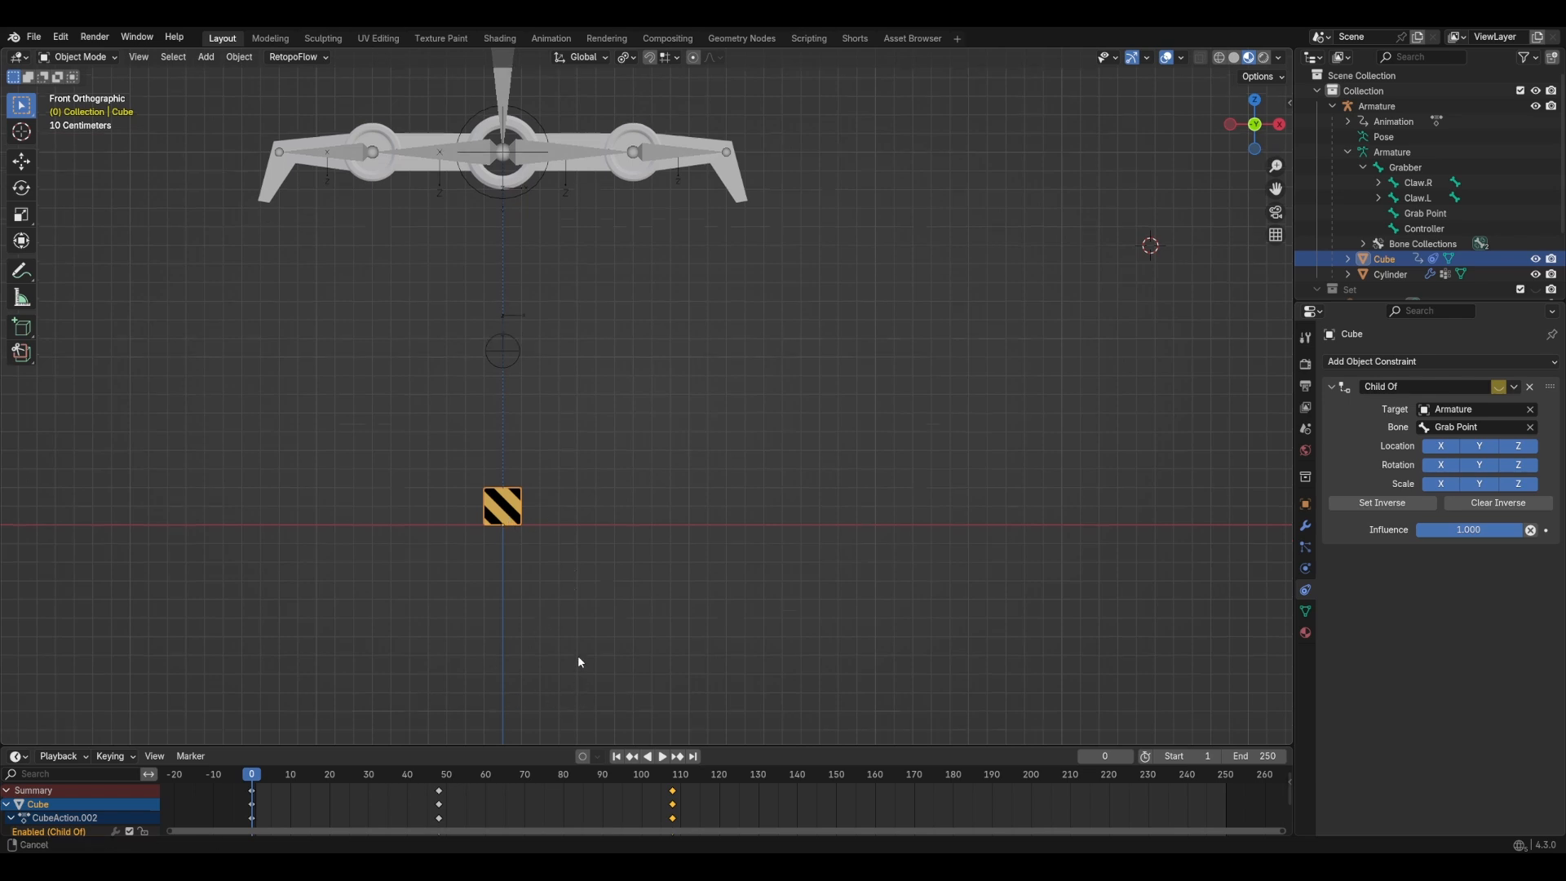
# Step: Change the interpolation of the cube's keyframes and move the playhead to frame 108
pyautogui.press('i')
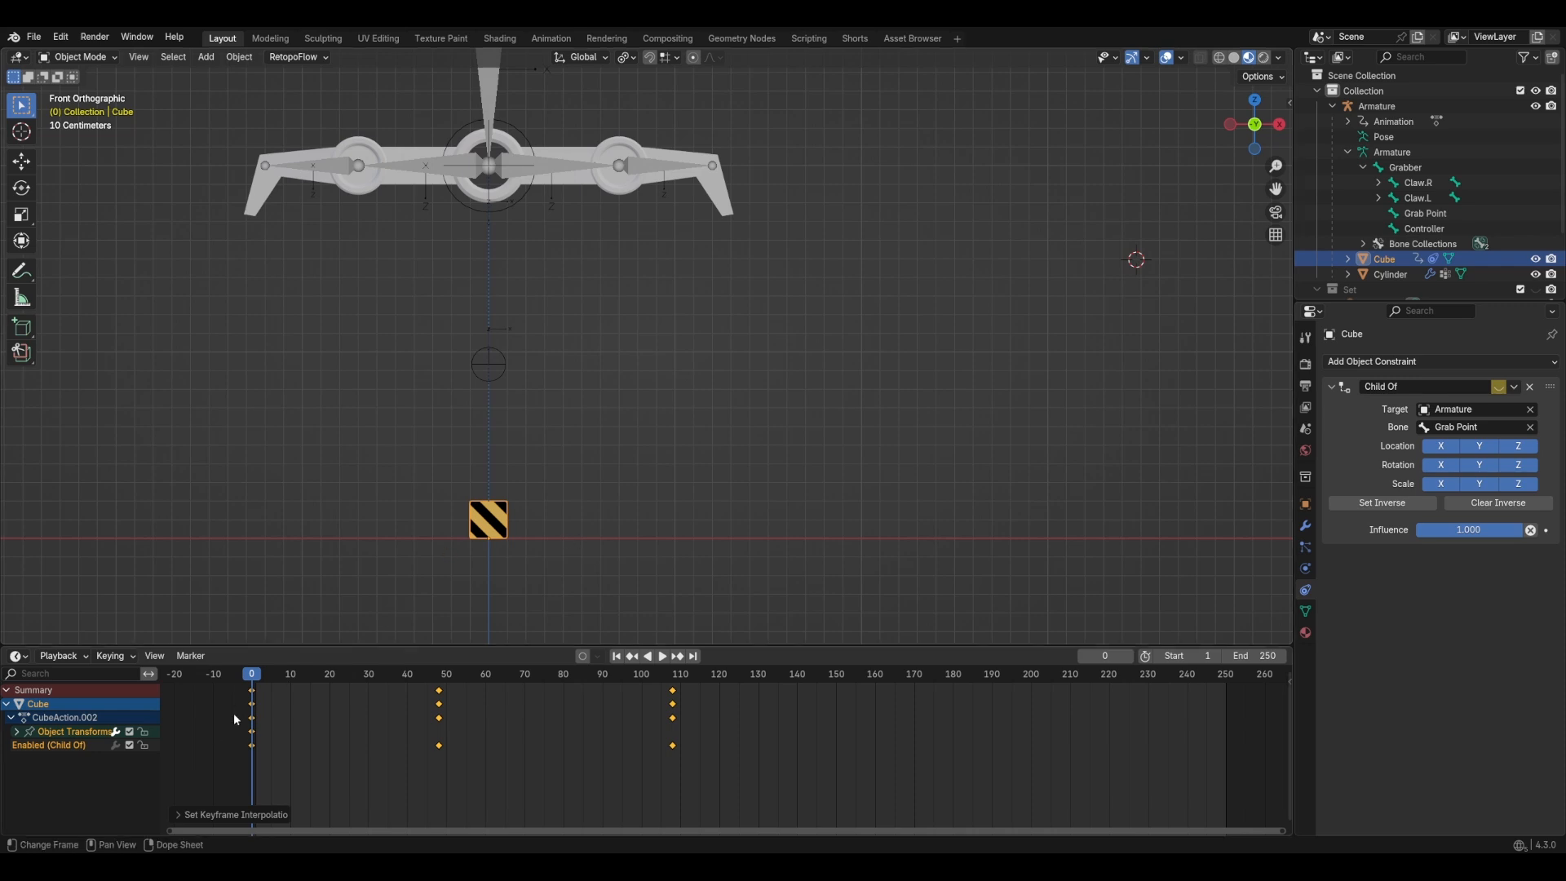
pyautogui.click(660, 656)
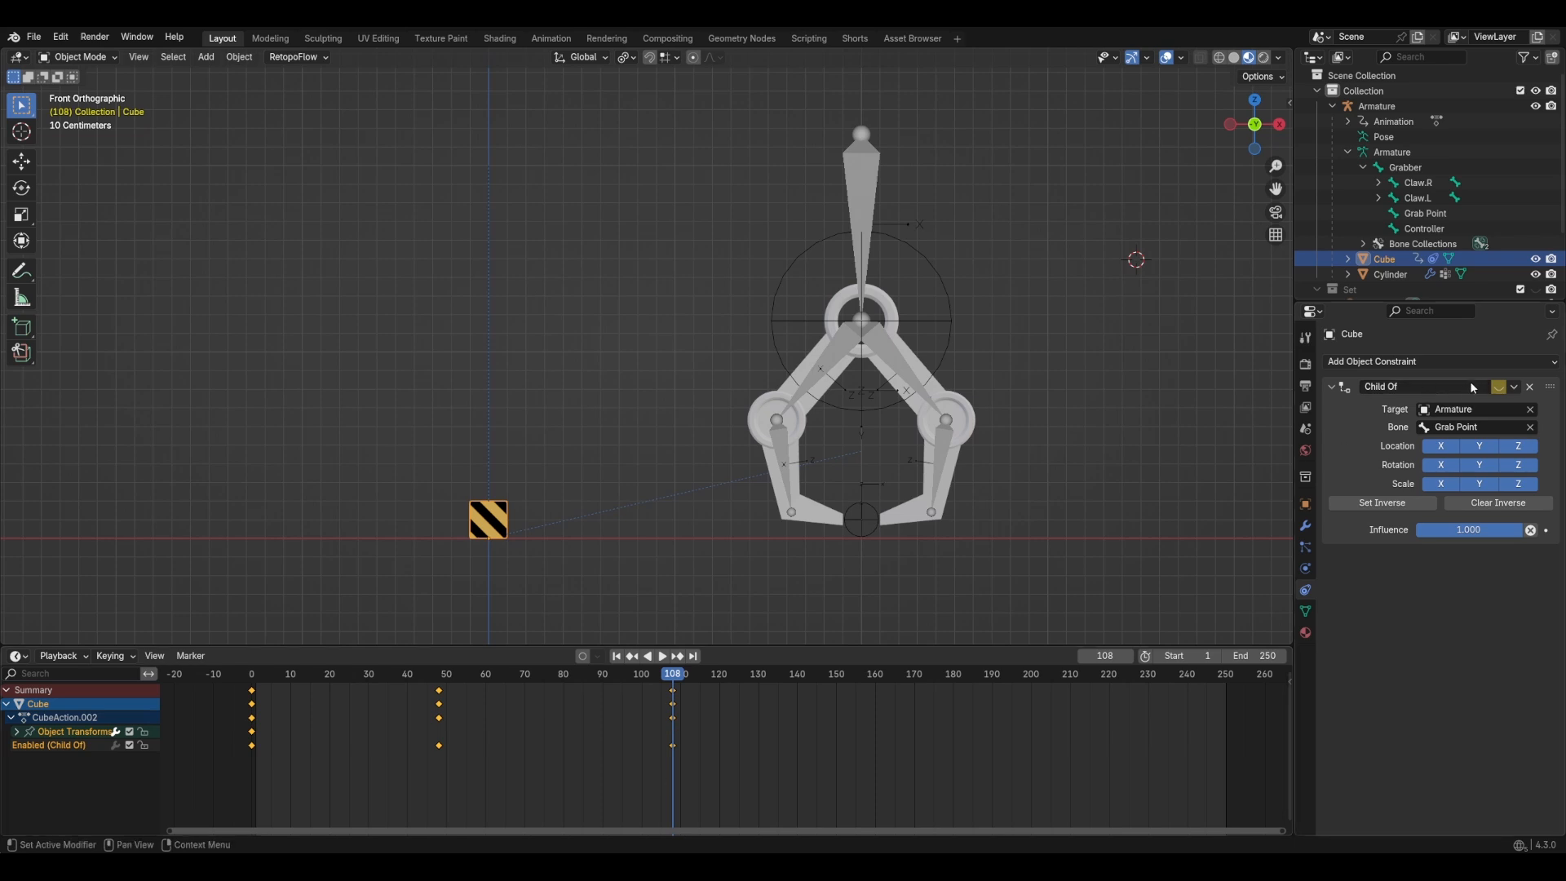
pyautogui.moveTo(1452, 381)
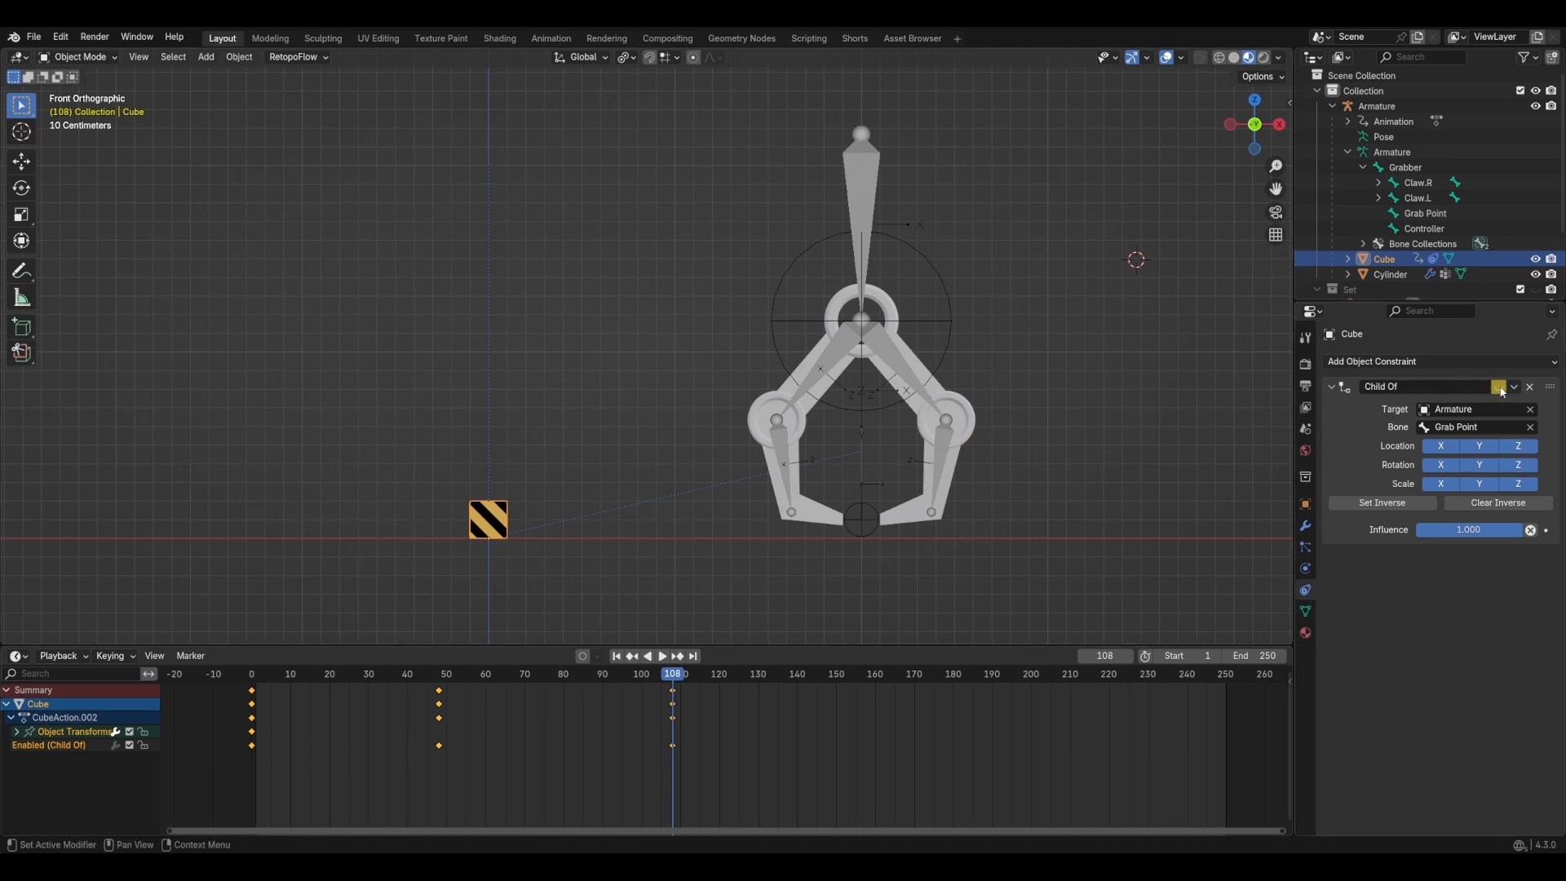
# Step: At frame 108, disable the Child Of constraint and apply Visual Transform to the cube
pyautogui.click(1498, 386)
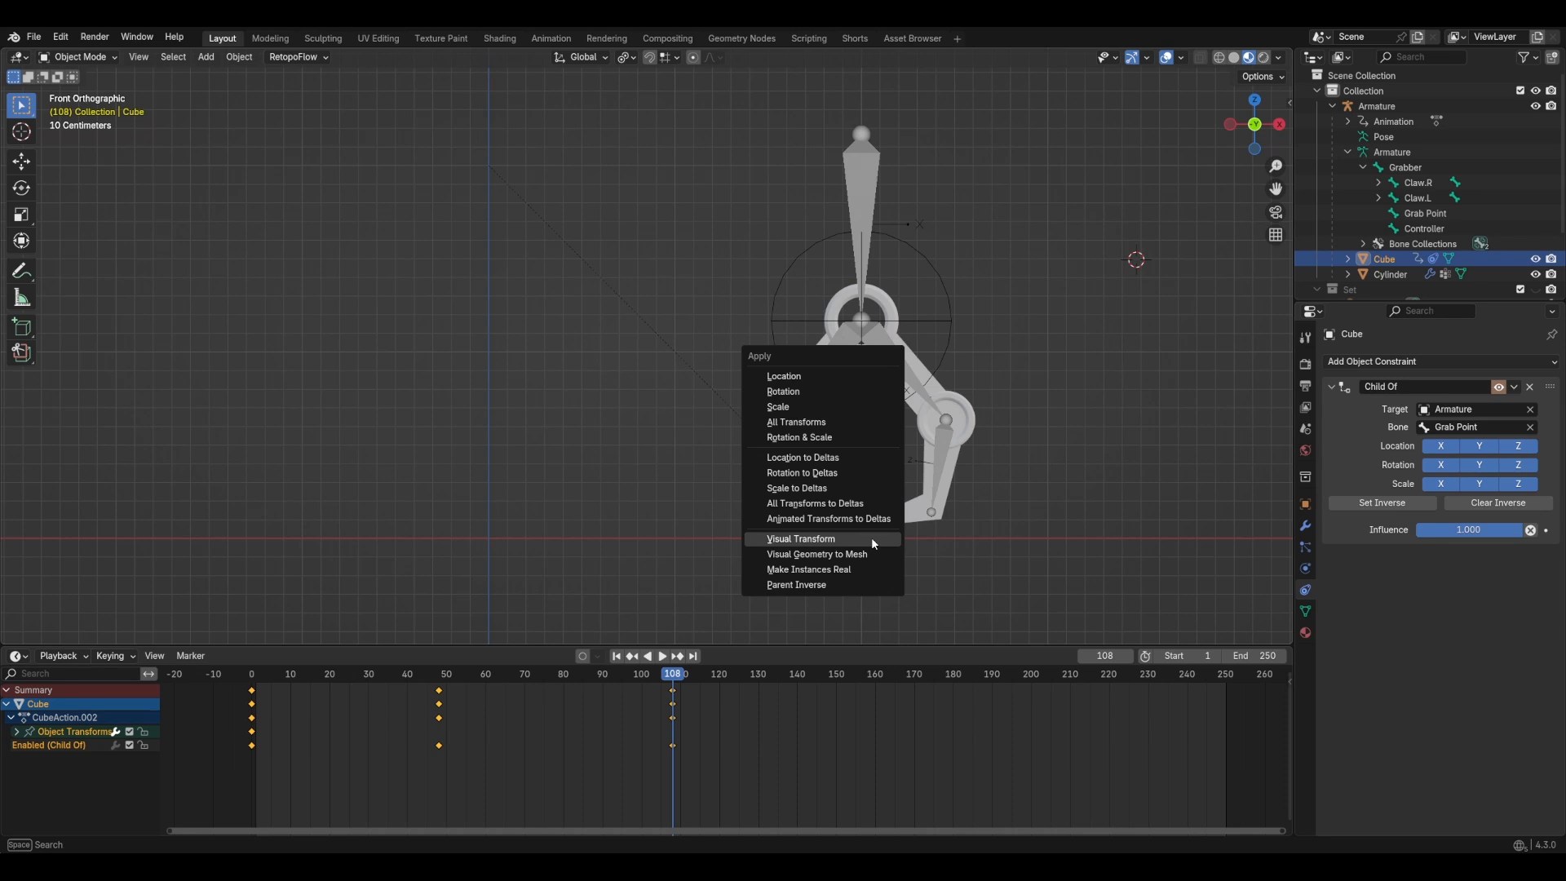
pyautogui.click(799, 539)
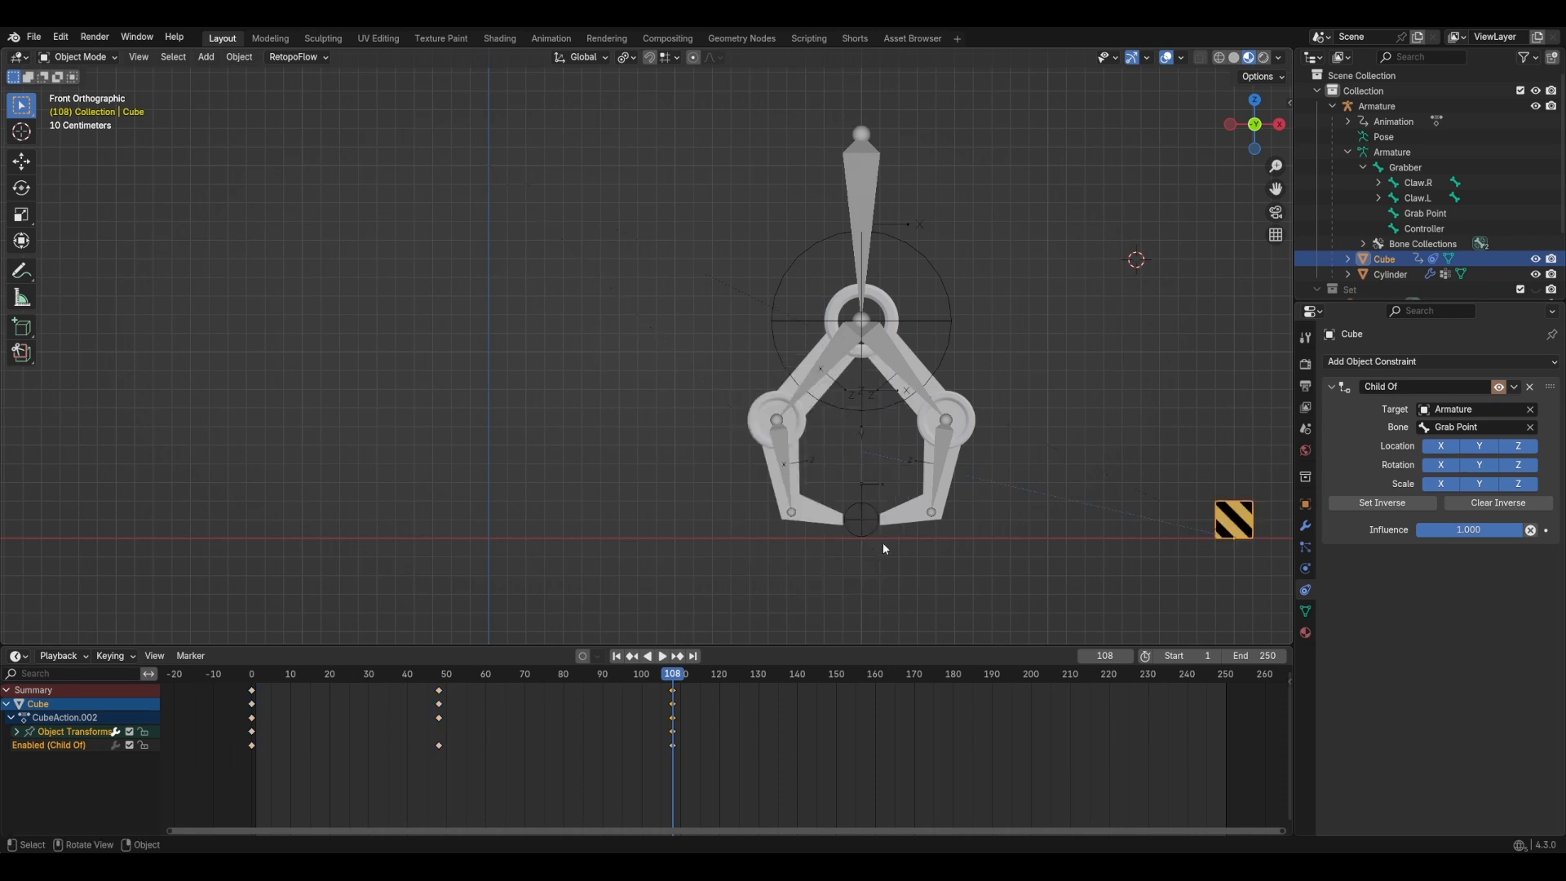
pyautogui.moveTo(872, 549)
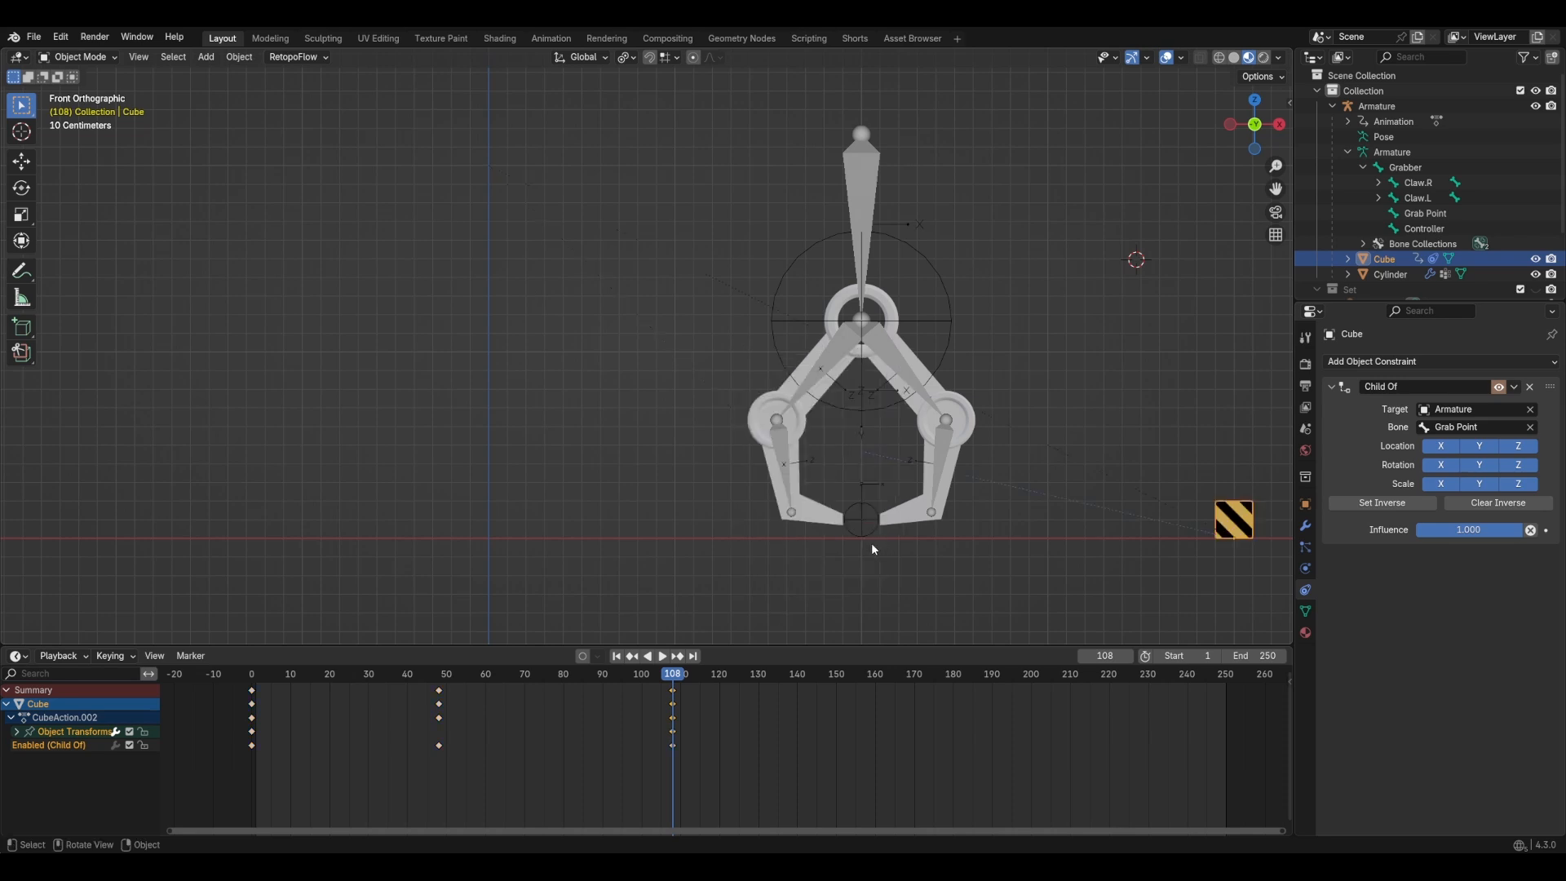
pyautogui.click(661, 655)
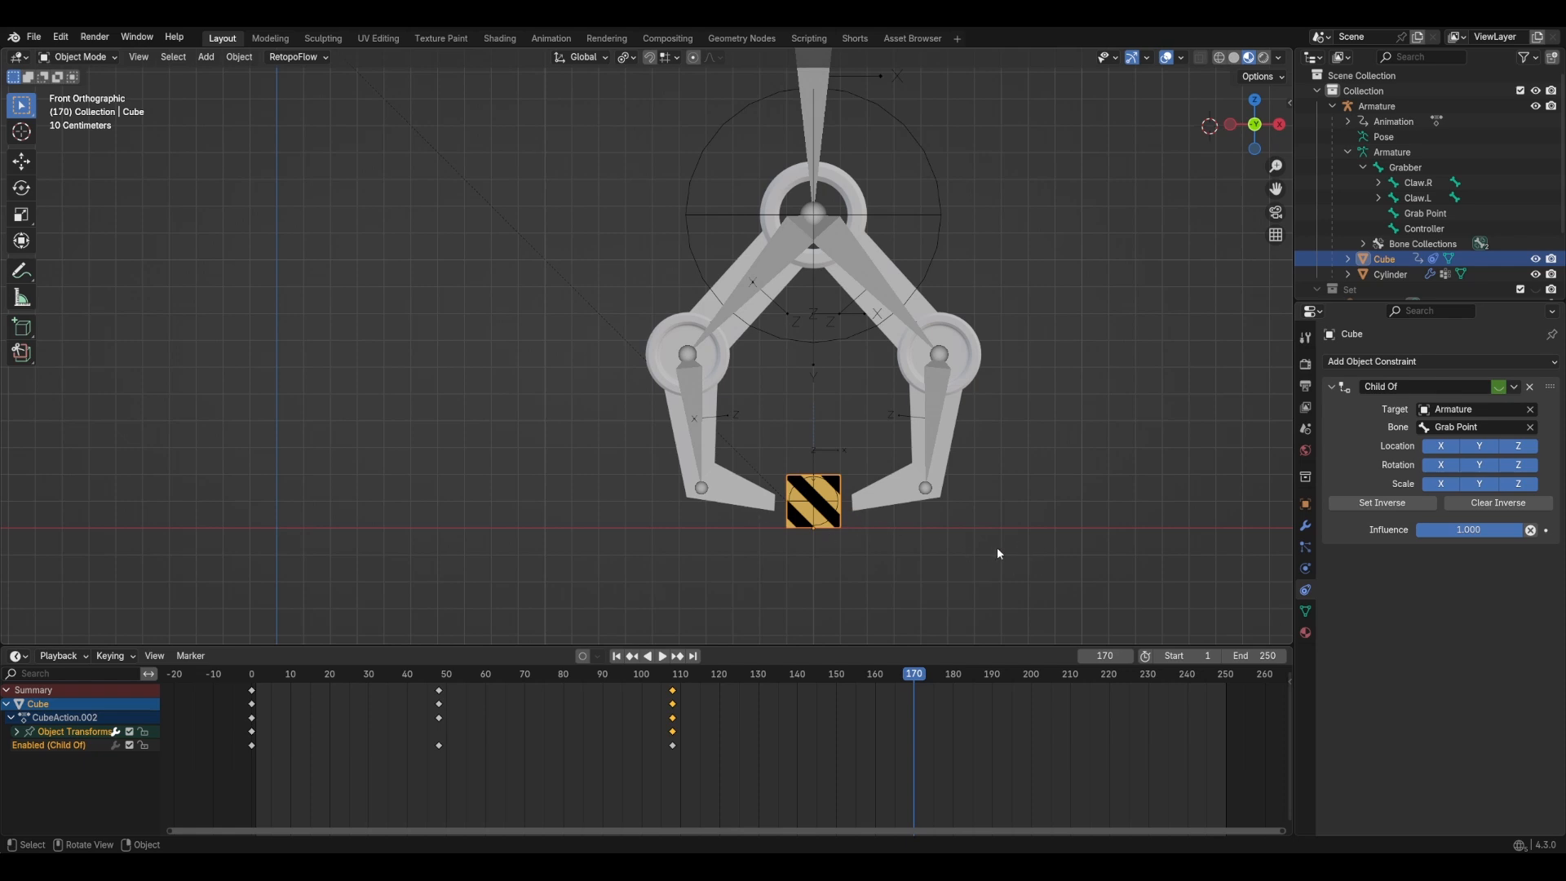
pyautogui.moveTo(1351, 437)
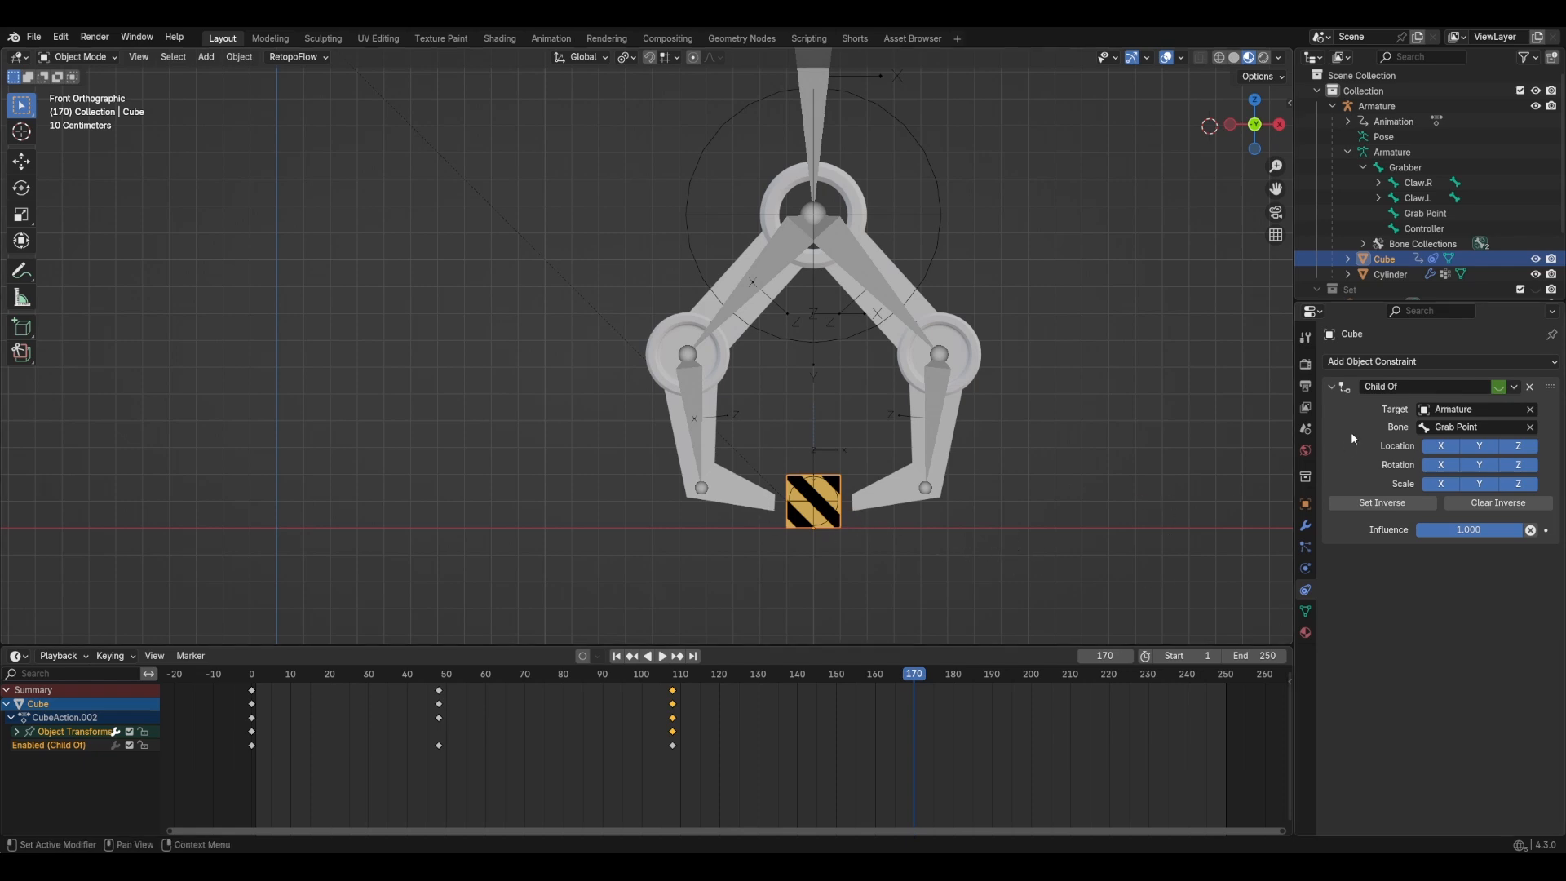
# Step: Keyframe the cube's transform and disabled Child Of constraint at frame 170, then scrub to preview
pyautogui.click(1498, 387)
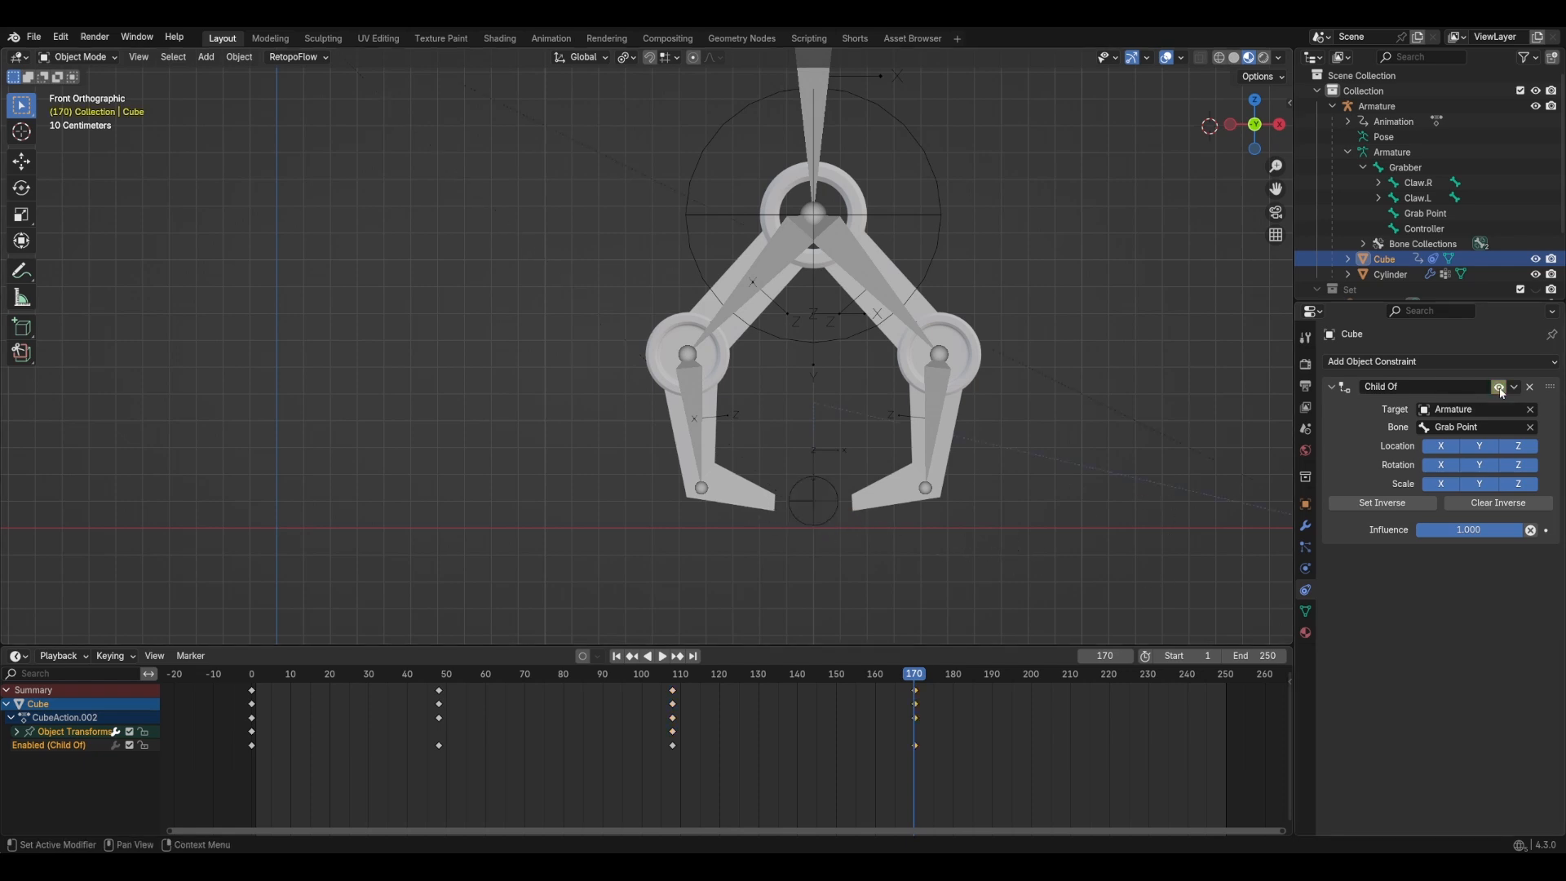
pyautogui.click(939, 673)
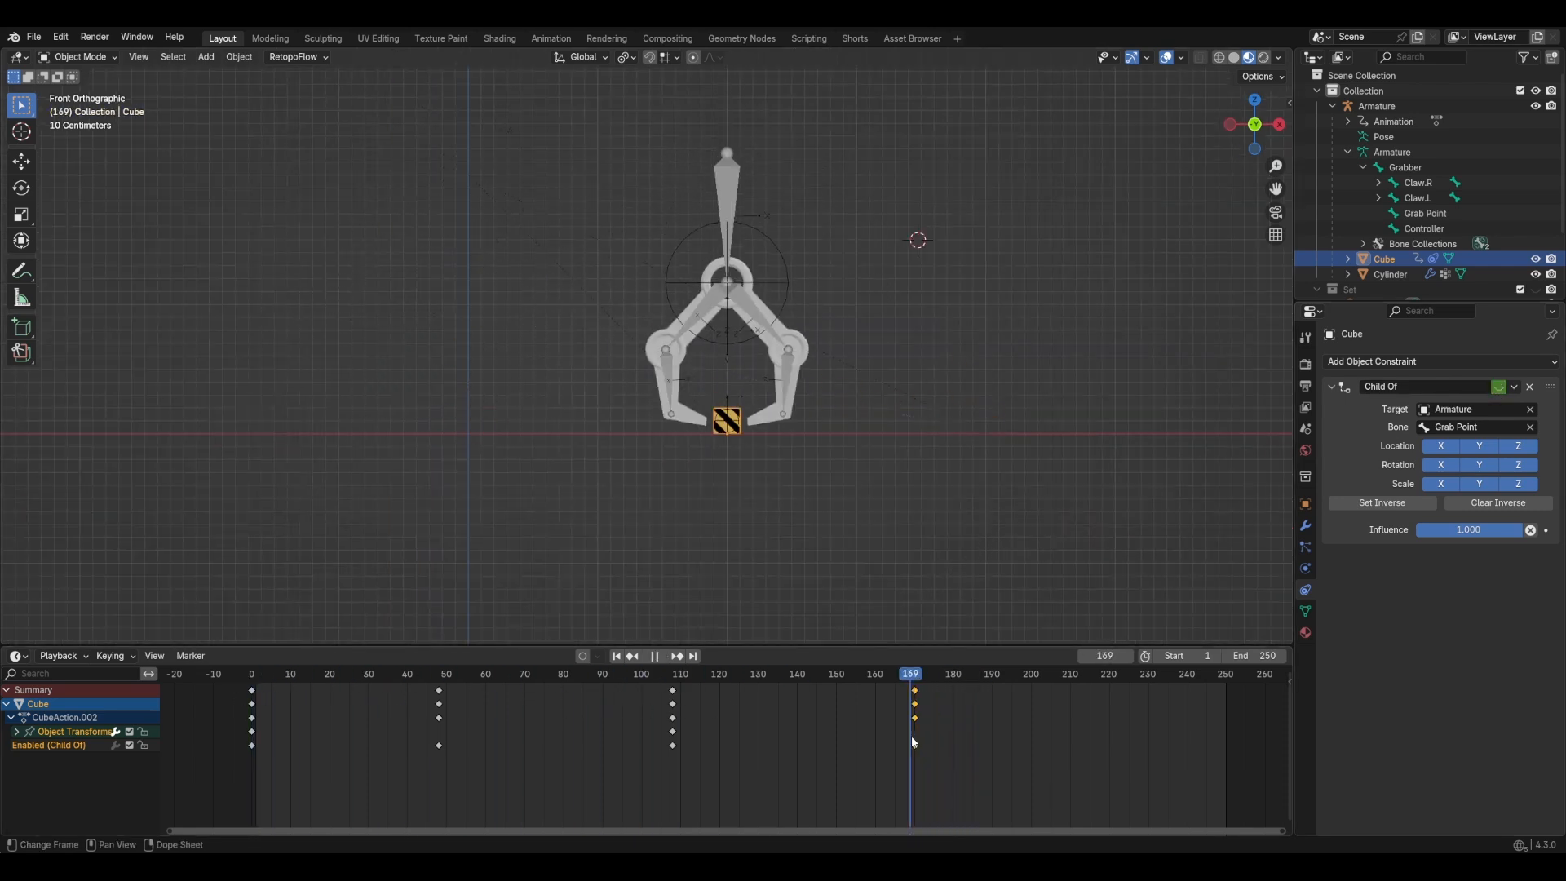
pyautogui.click(346, 673)
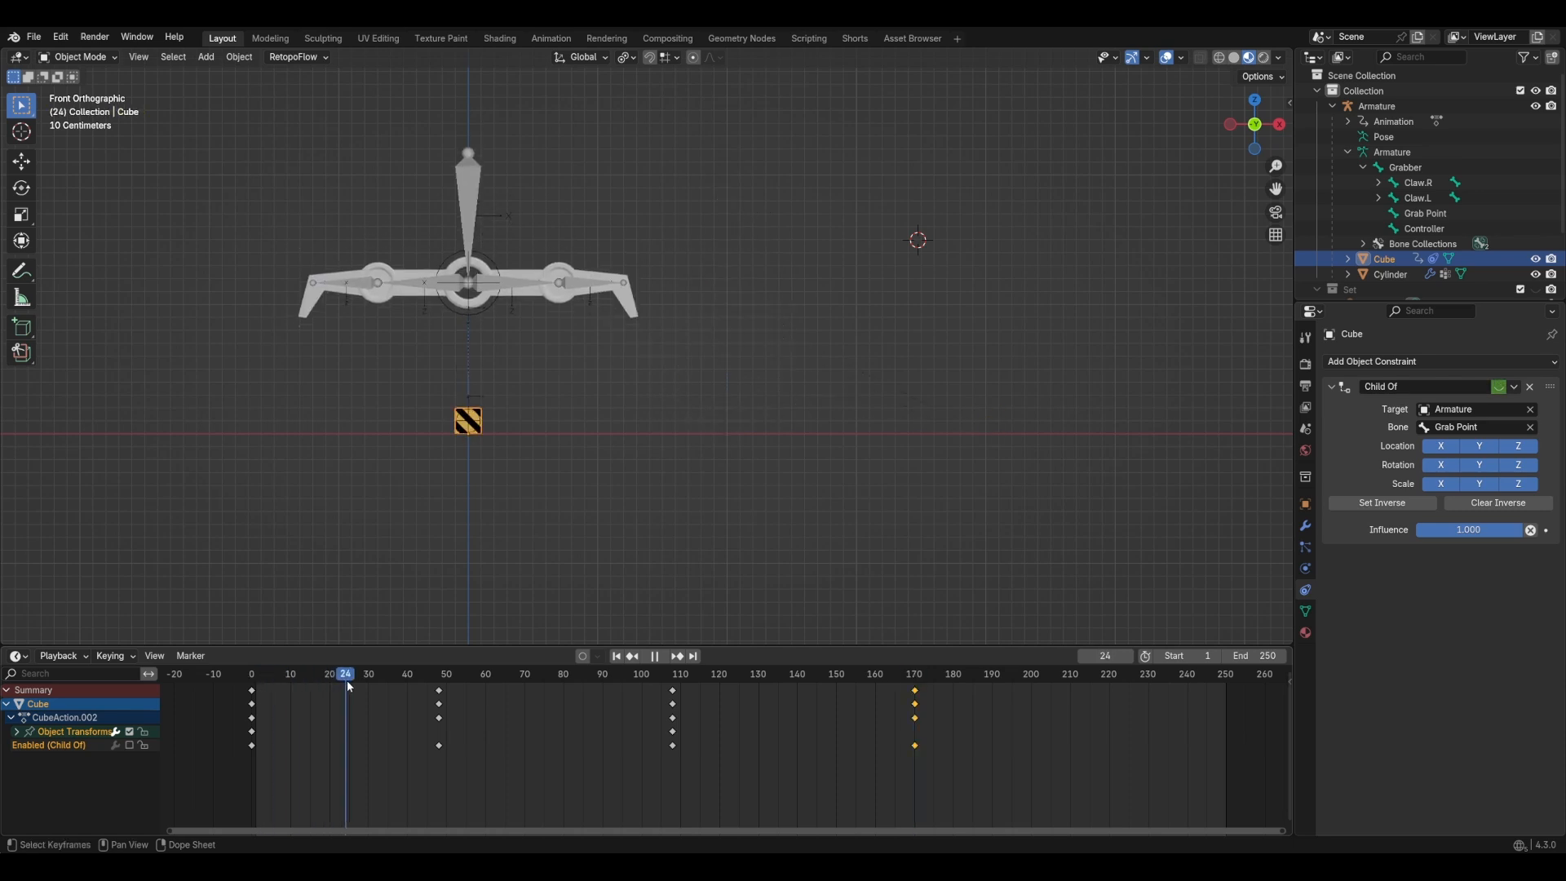
pyautogui.click(676, 673)
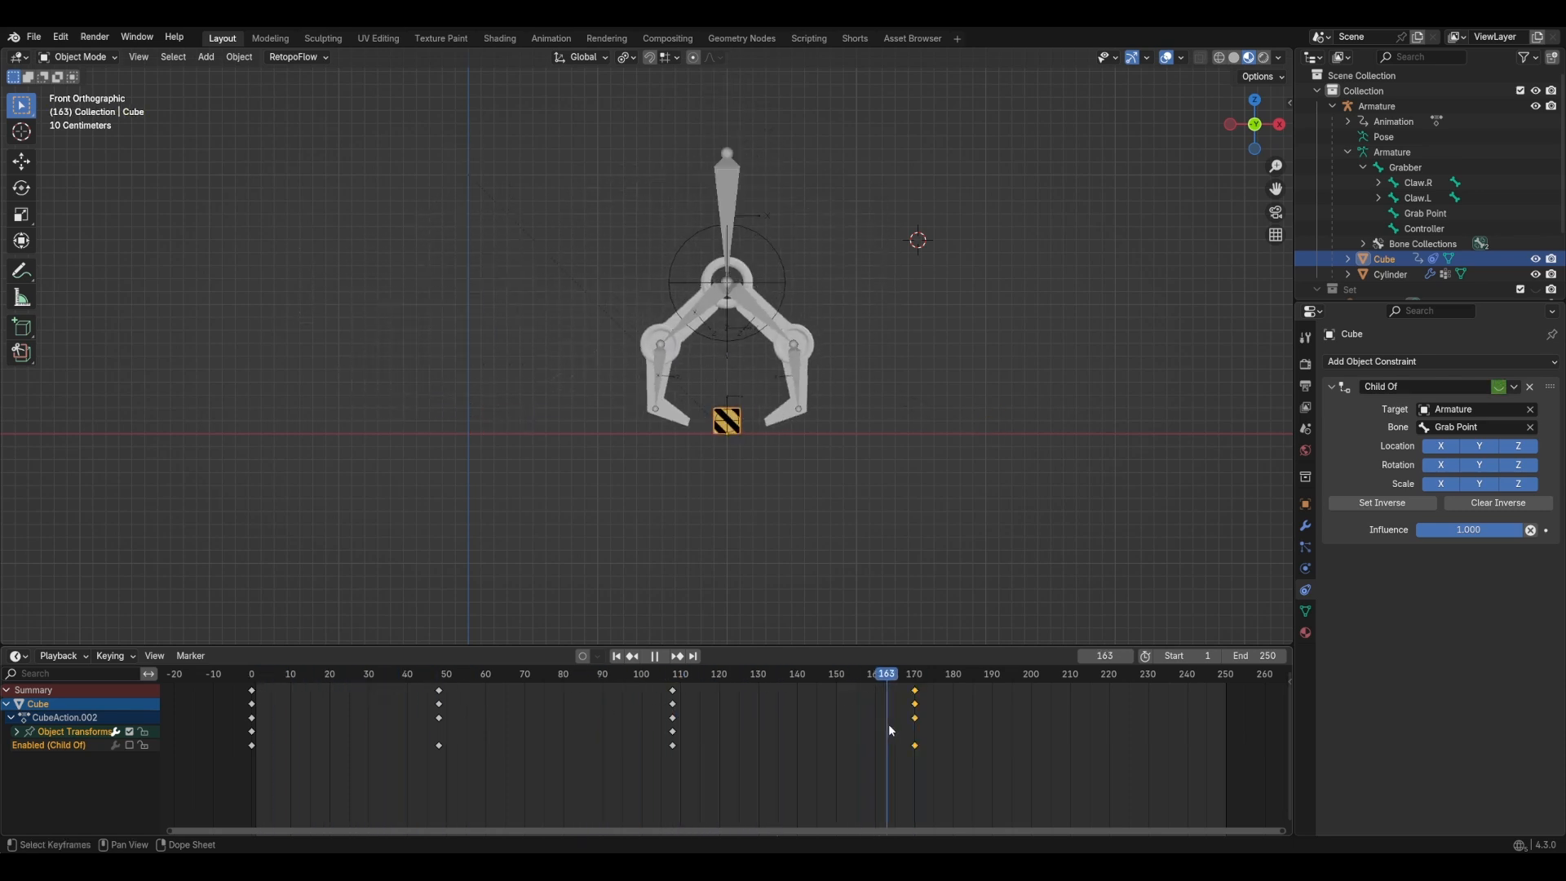
pyautogui.click(912, 673)
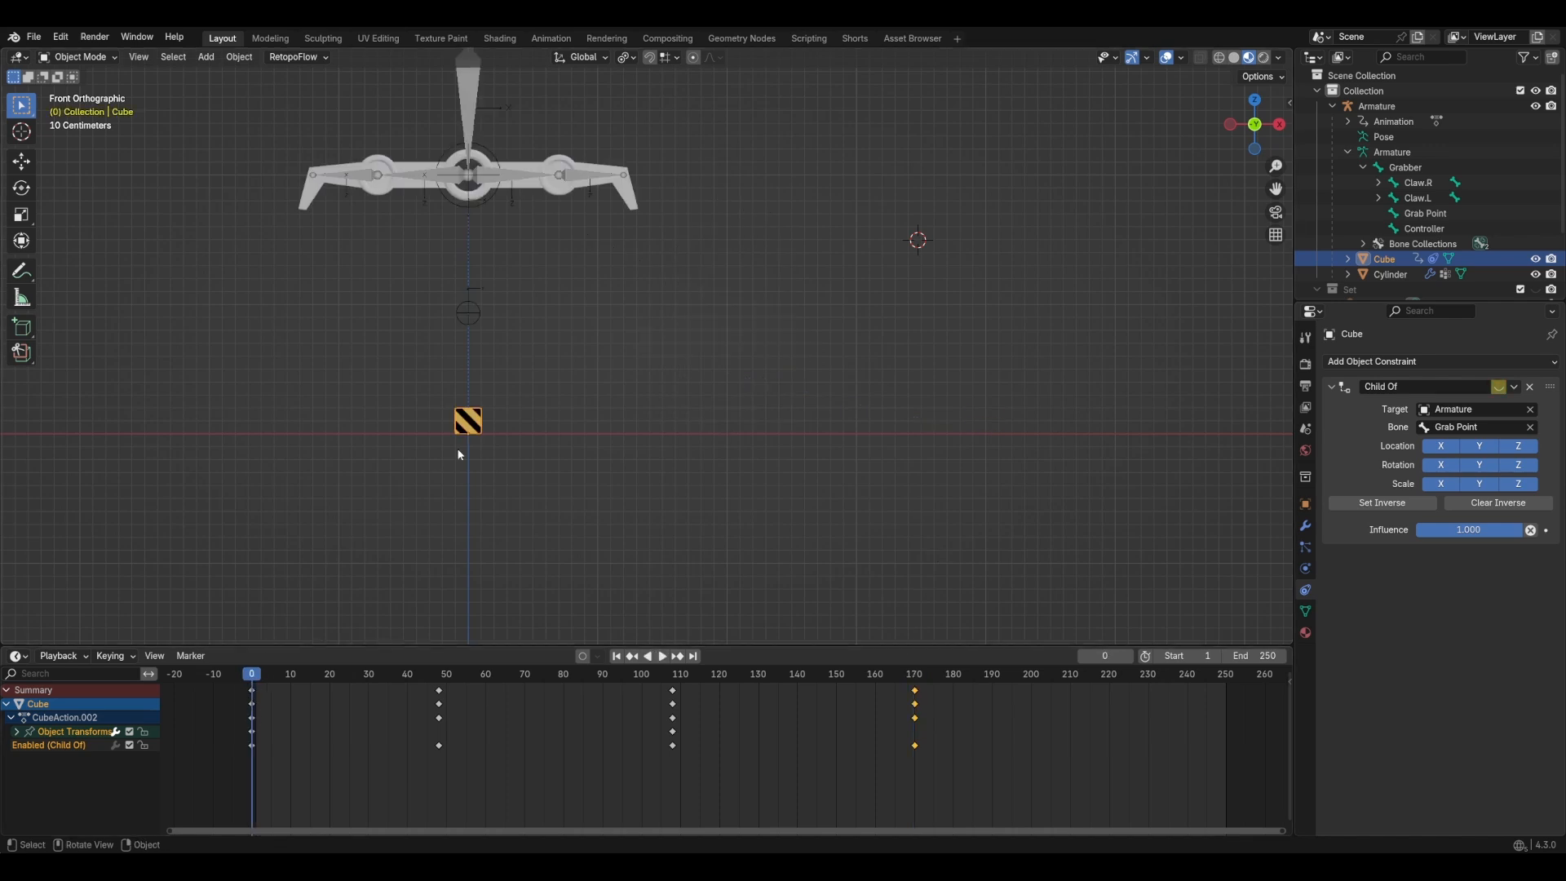
pyautogui.moveTo(477, 457)
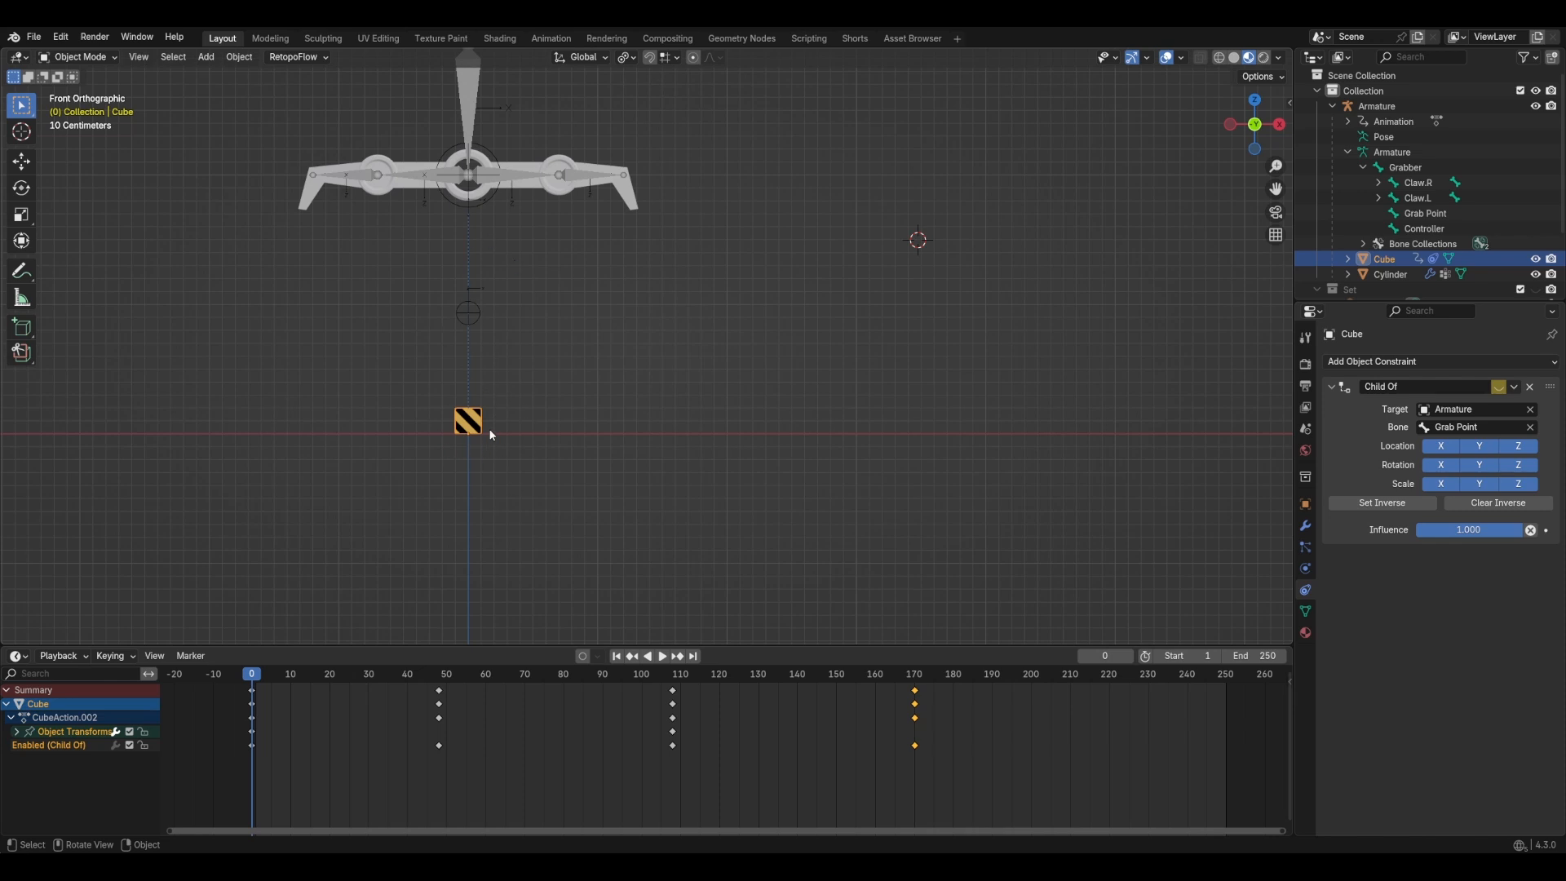
pyautogui.moveTo(457, 226)
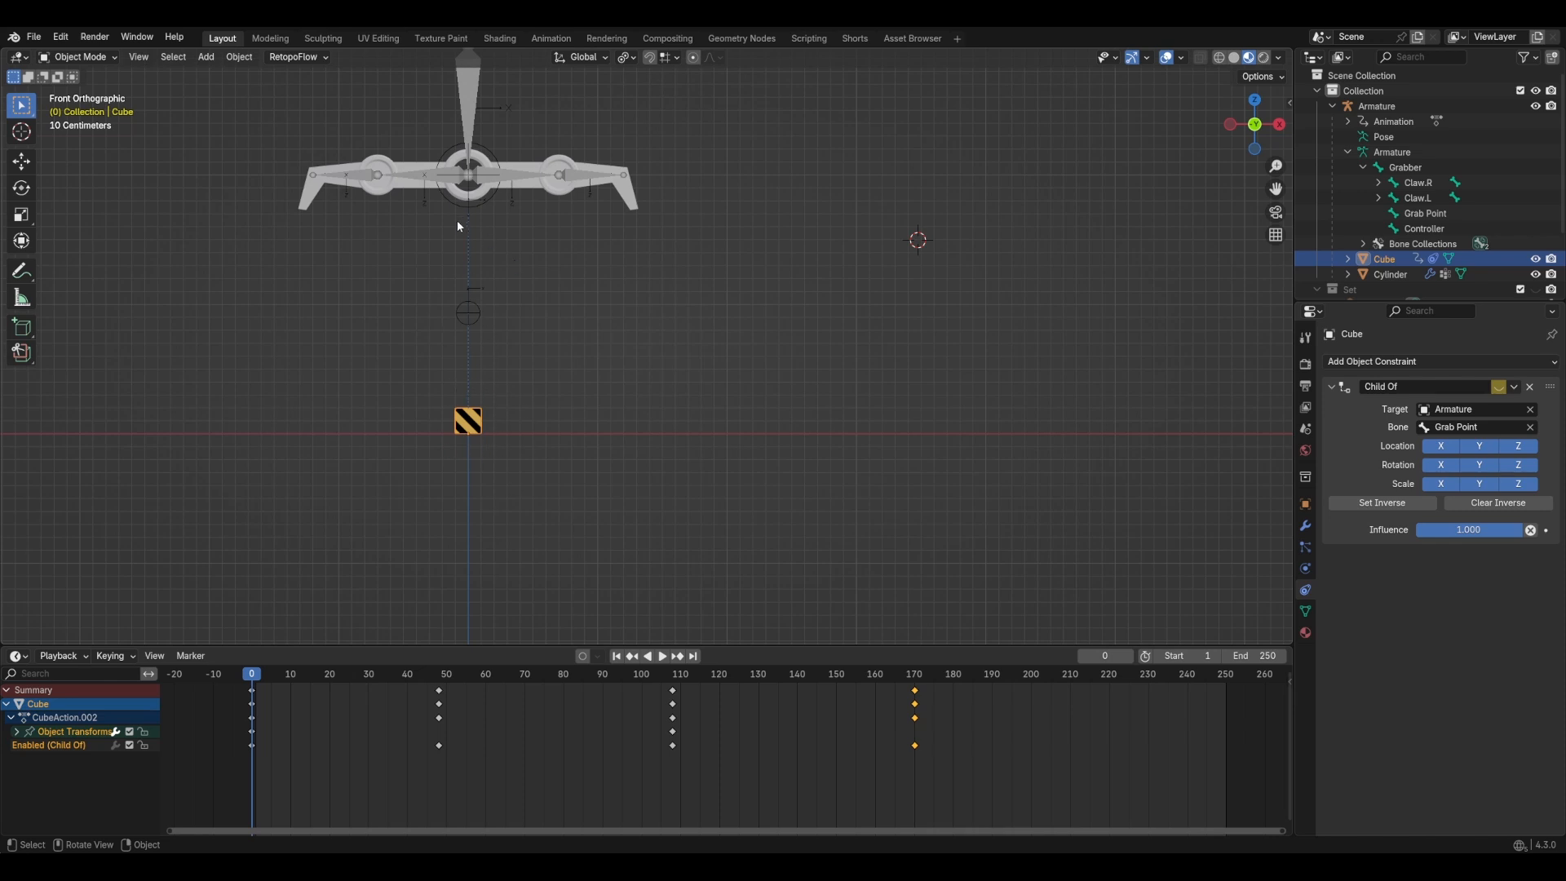
pyautogui.moveTo(440, 242)
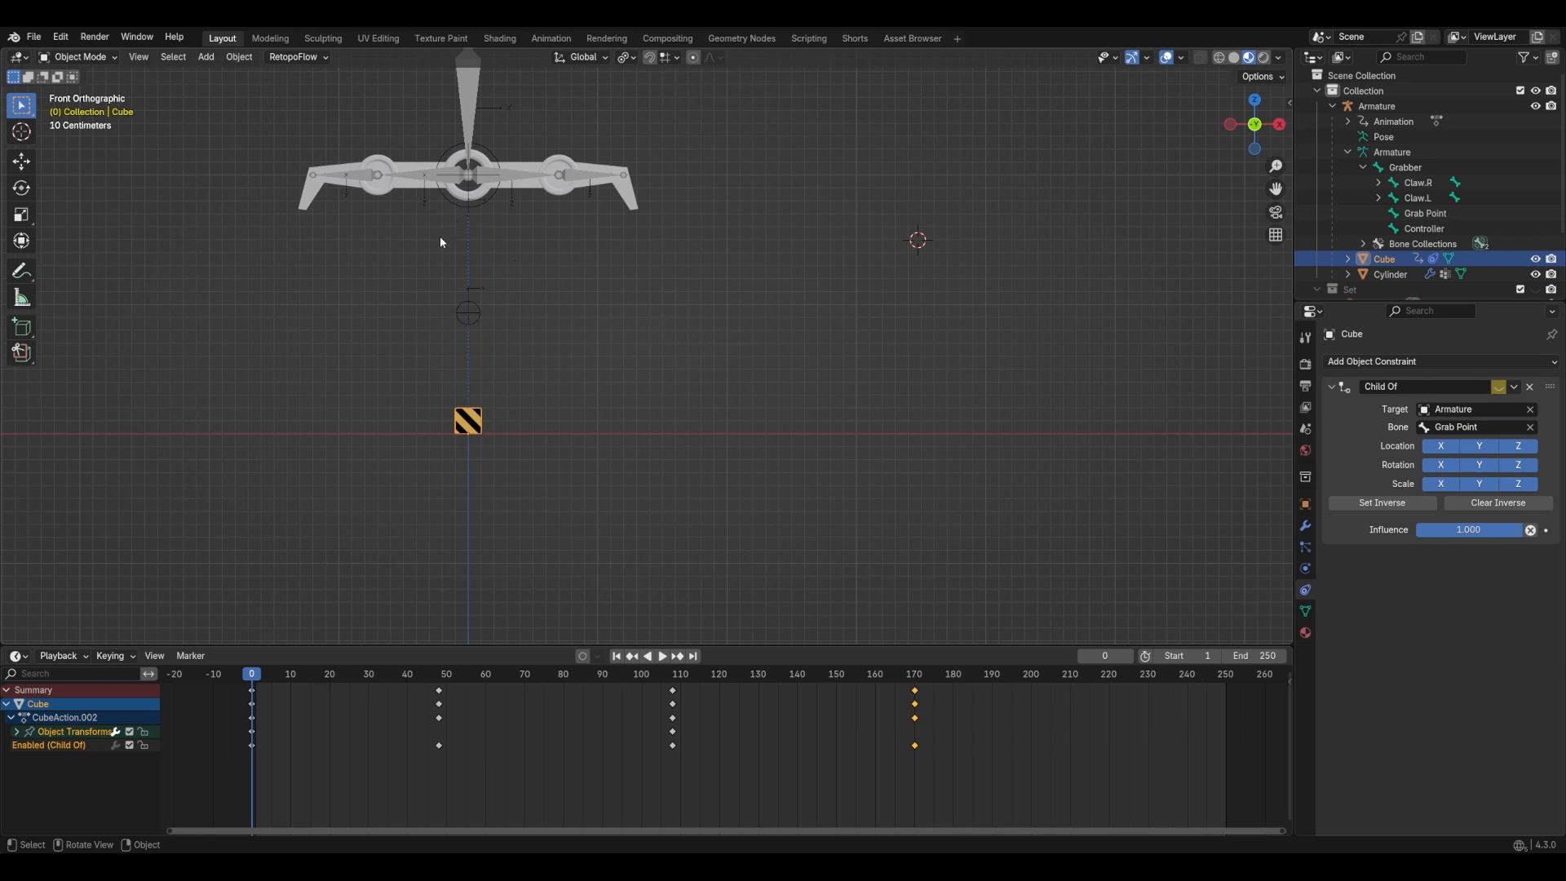
# Step: Play the animation to check the grab and release after frame 170, then rewind to the start
pyautogui.click(437, 673)
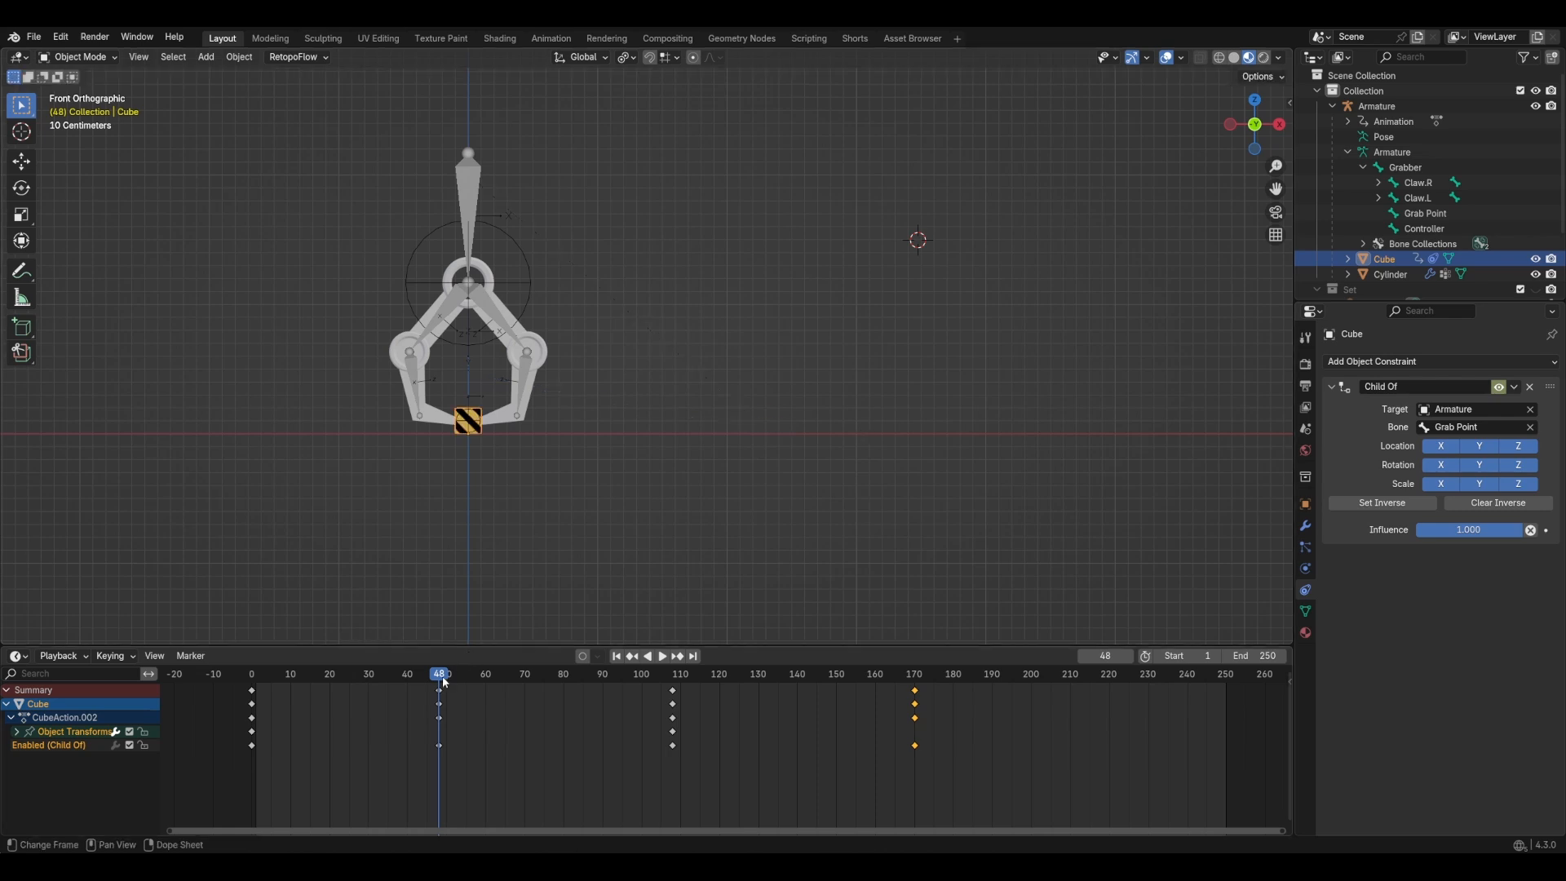
pyautogui.click(662, 656)
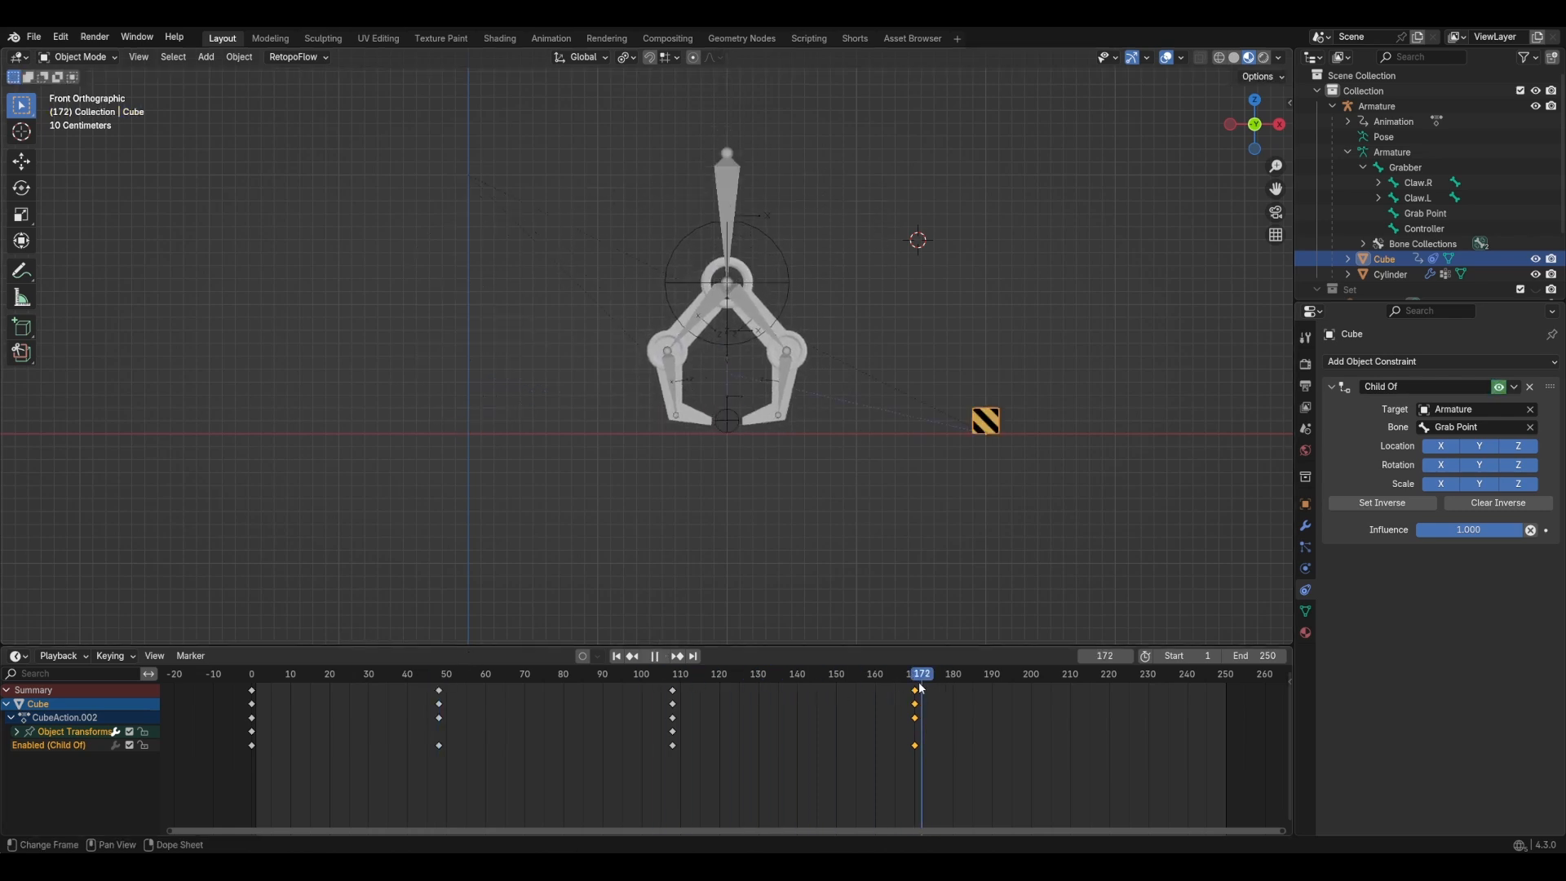
pyautogui.click(616, 655)
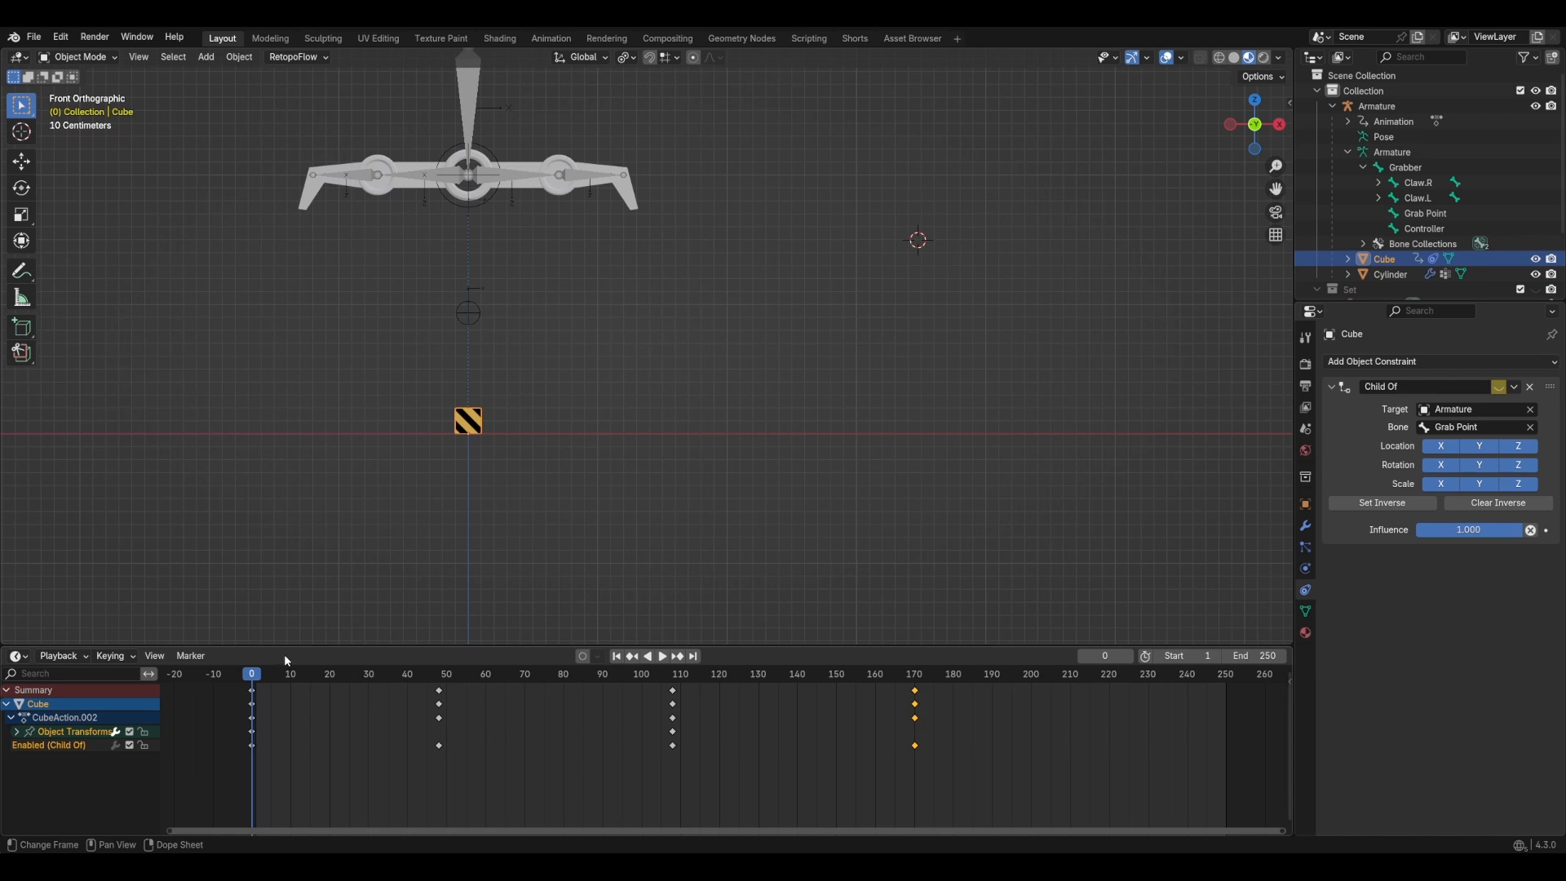
pyautogui.moveTo(503, 480)
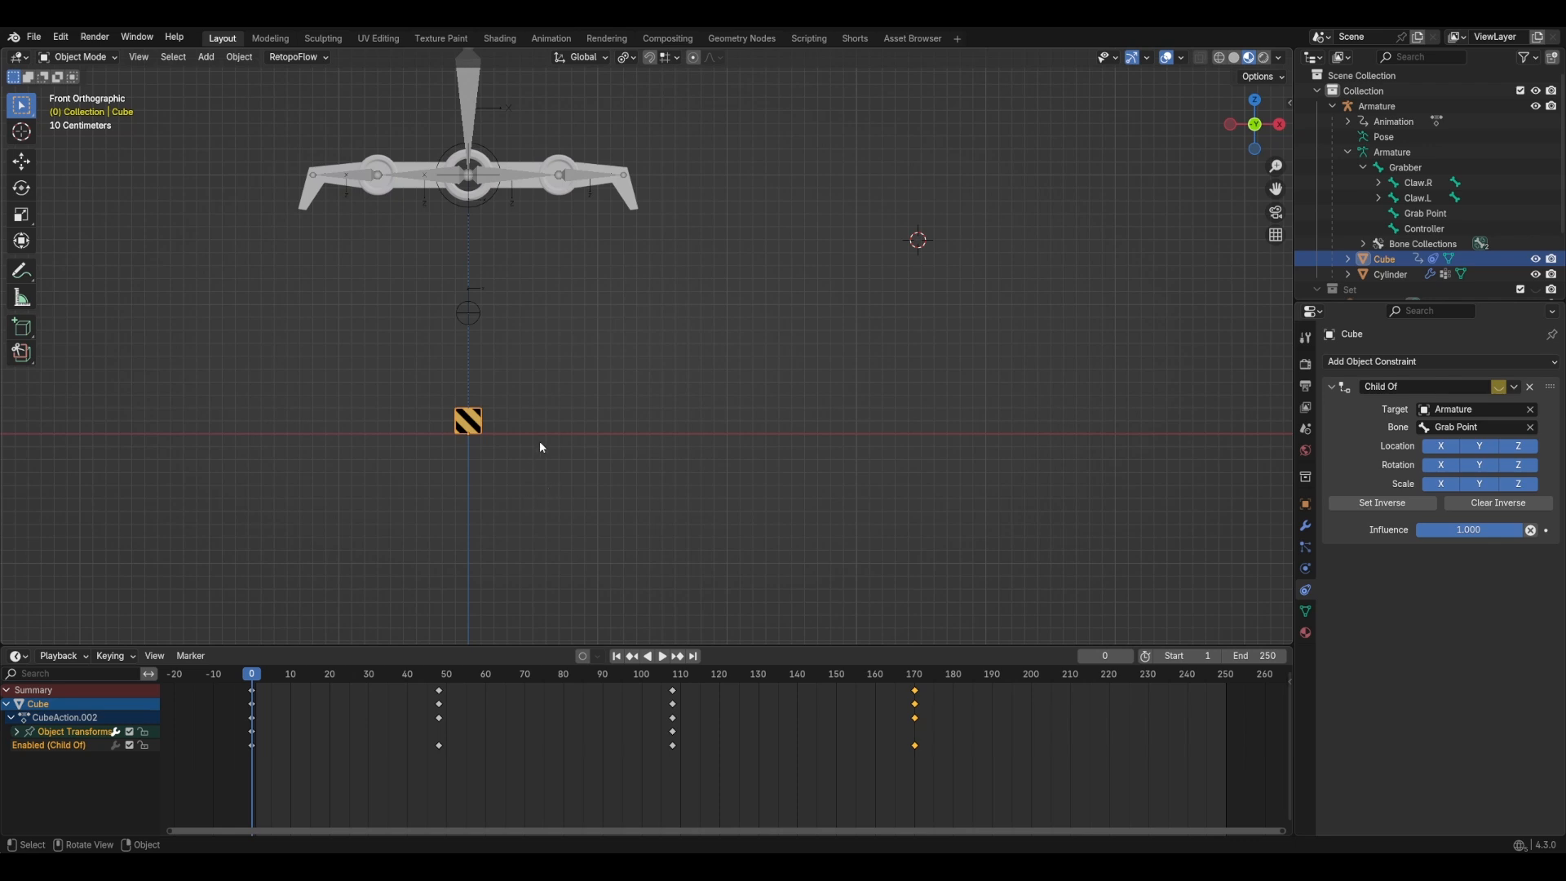
pyautogui.moveTo(481, 427)
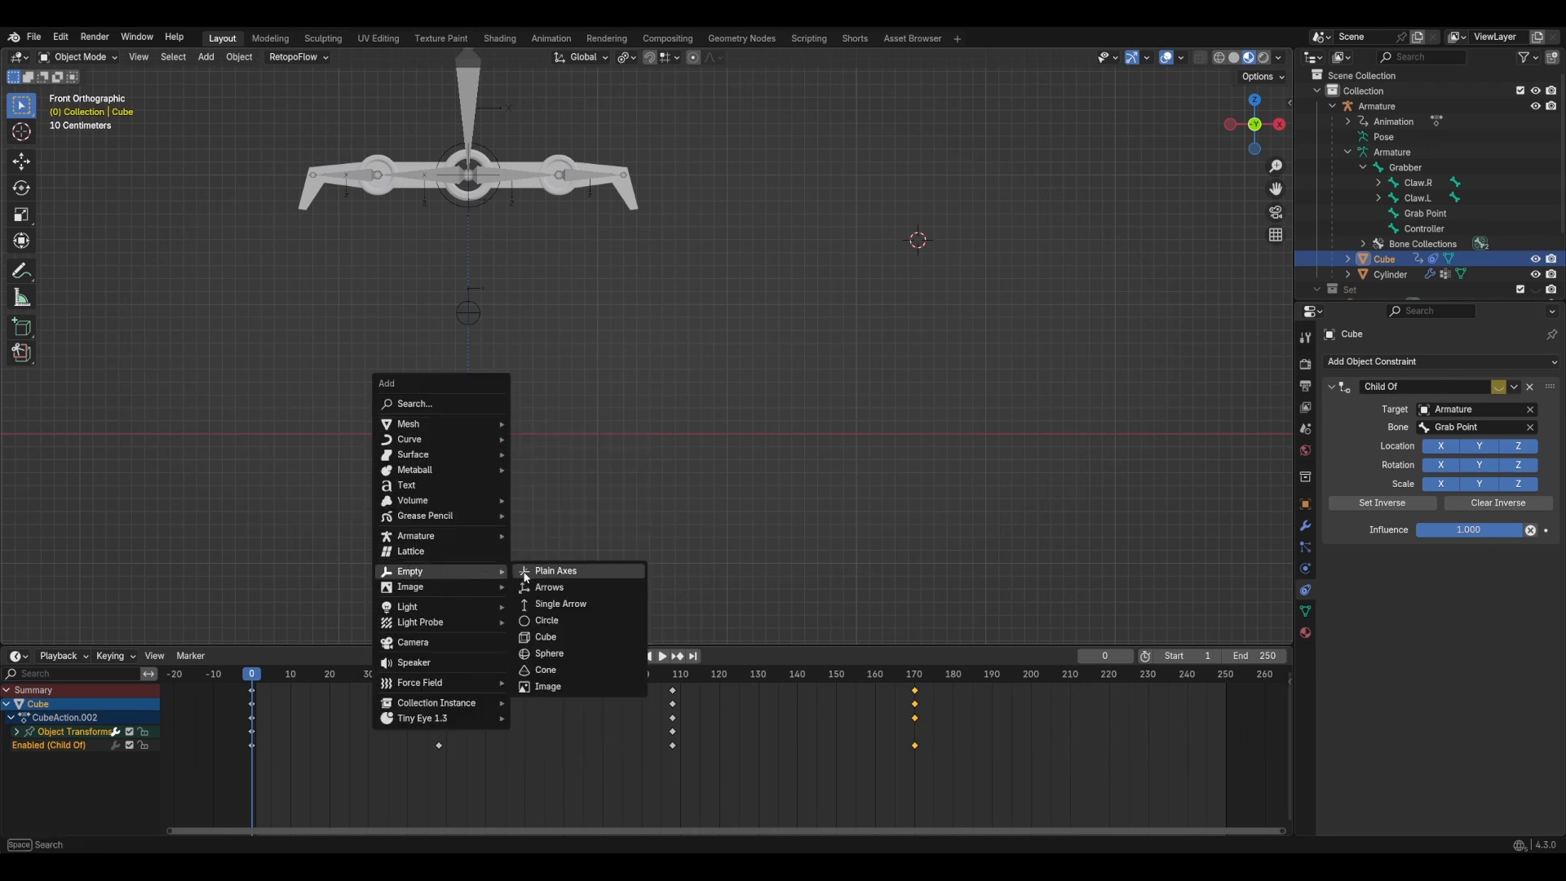
# Step: Add a sphere empty named CubeRef and apply a Copy Transforms constraint targeting Cube
pyautogui.click(548, 653)
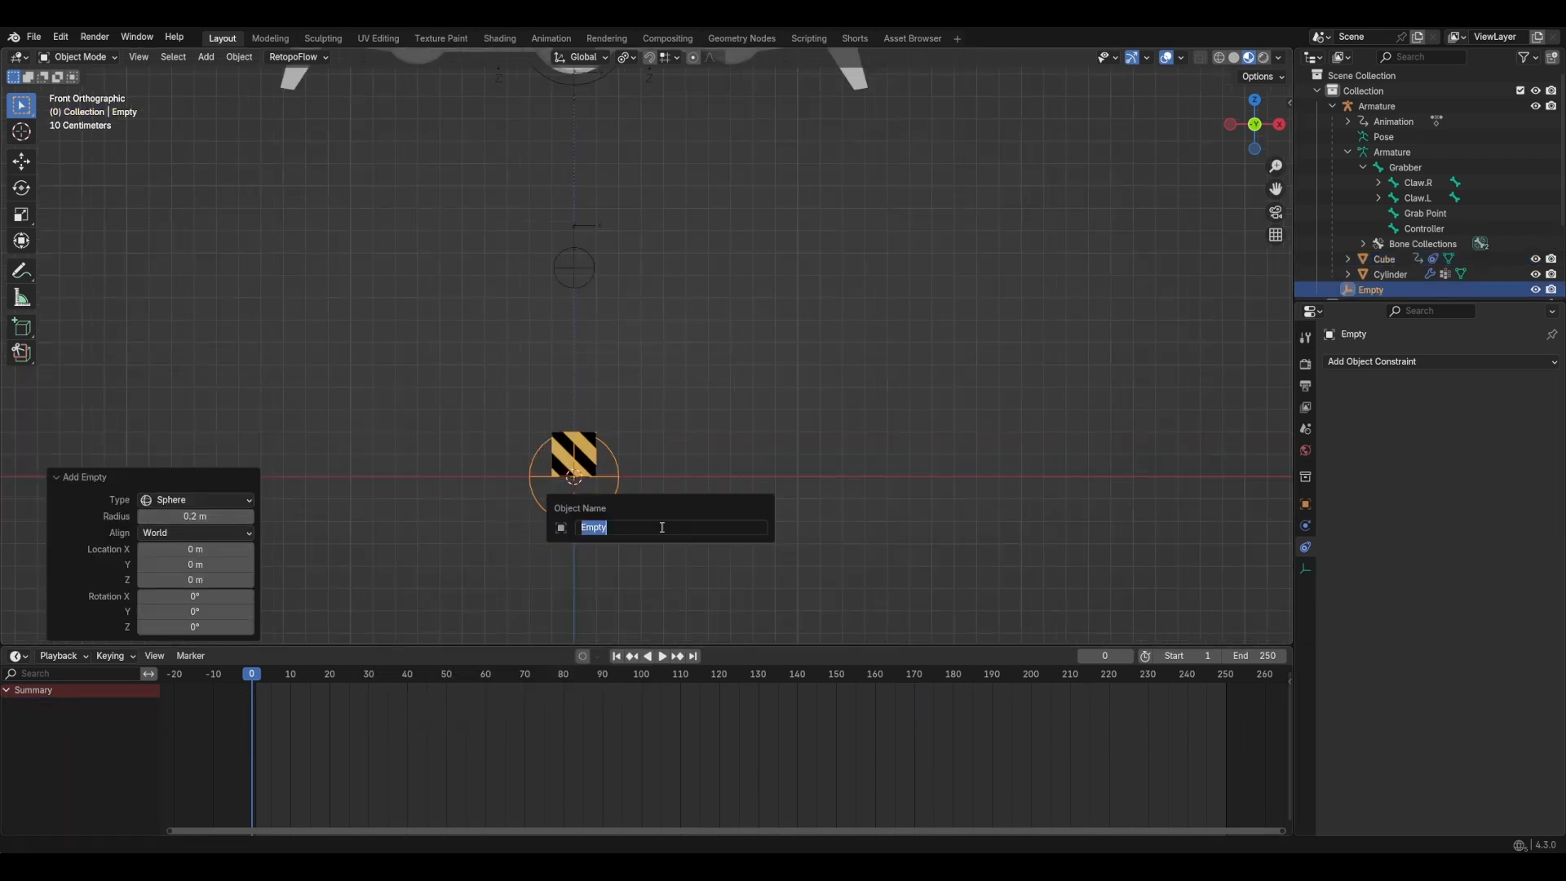
pyautogui.write('CubeRef')
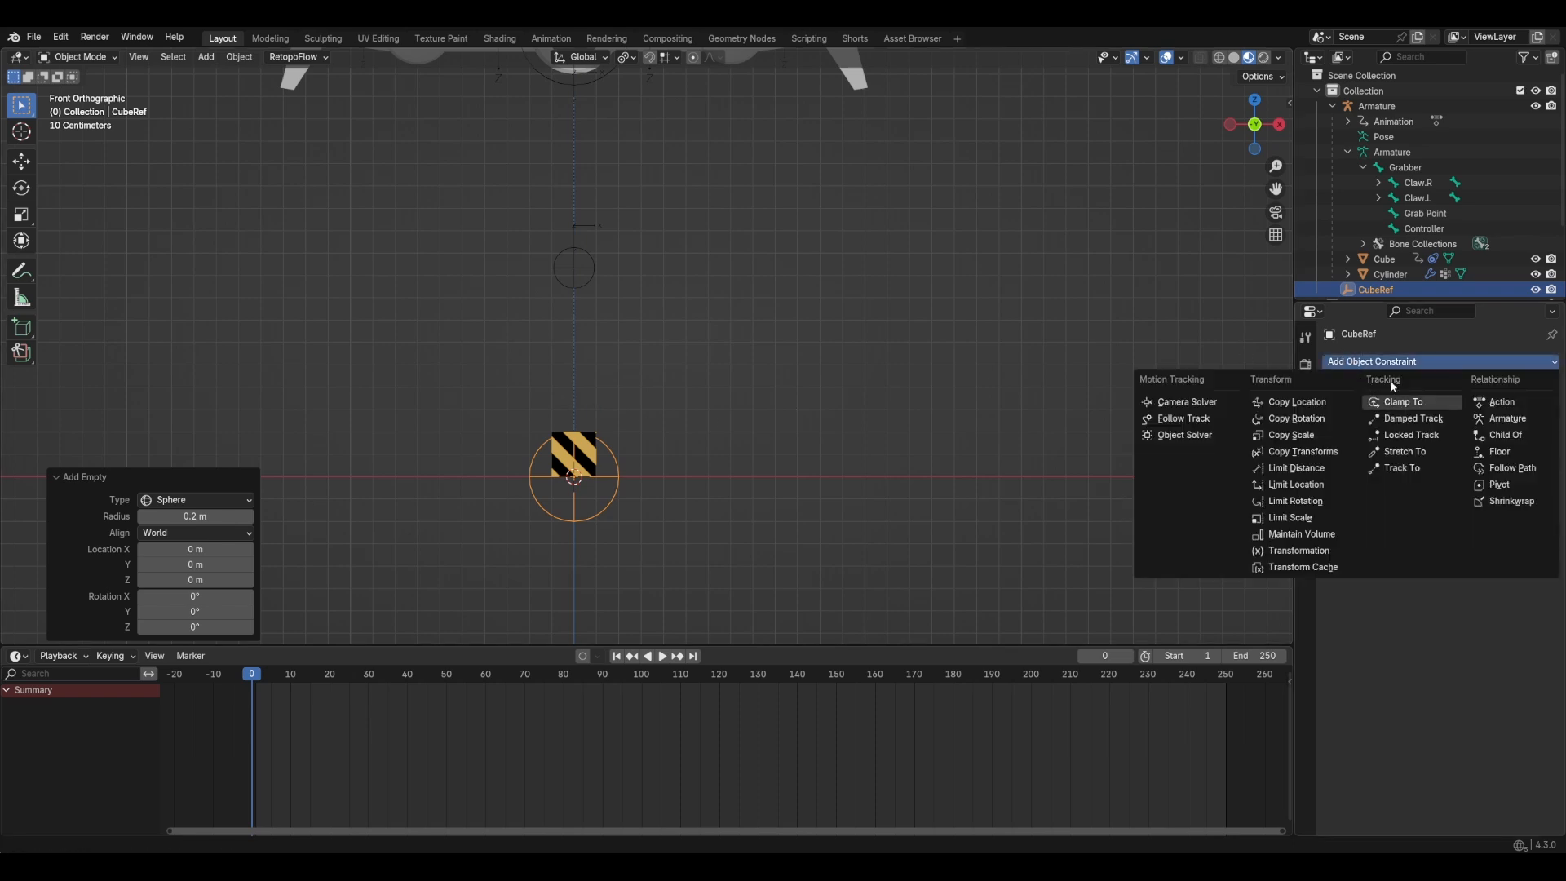
pyautogui.click(1303, 450)
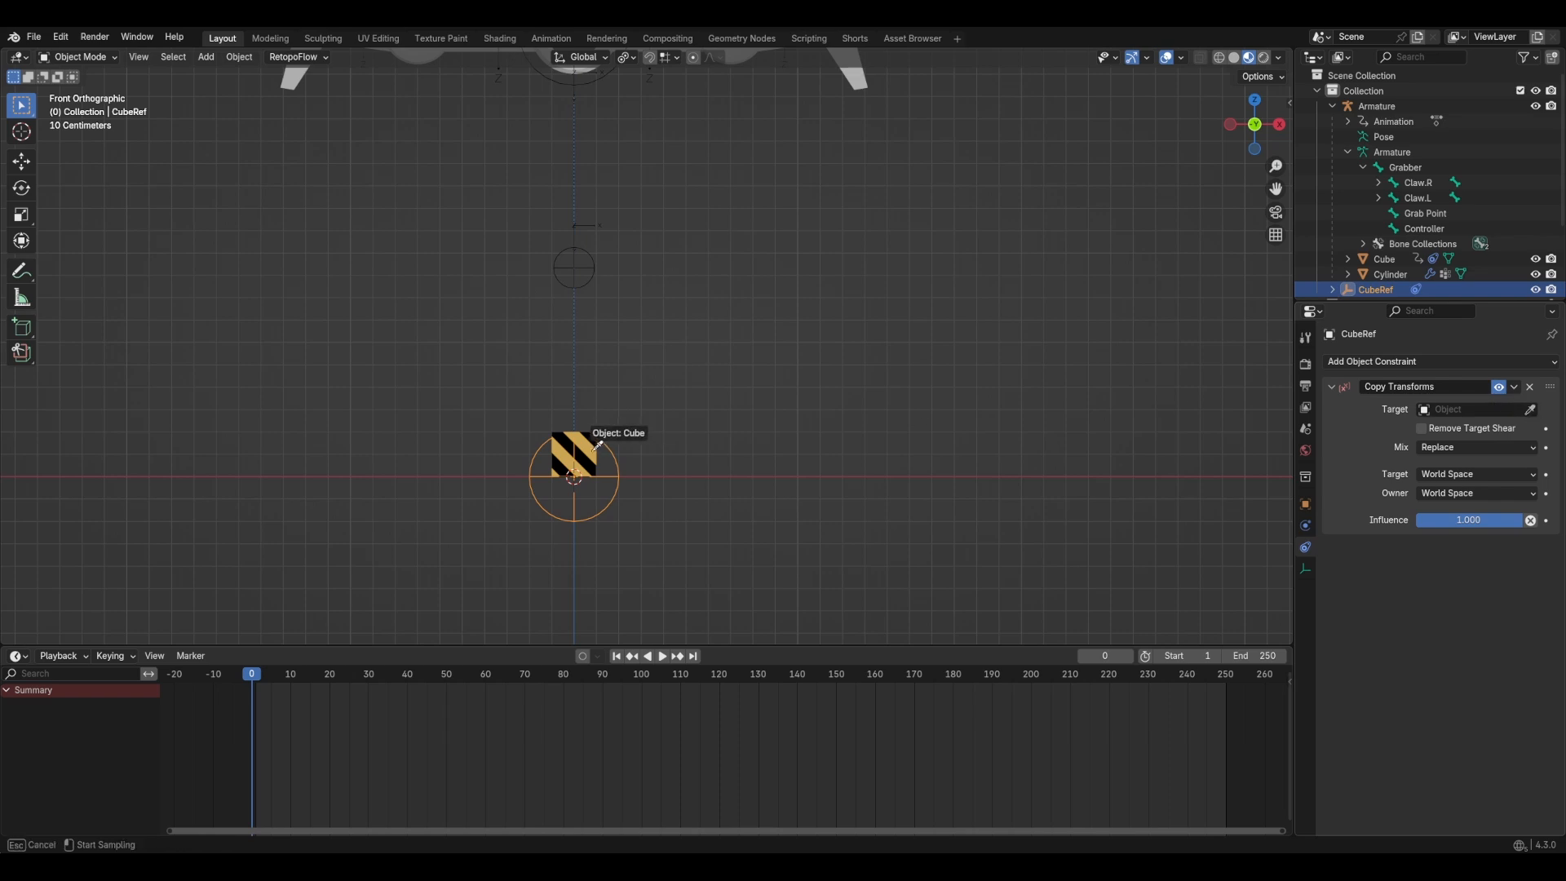
pyautogui.click(1472, 409)
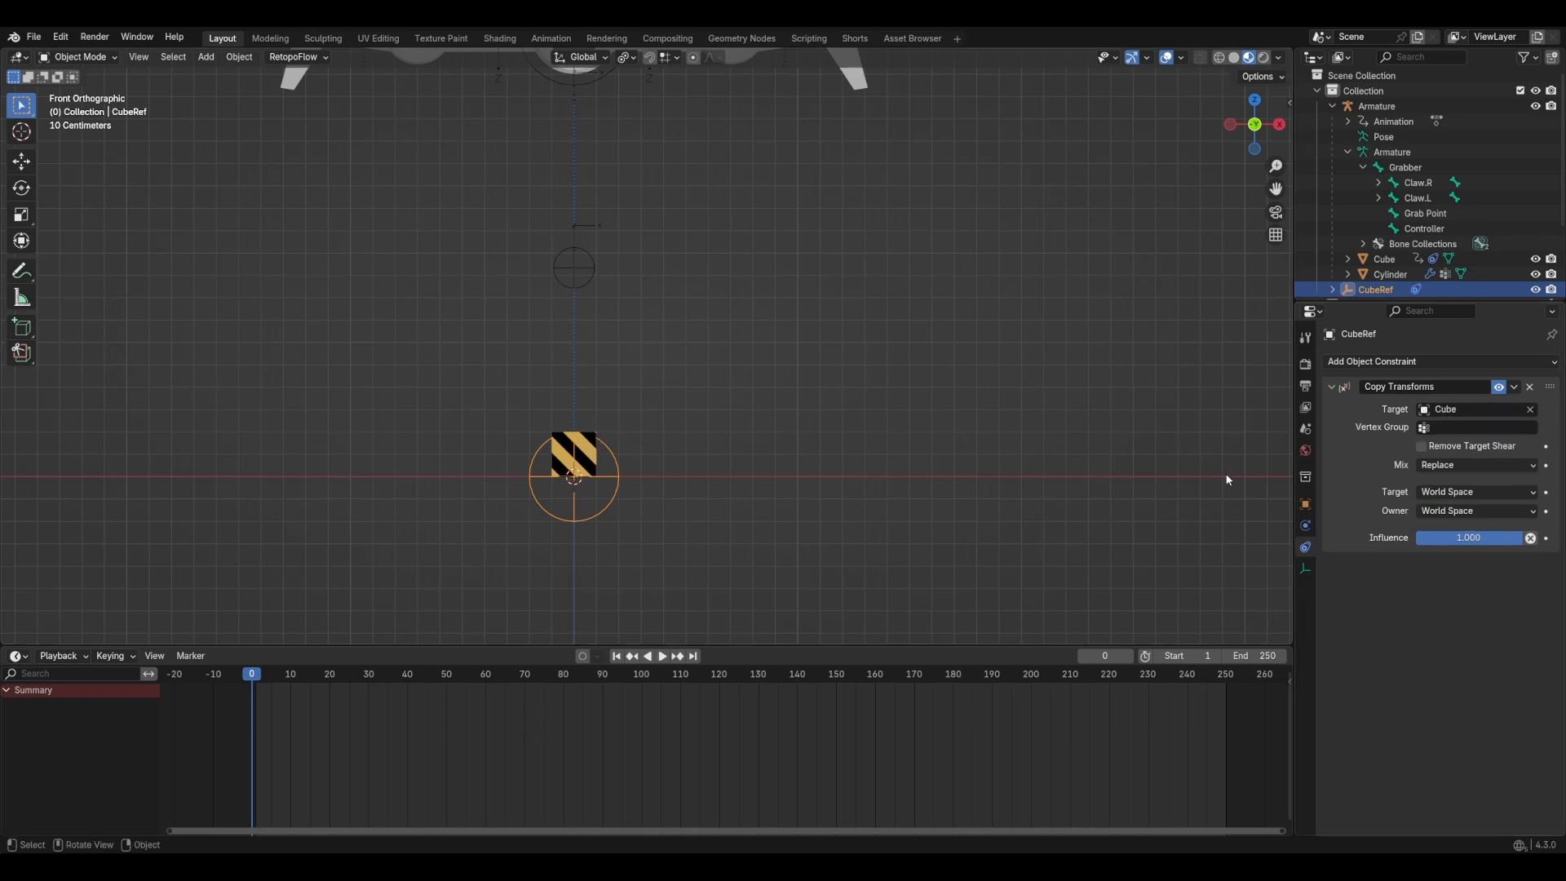
pyautogui.click(1514, 386)
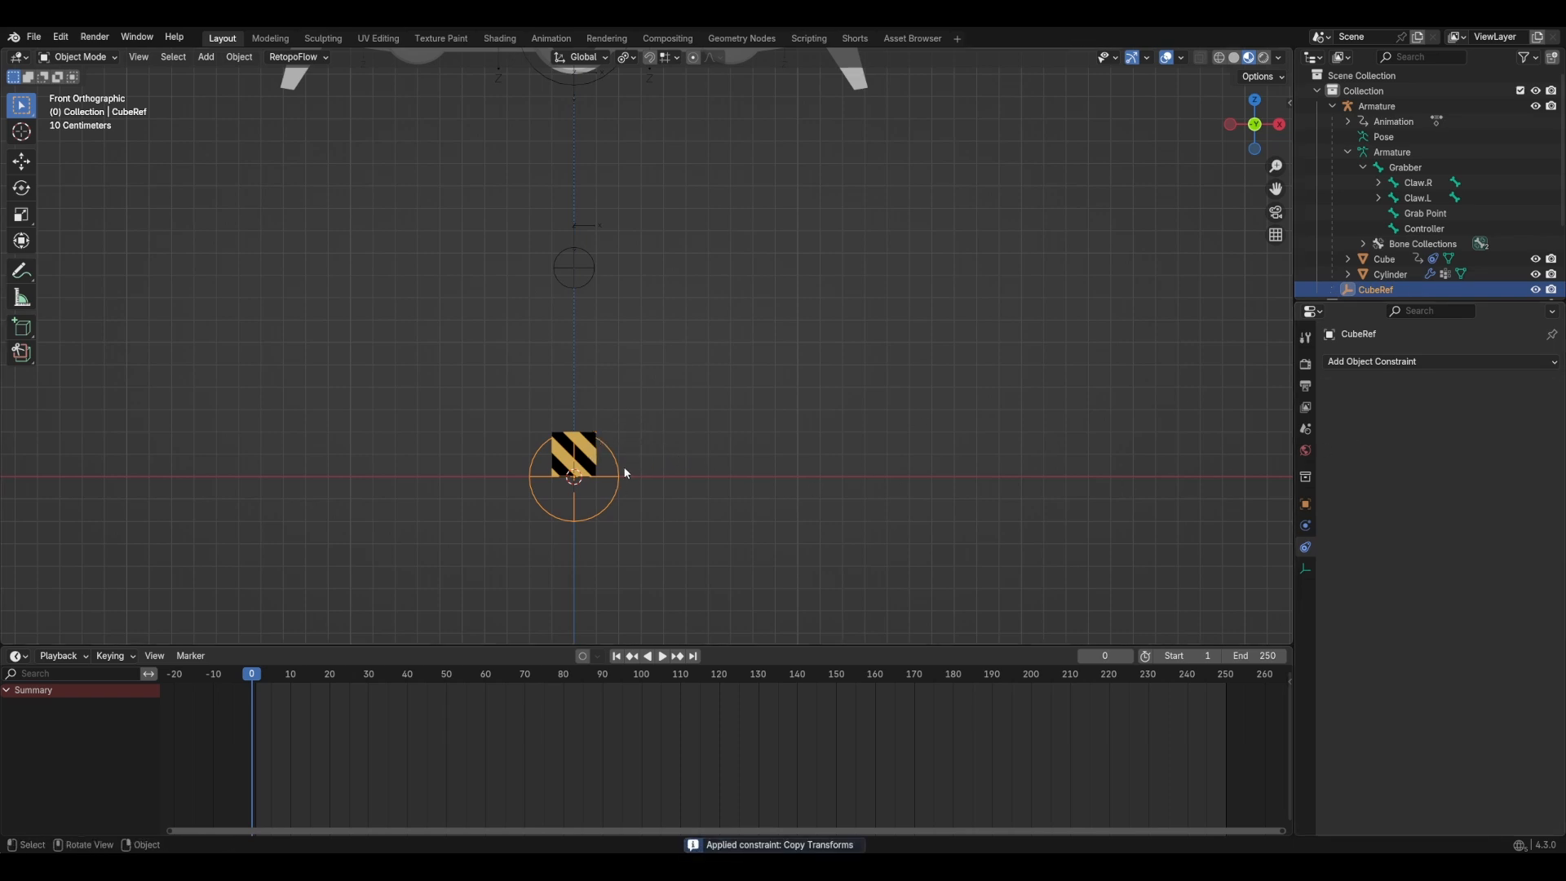
pyautogui.moveTo(602, 481)
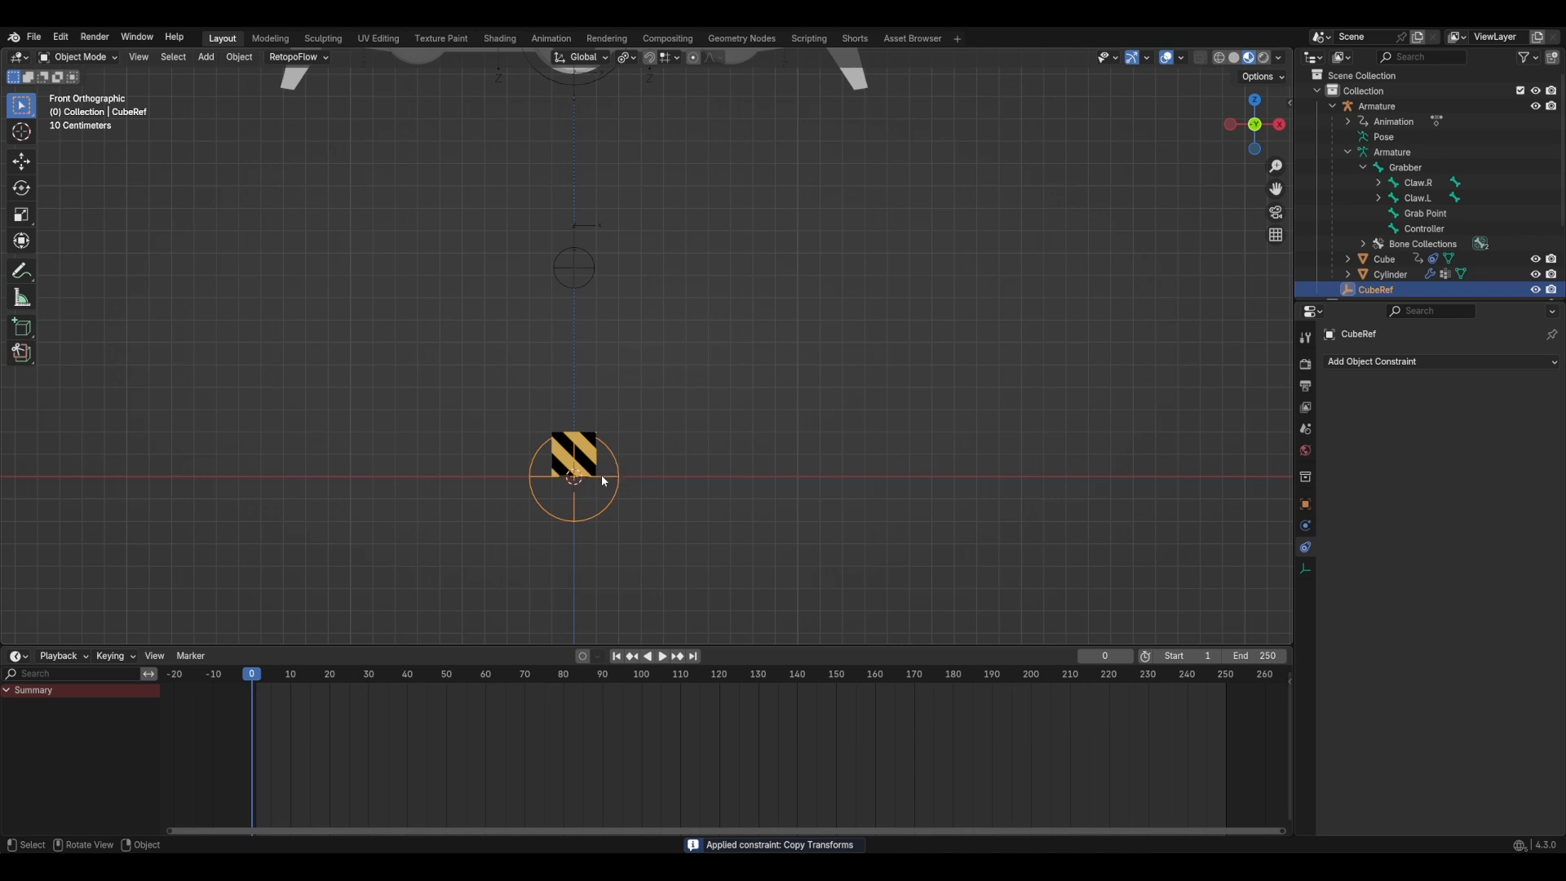
pyautogui.click(1384, 258)
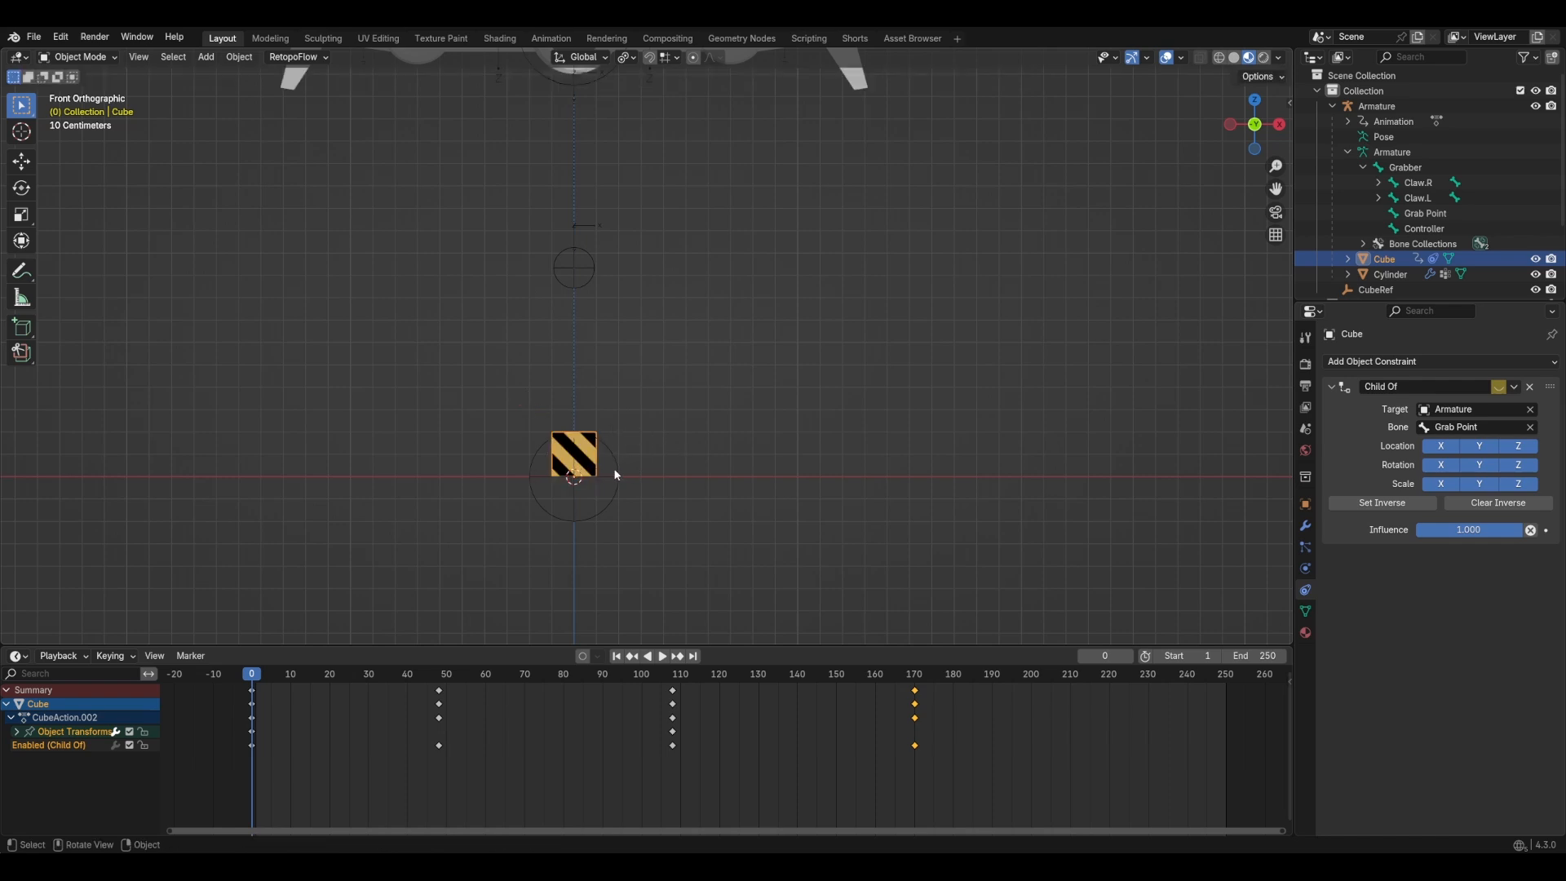
pyautogui.moveTo(621, 454)
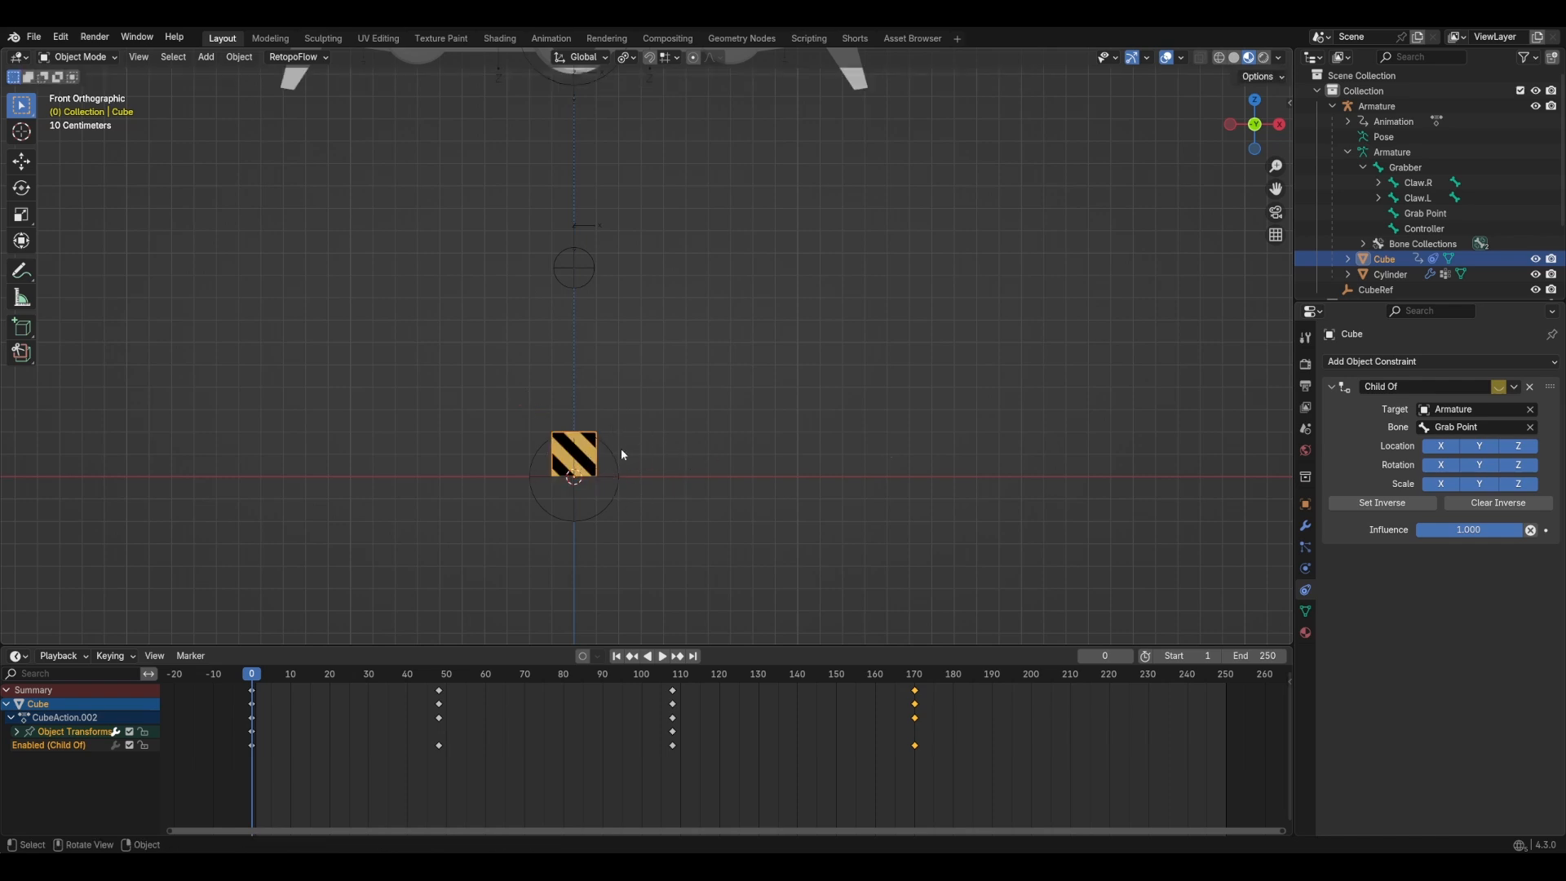
# Step: Add a Copy Transforms constraint to the Cube and copy Child Of's enable toggle as a driver
pyautogui.click(1387, 361)
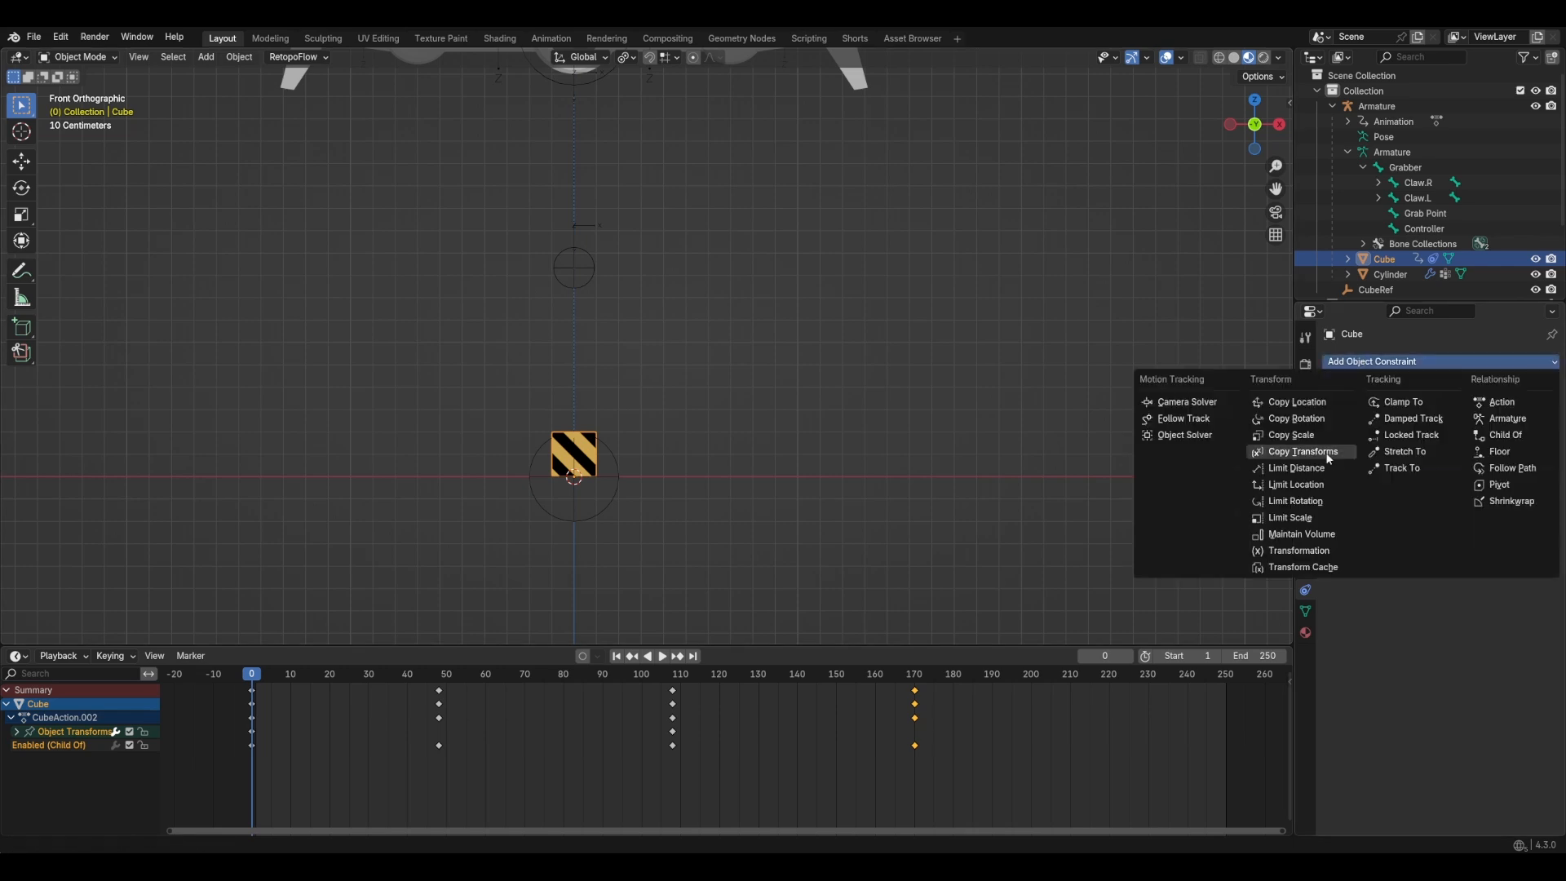
pyautogui.click(1302, 450)
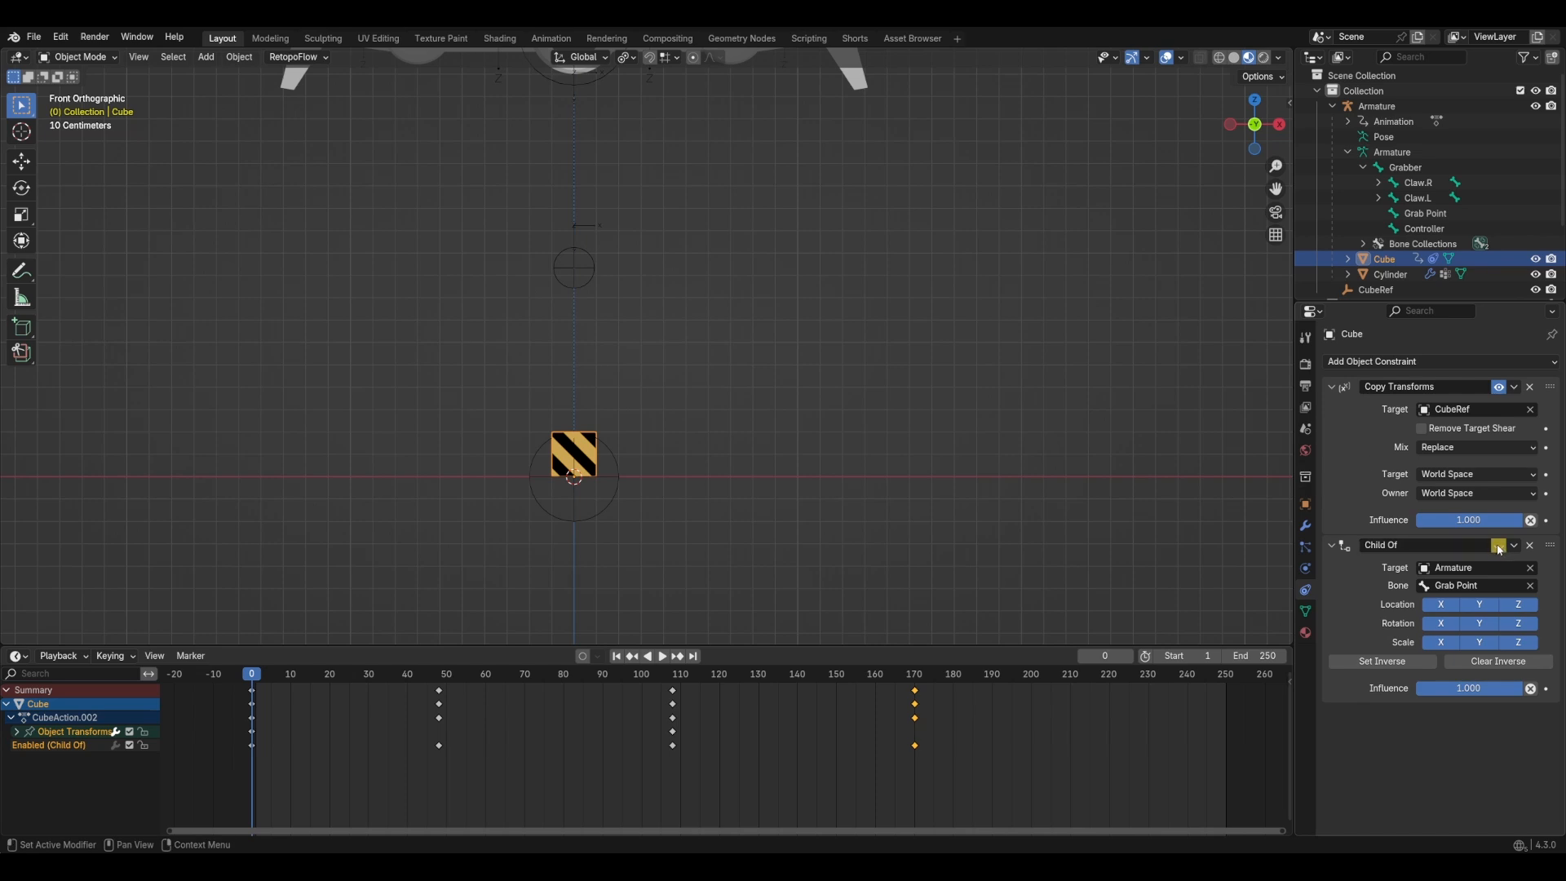
pyautogui.rightClick(1498, 544)
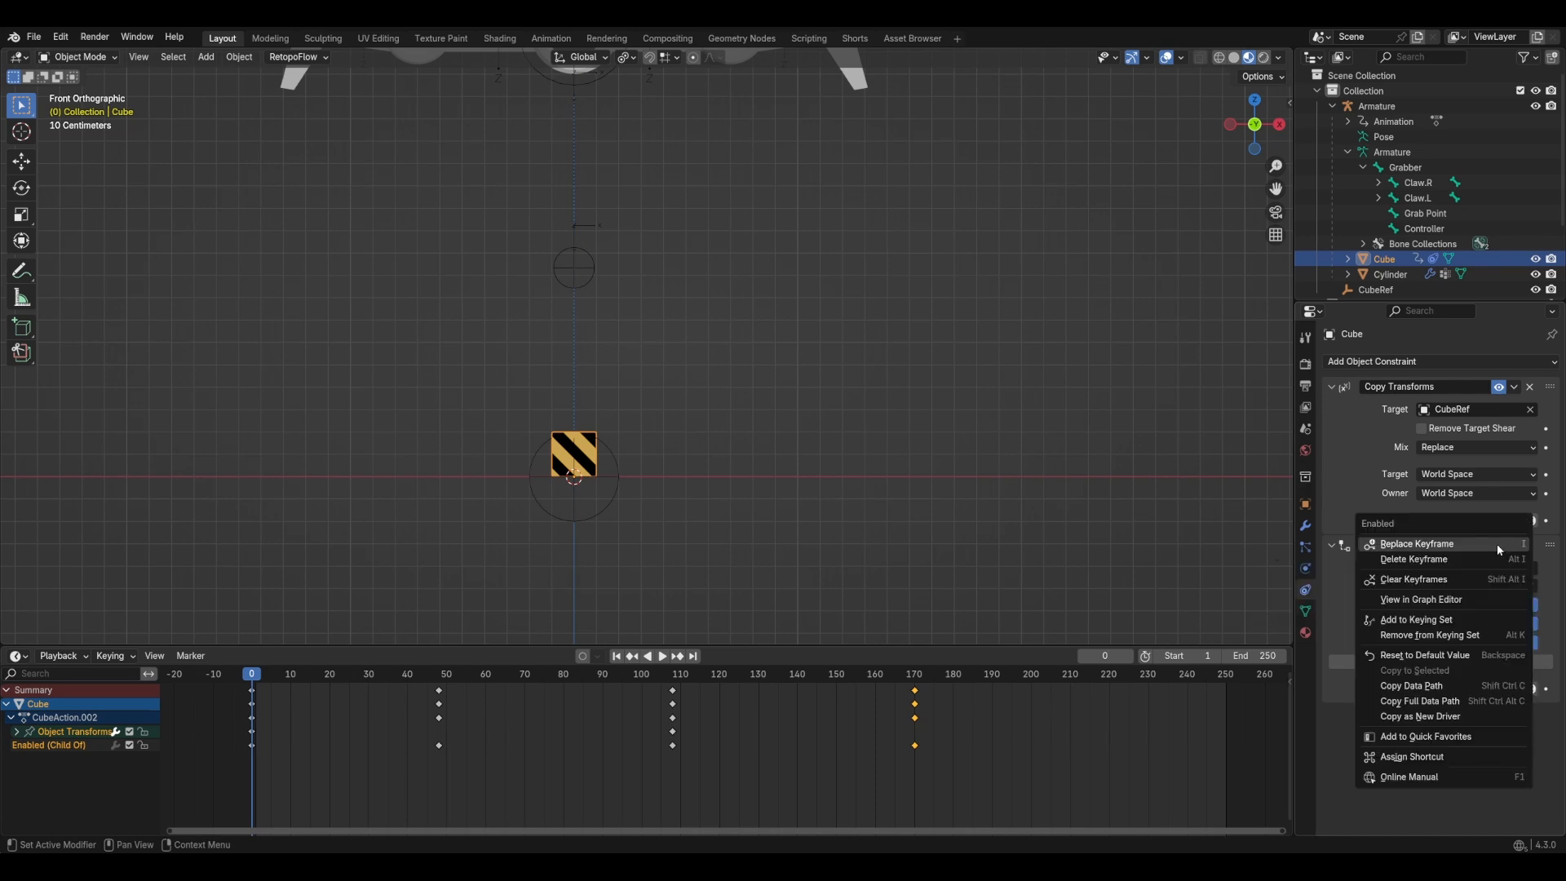
pyautogui.moveTo(1429, 726)
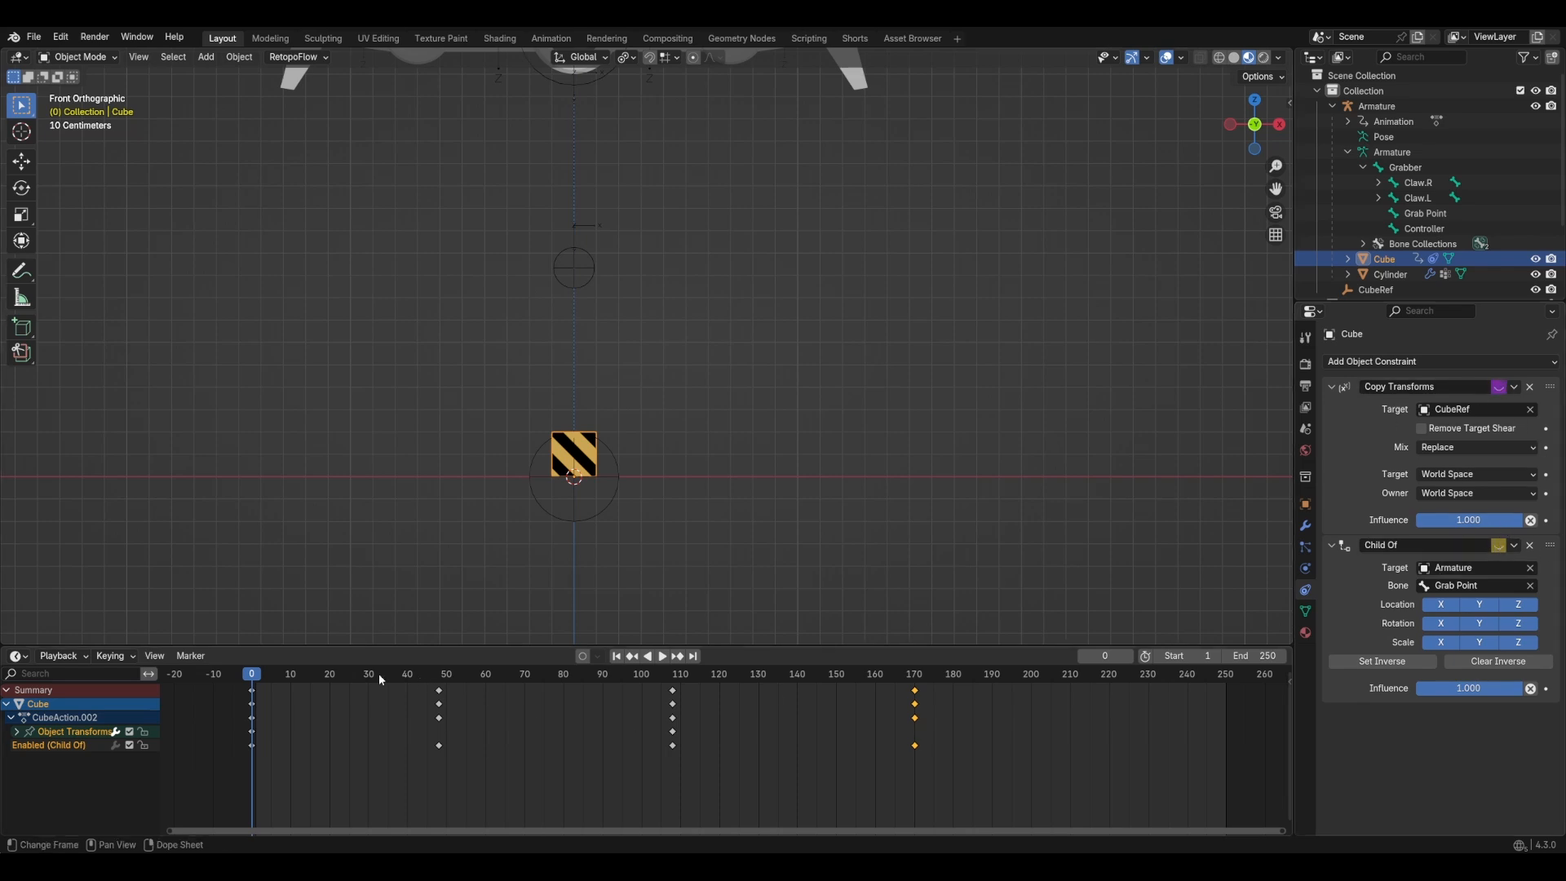
pyautogui.click(662, 656)
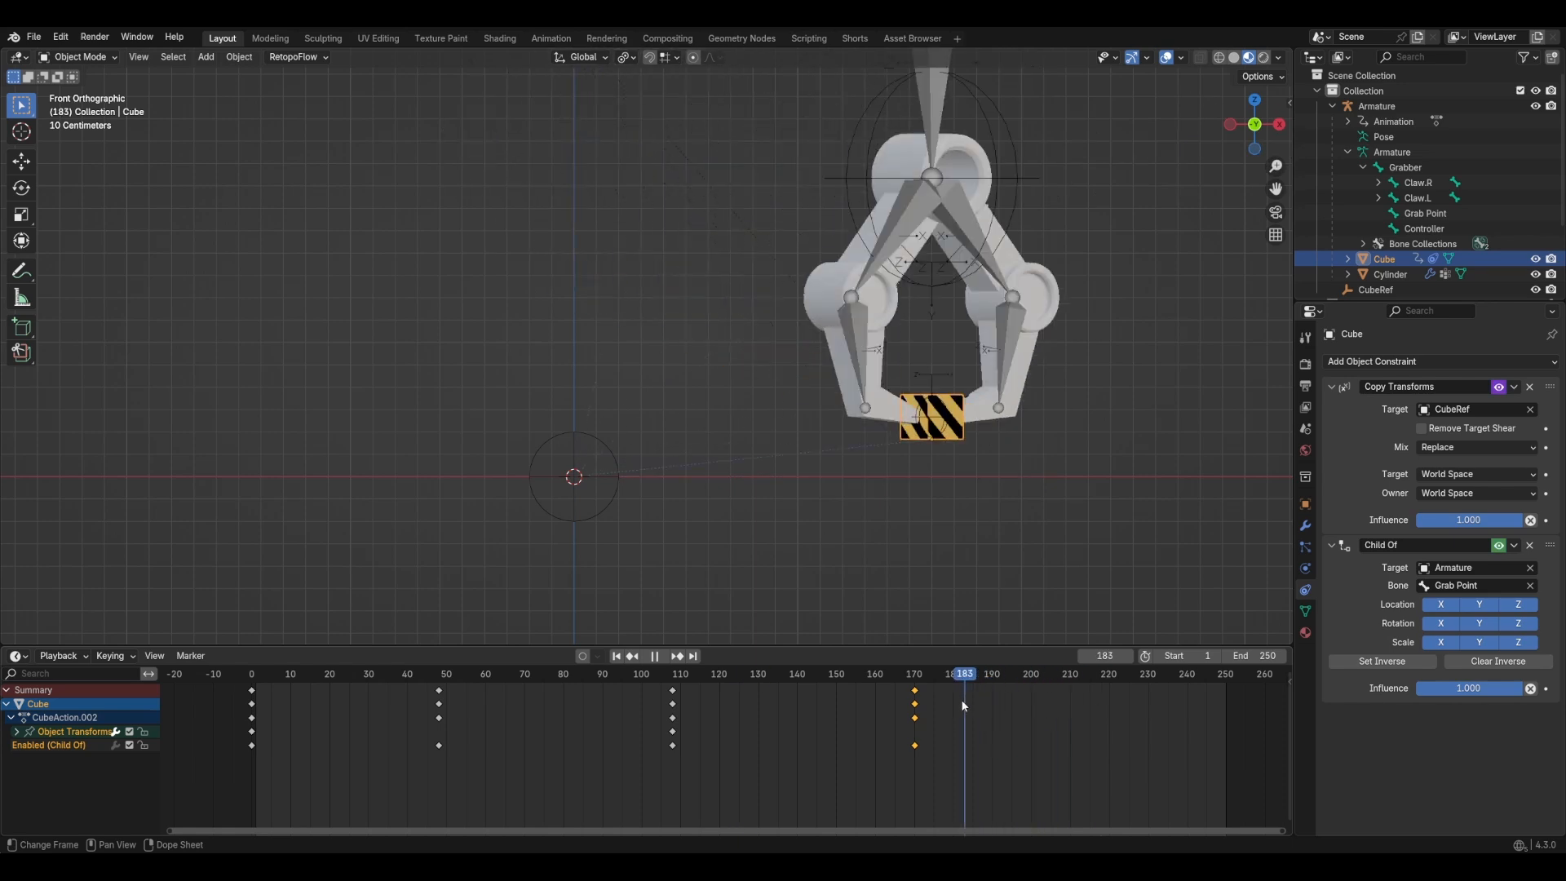
pyautogui.click(871, 673)
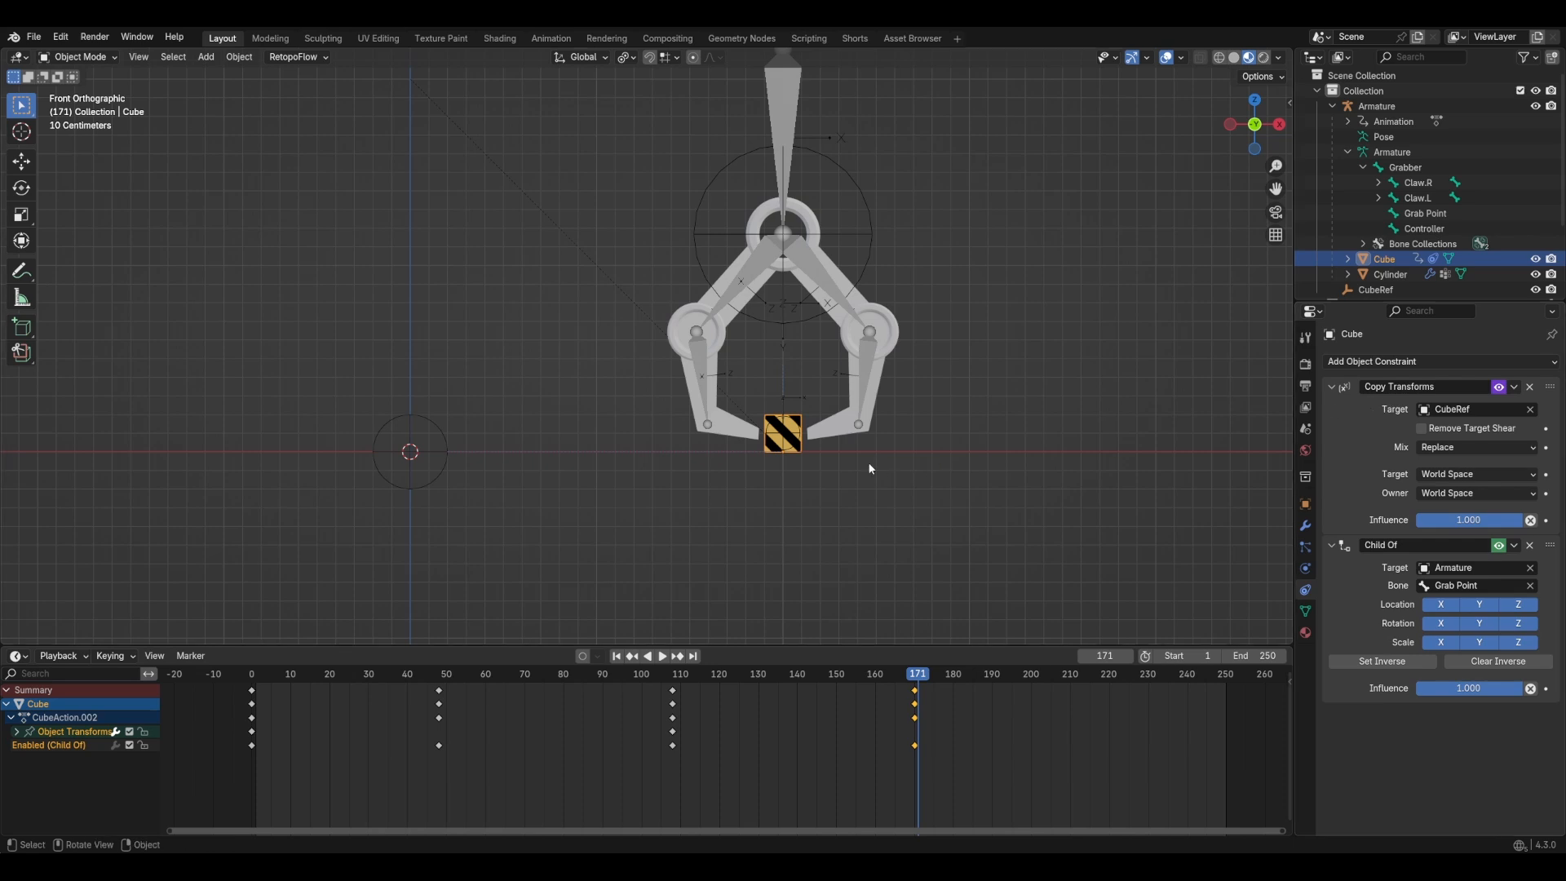
pyautogui.moveTo(446, 413)
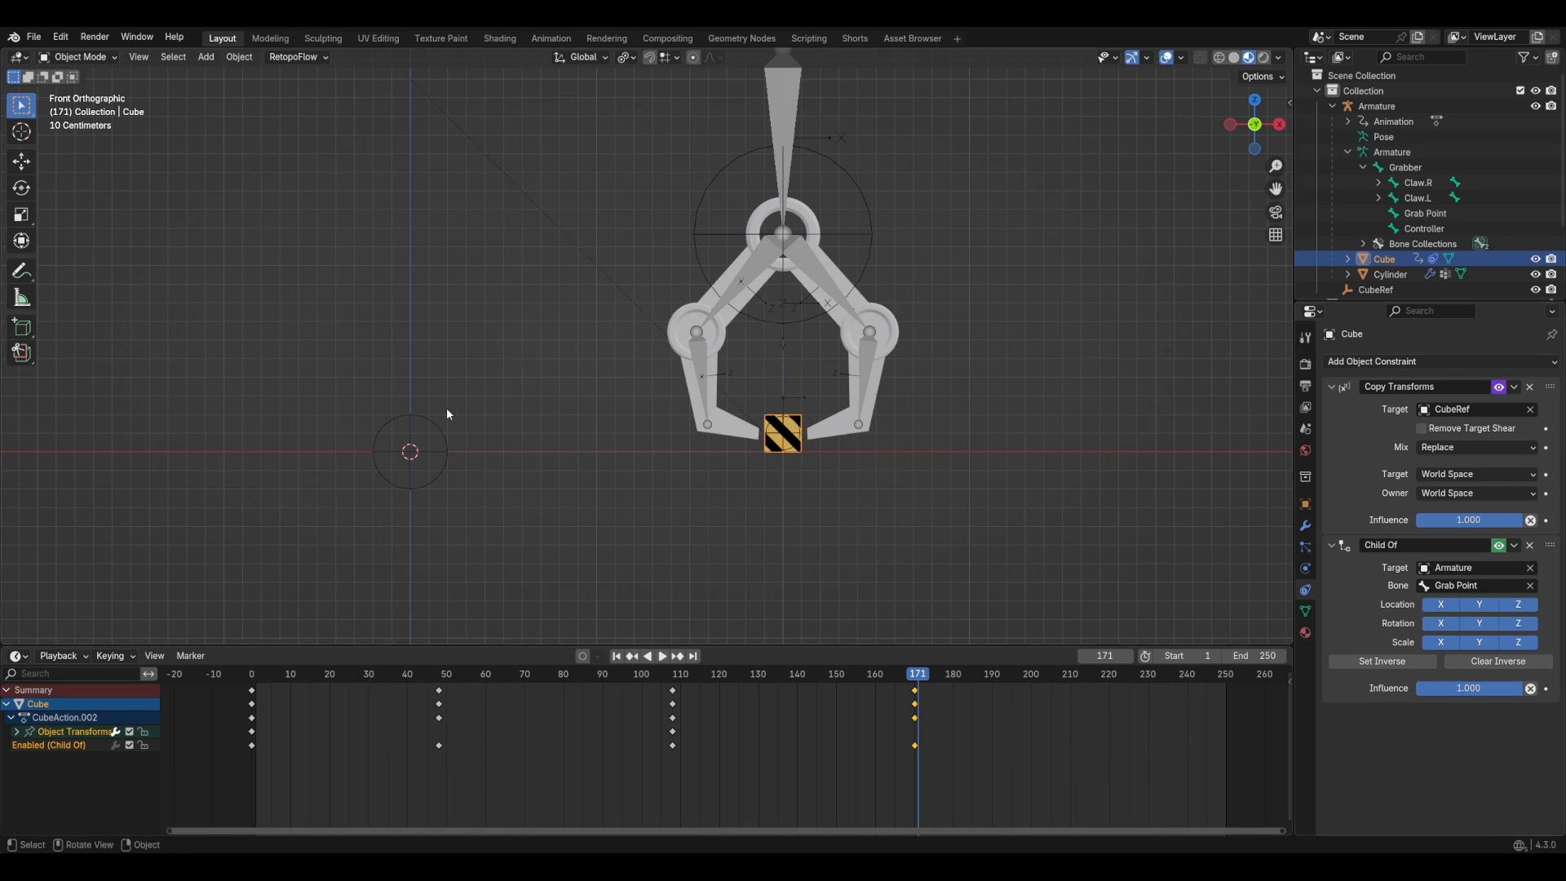
pyautogui.moveTo(410, 421)
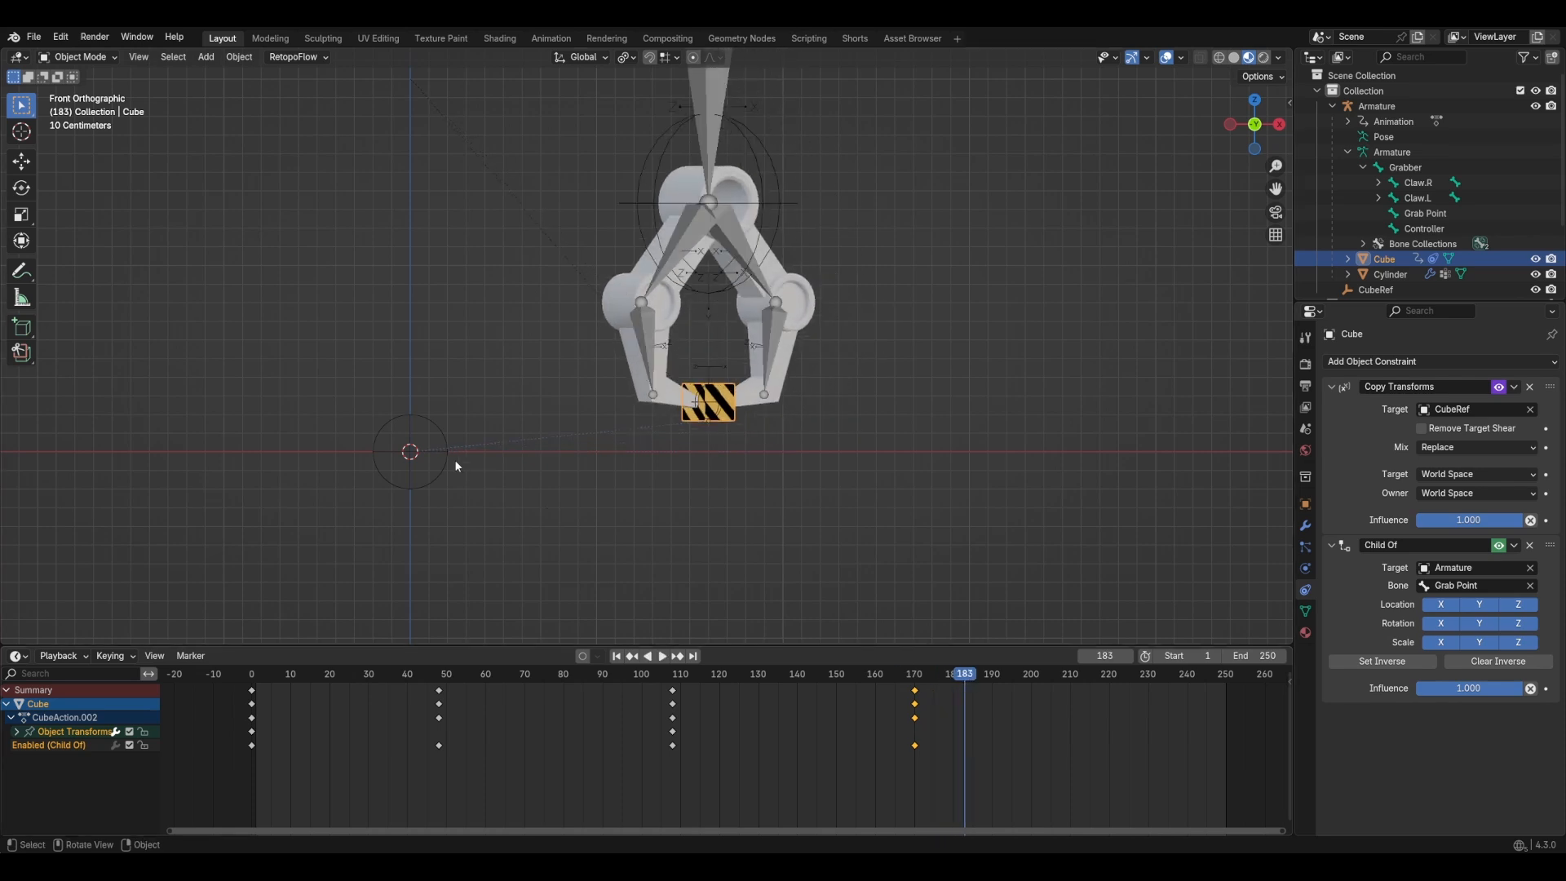
pyautogui.moveTo(445, 459)
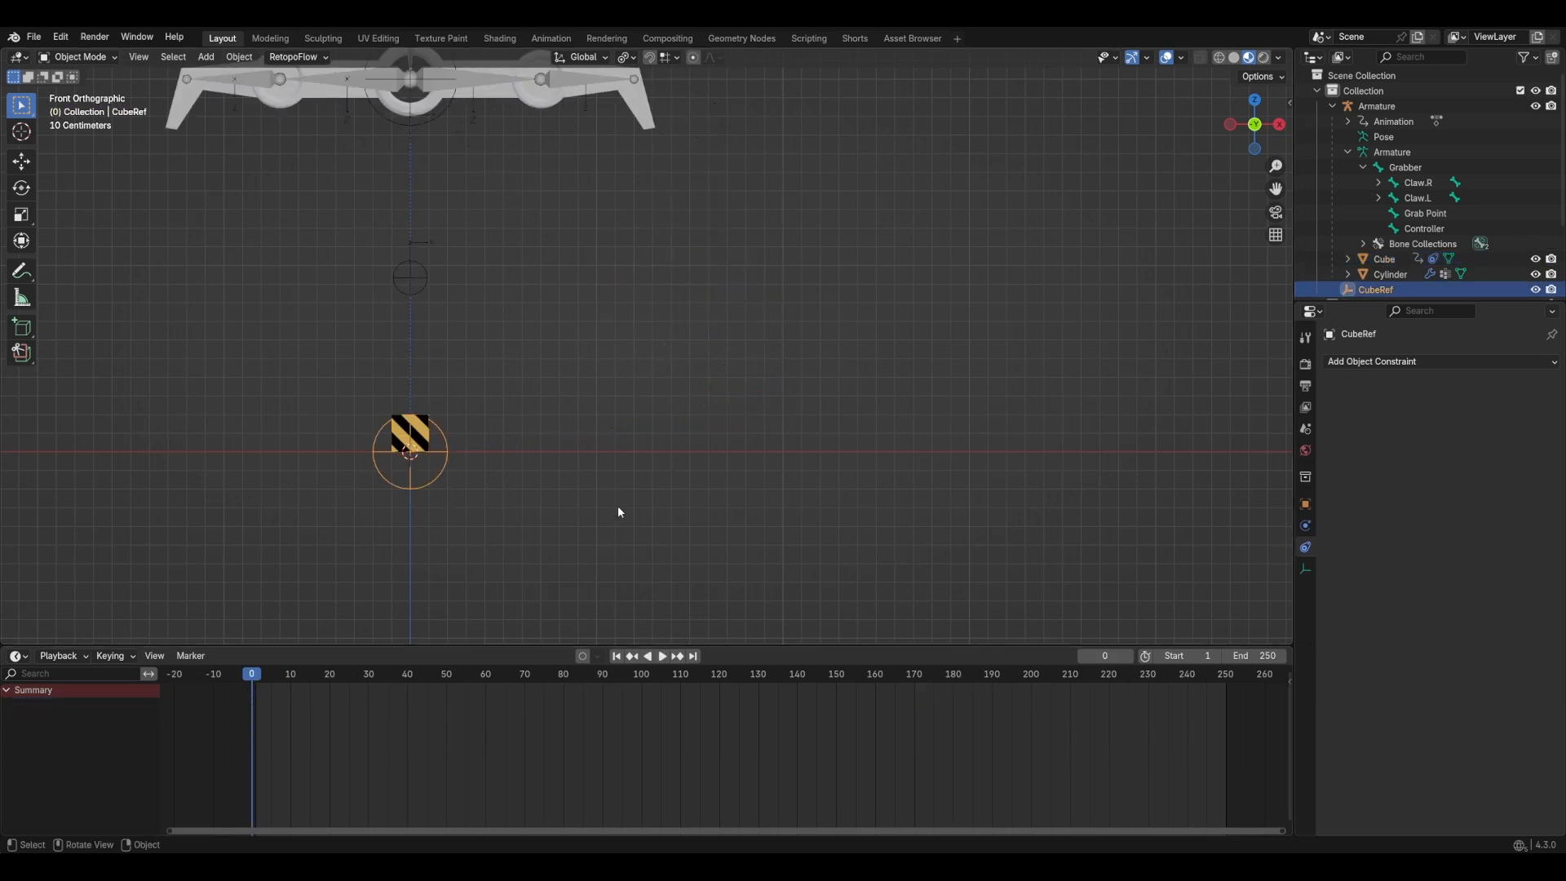
pyautogui.moveTo(654, 476)
pyautogui.write('Hidd')
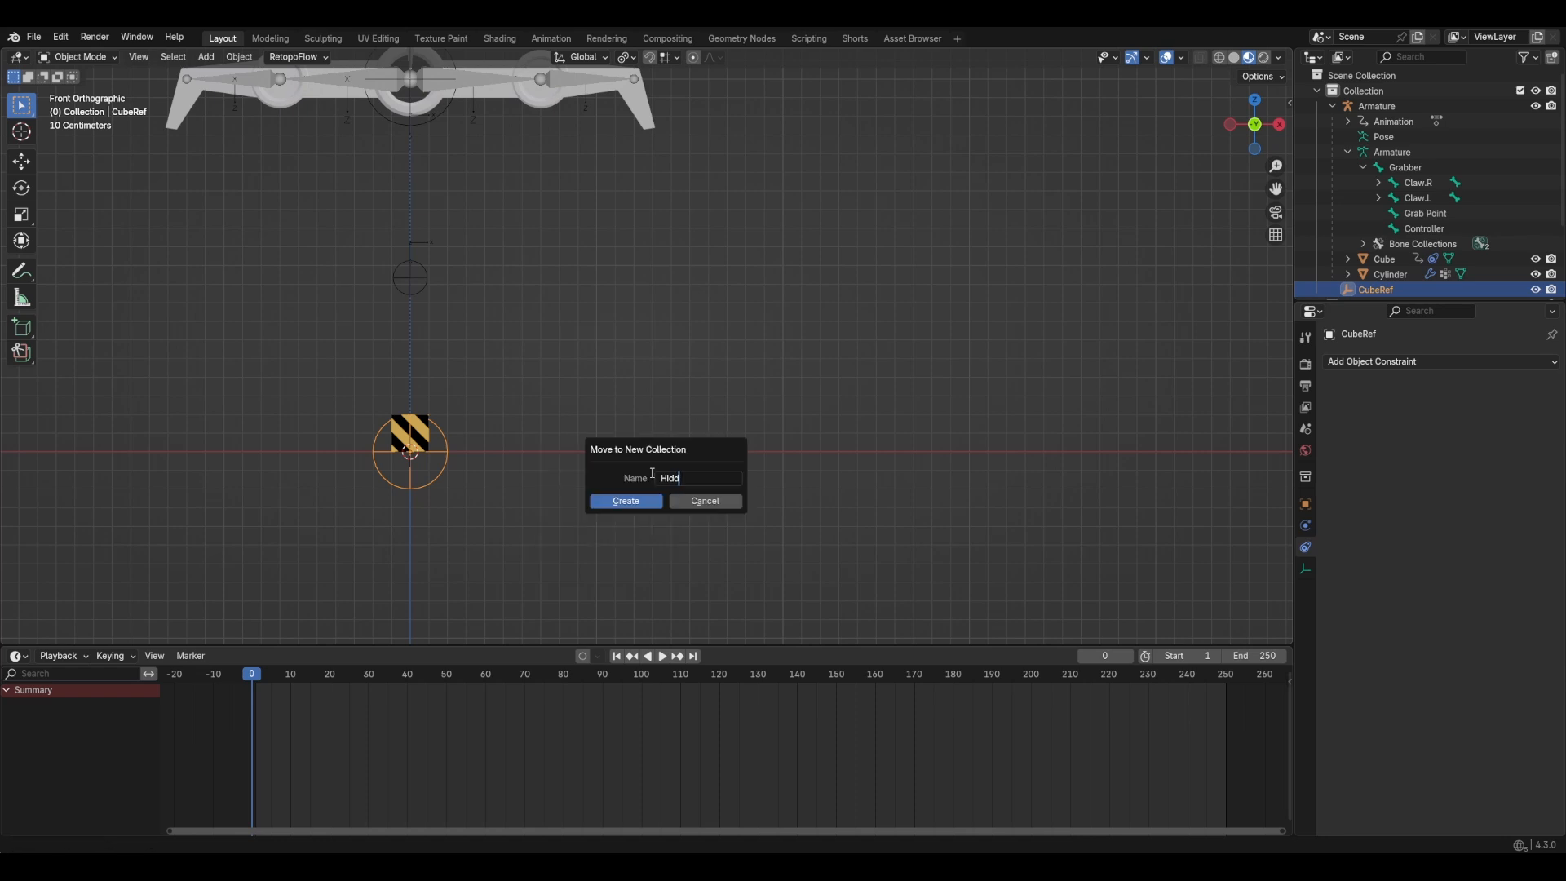
# Step: Move CubeRef into a new 'Hidden' collection and rewind the timeline to an early frame
pyautogui.click(625, 500)
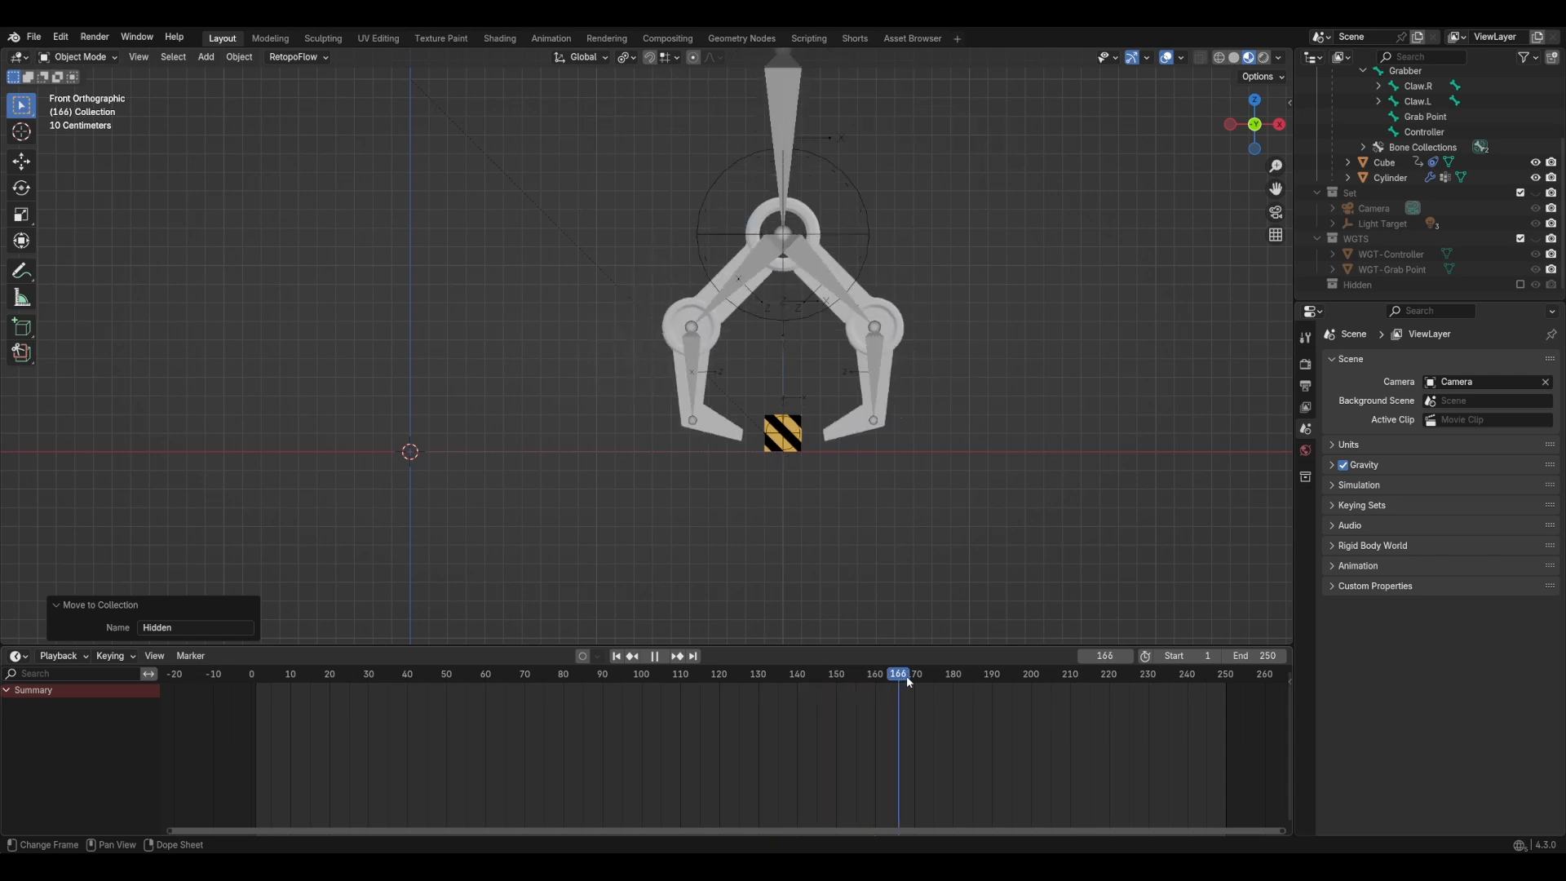
pyautogui.moveTo(897, 673); pyautogui.dragTo(437, 672)
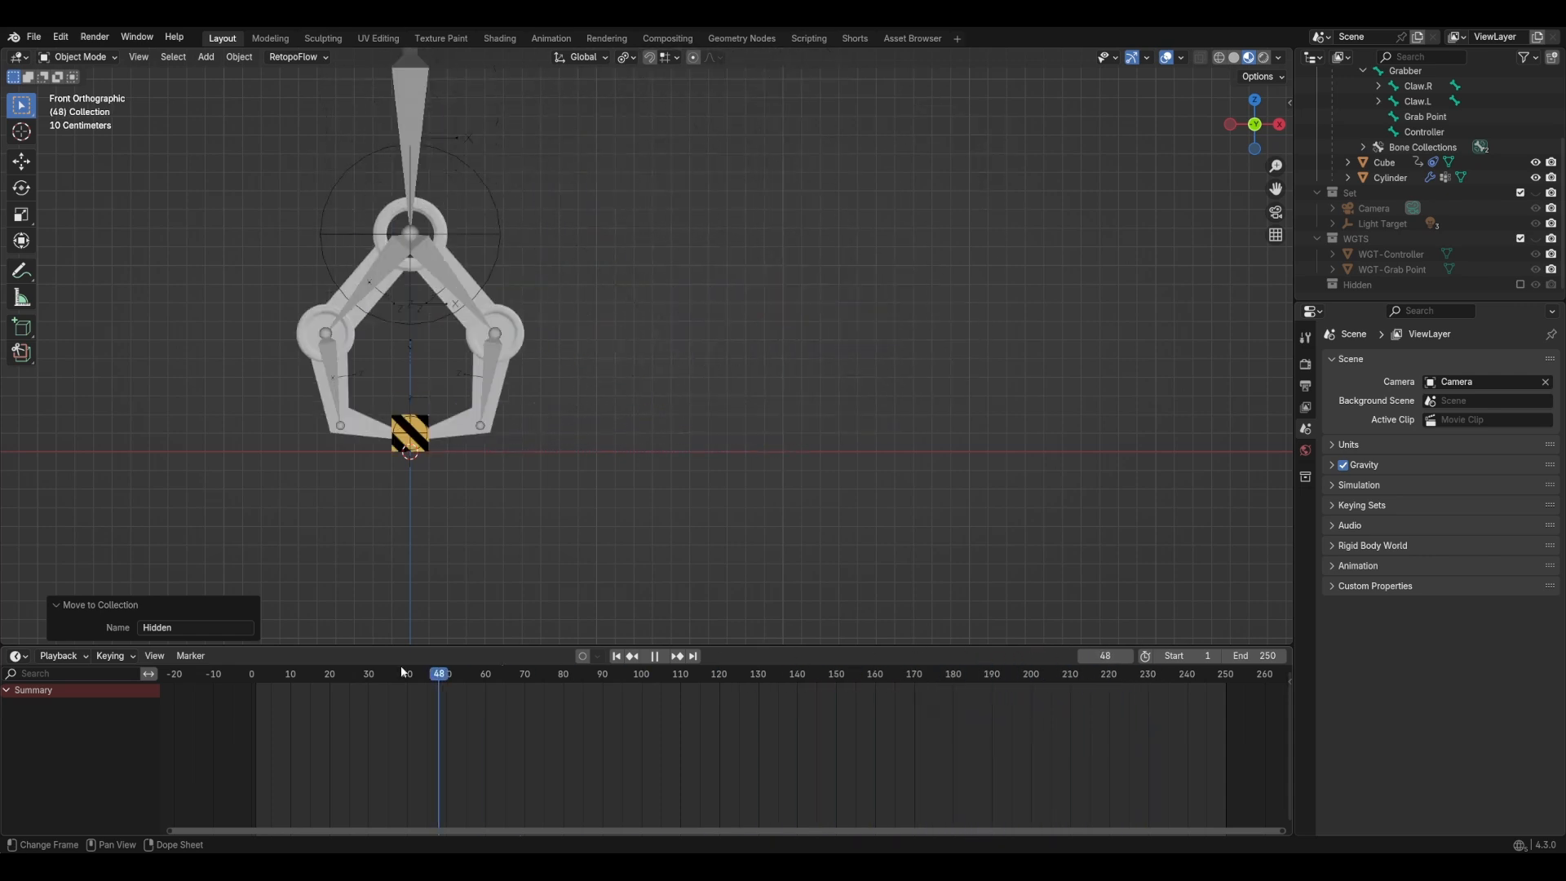
pyautogui.click(654, 655)
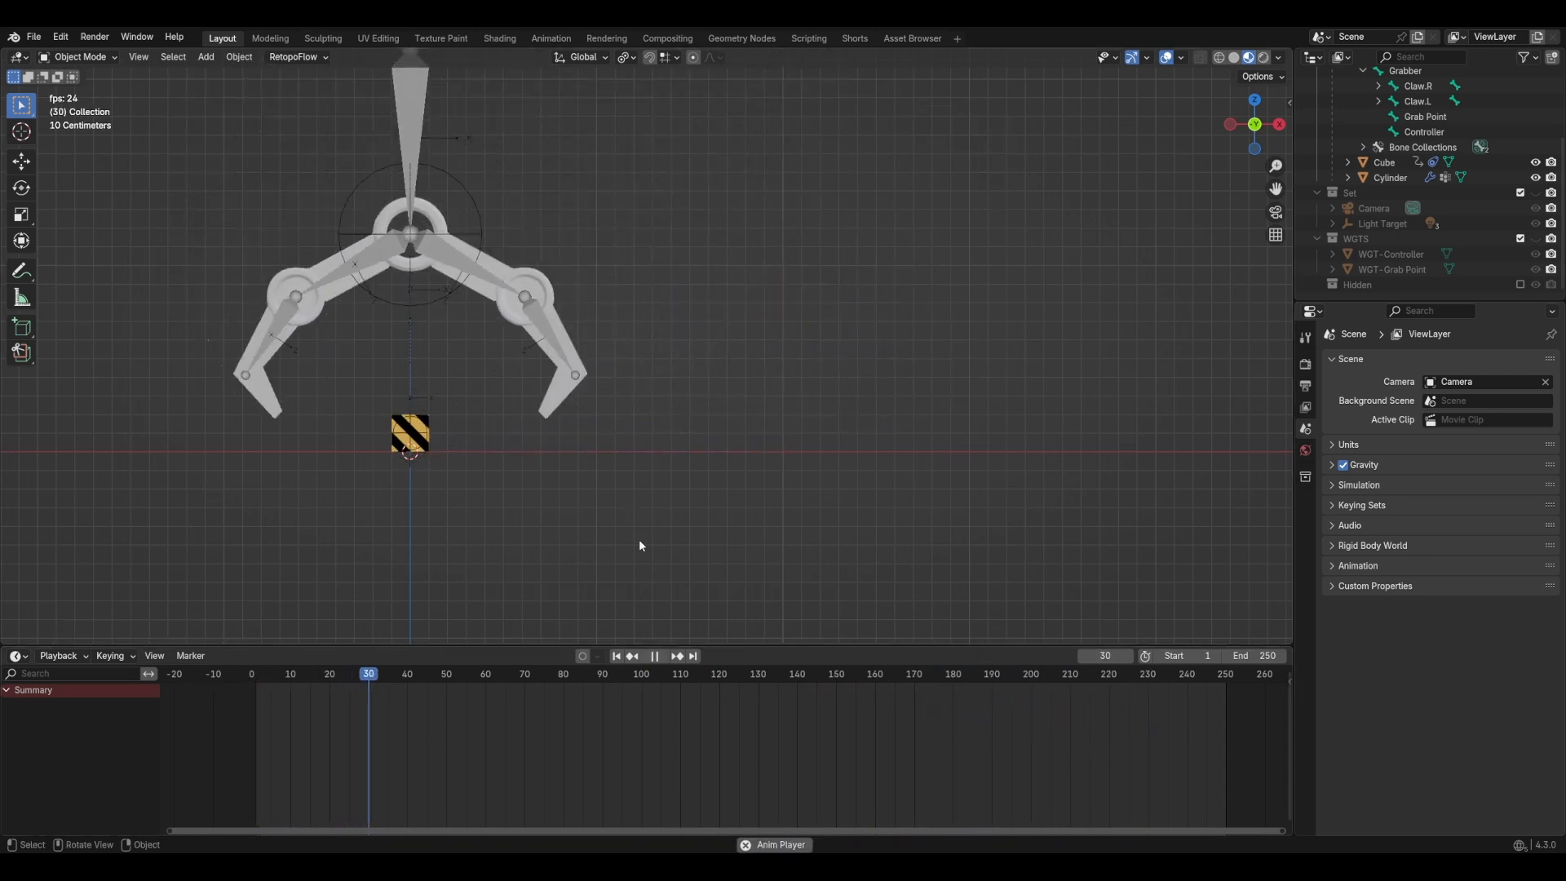
pyautogui.click(676, 656)
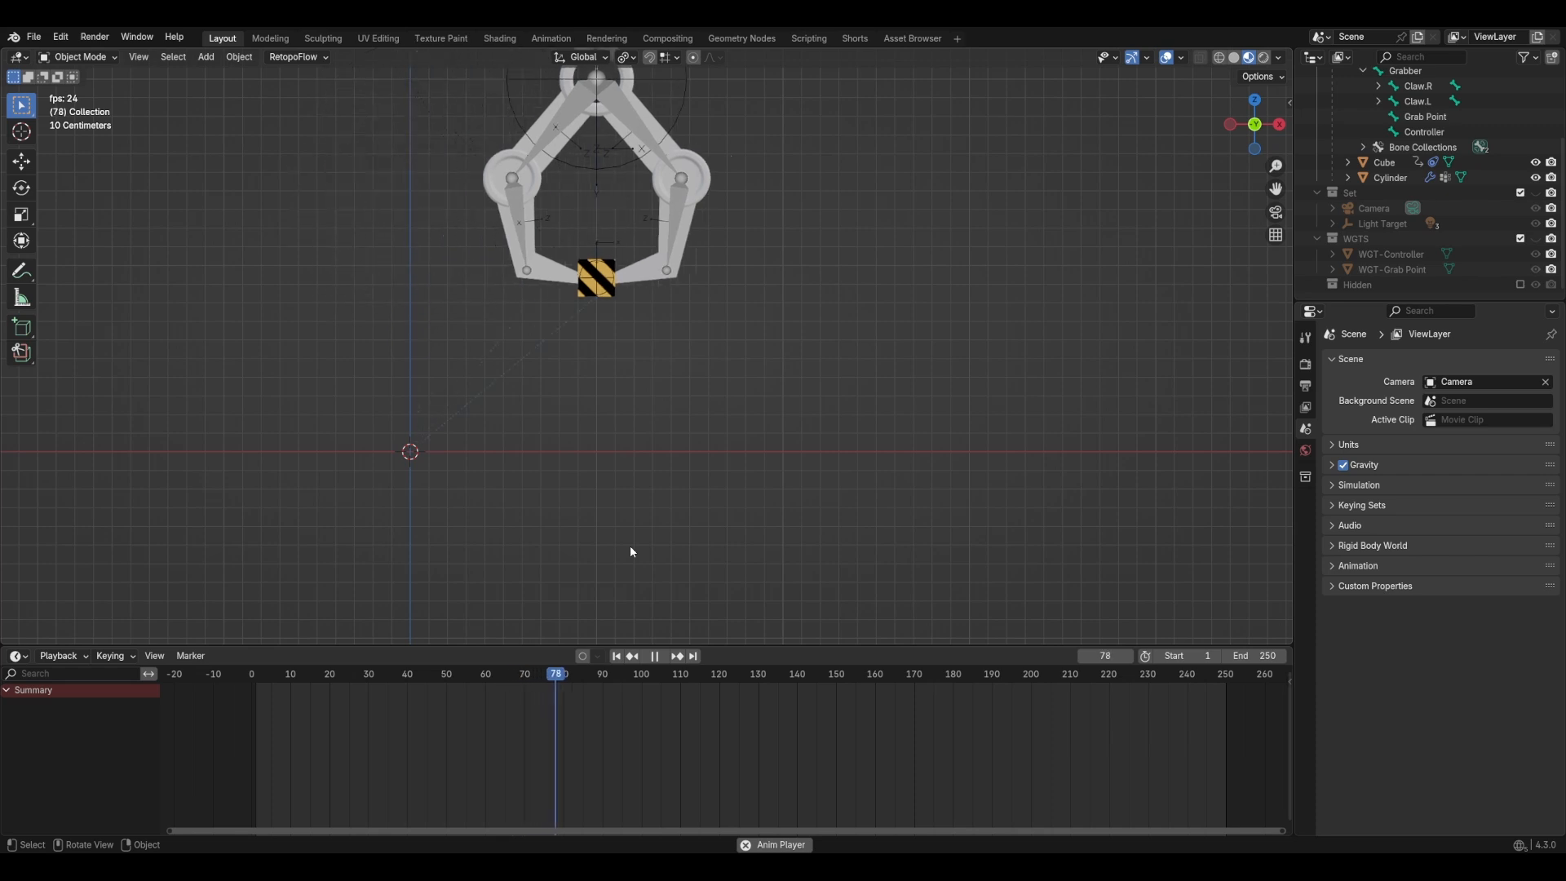